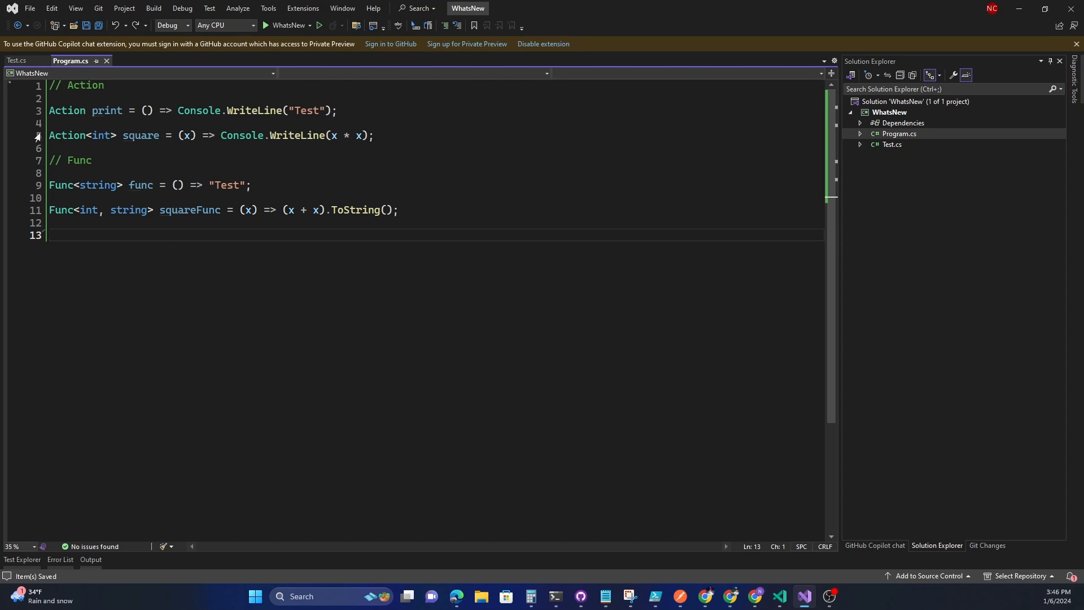
mouse_move(61, 184)
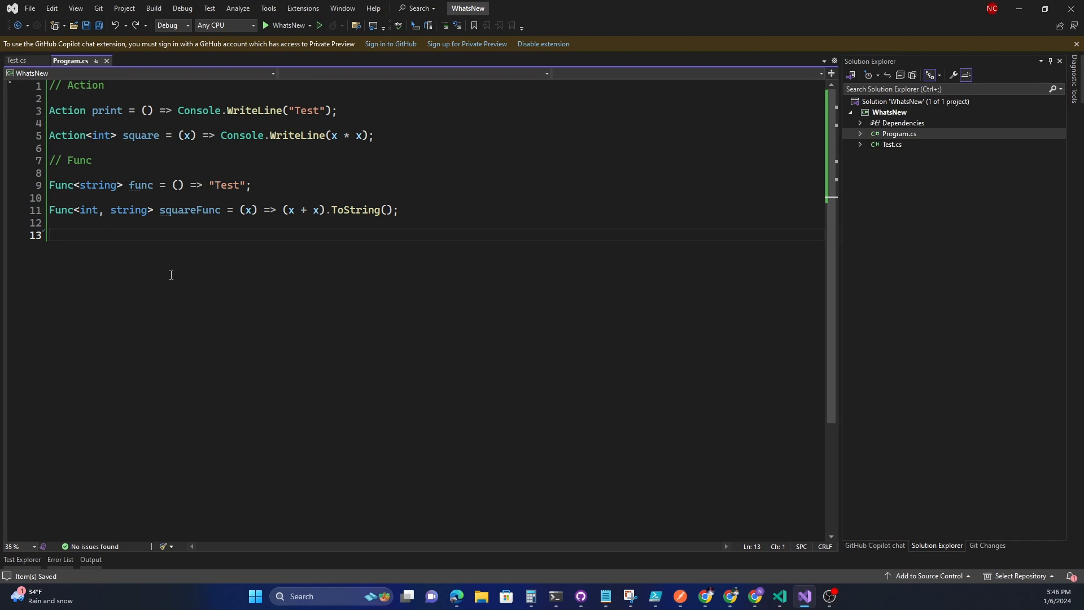
mouse_move(138, 279)
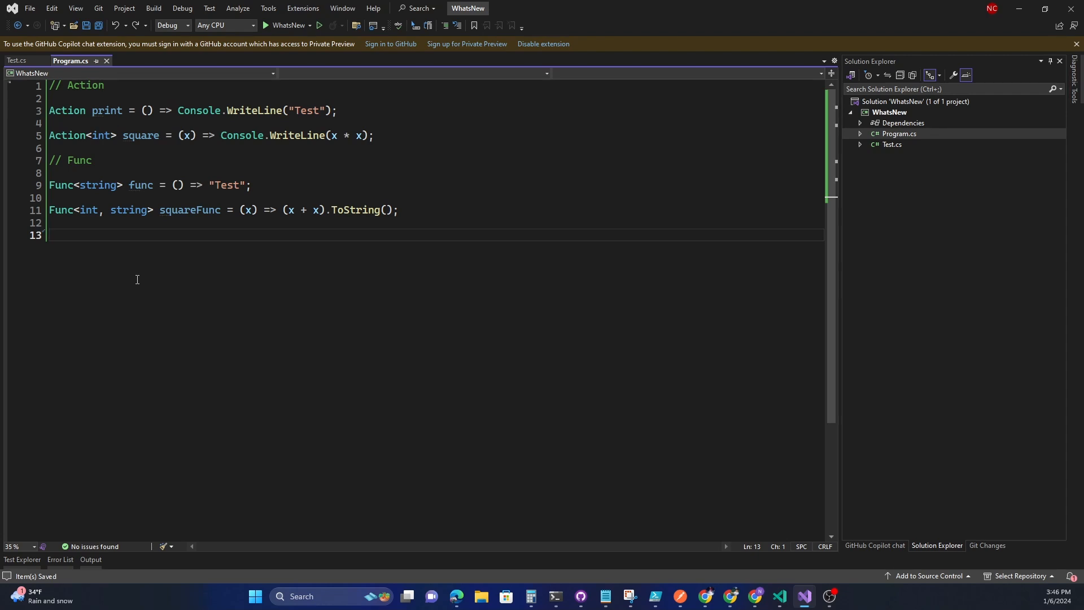
mouse_move(66, 110)
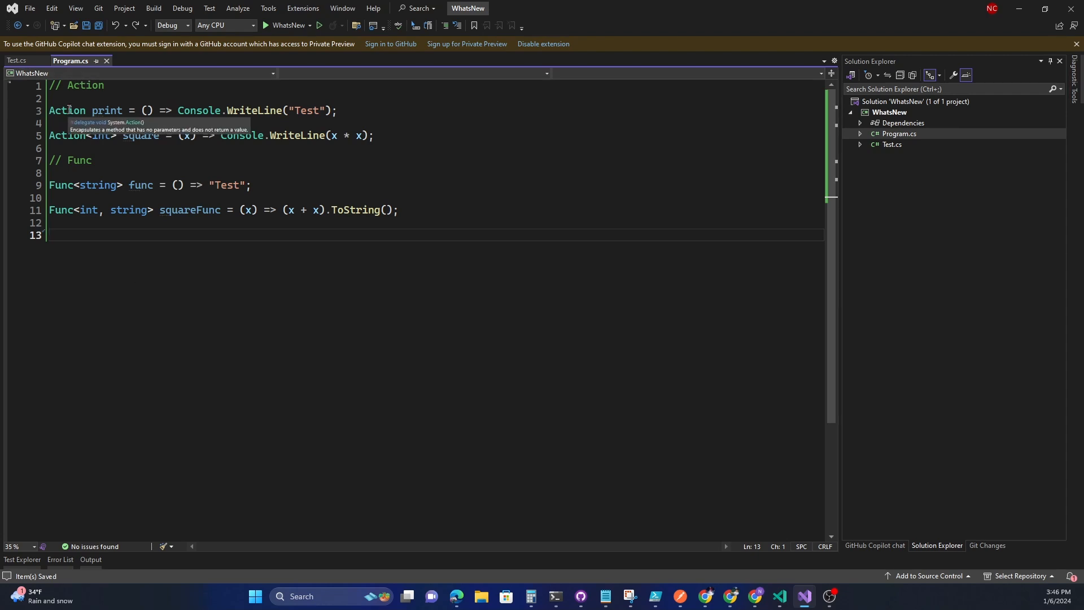
mouse_move(61, 184)
type(", ")
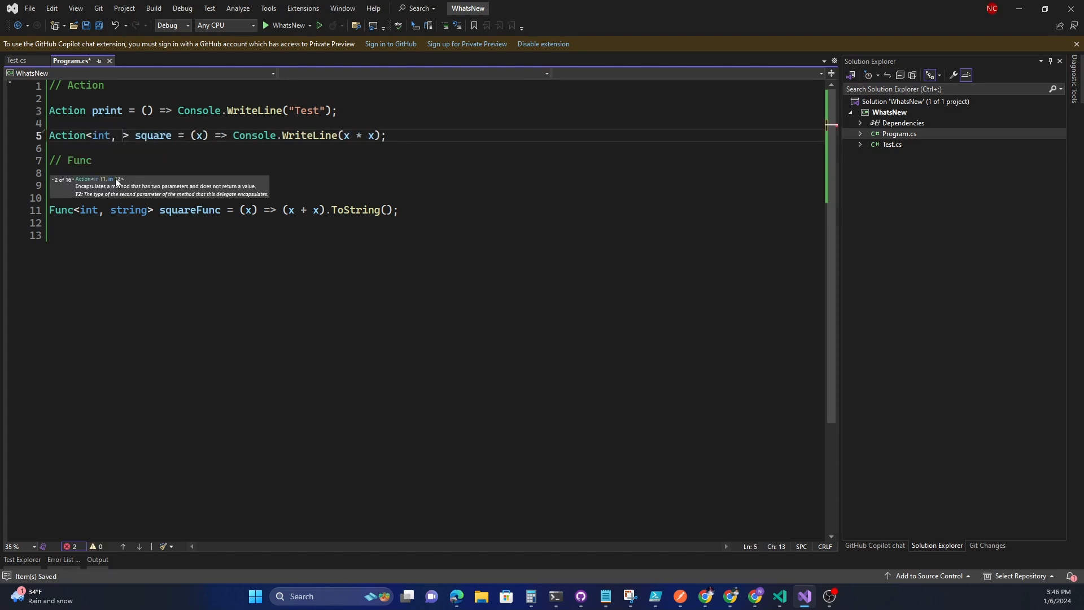
mouse_move(72, 183)
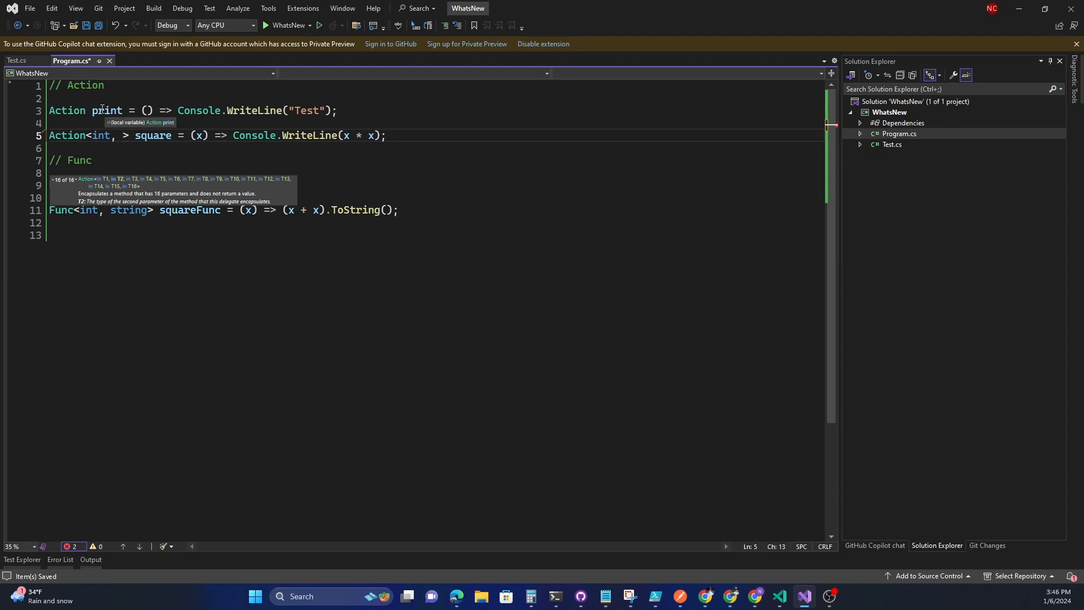
mouse_move(100, 135)
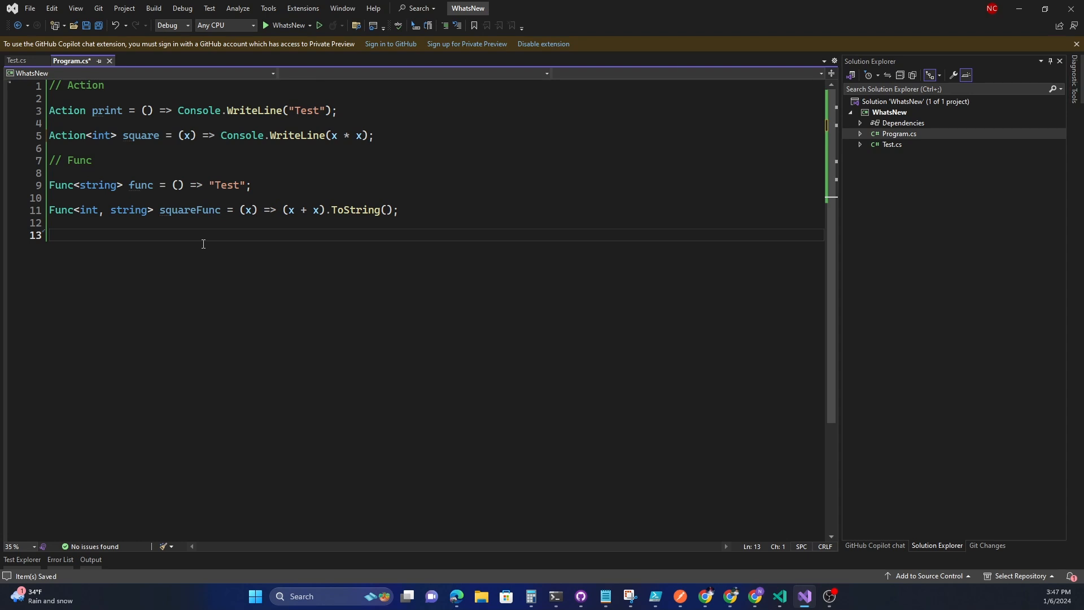
Write print(); and square(10); calls on the empty last line, then remove them again
left_click(393, 184)
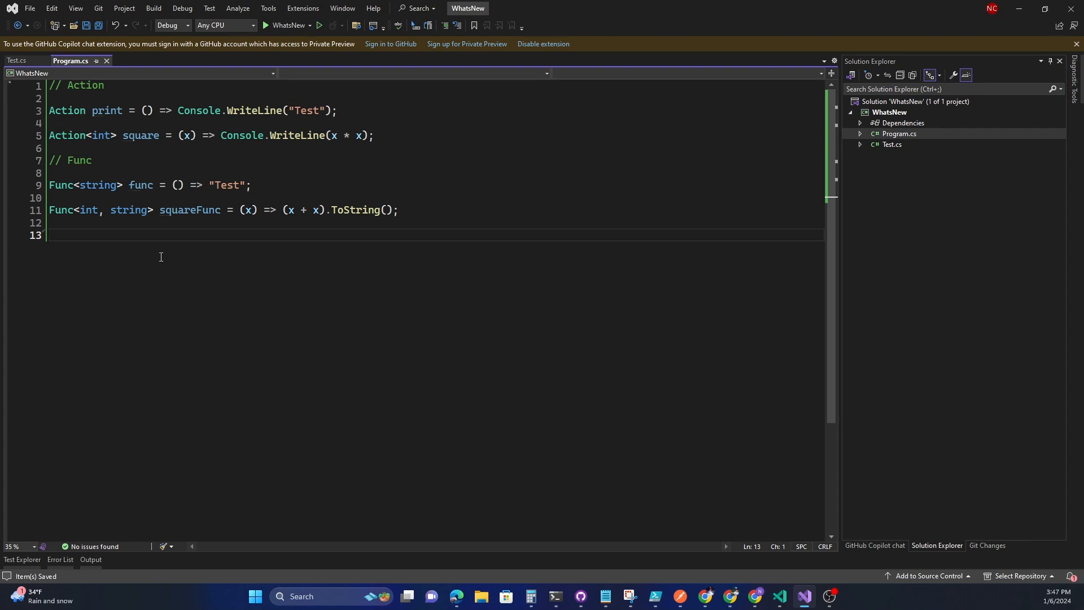
type("print")
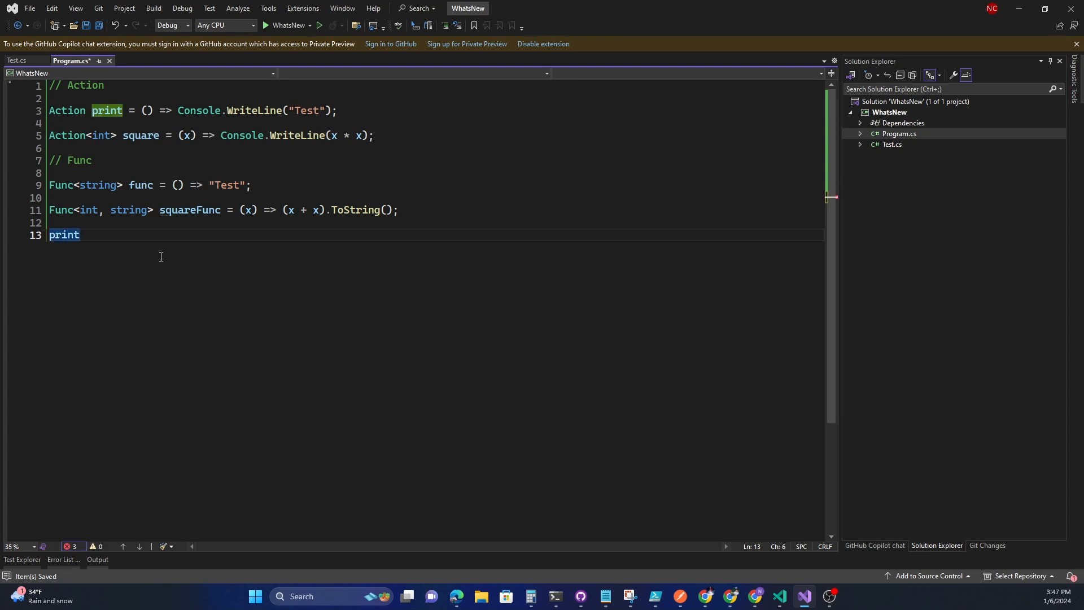
type("();")
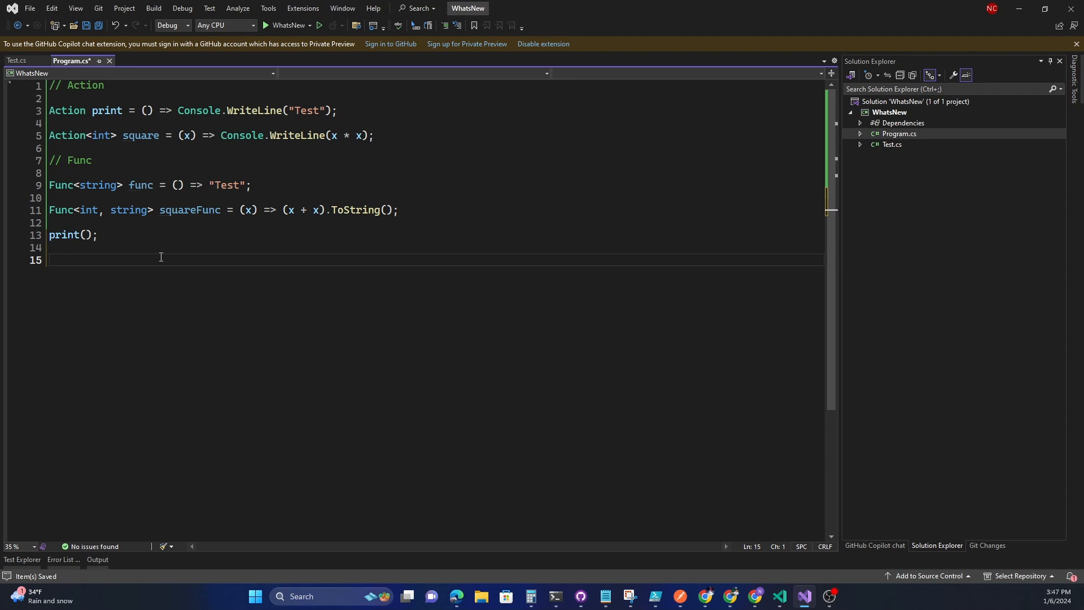
type("square")
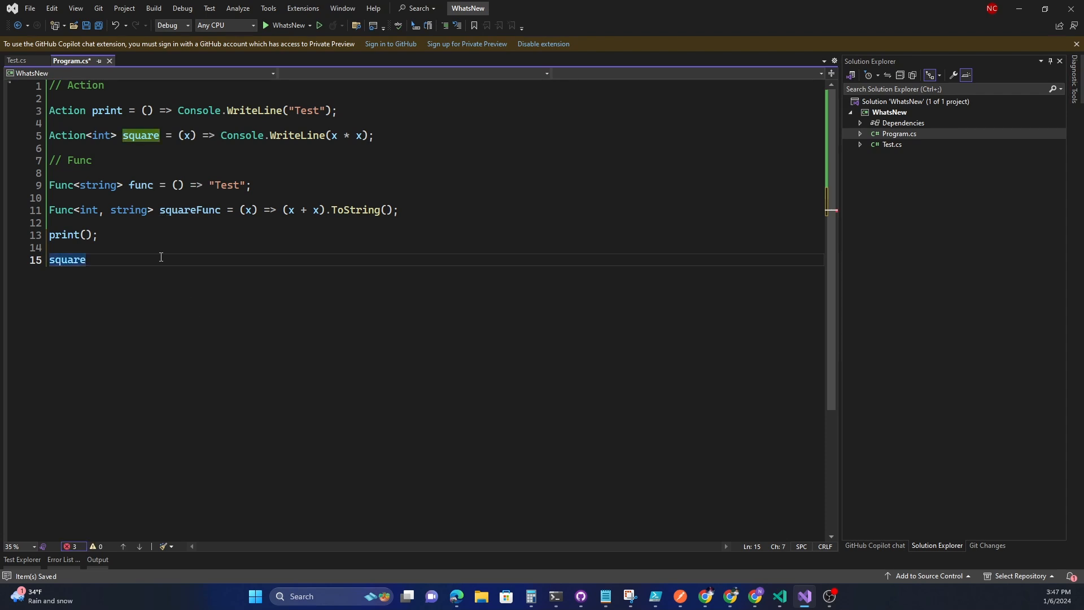
type("(10)")
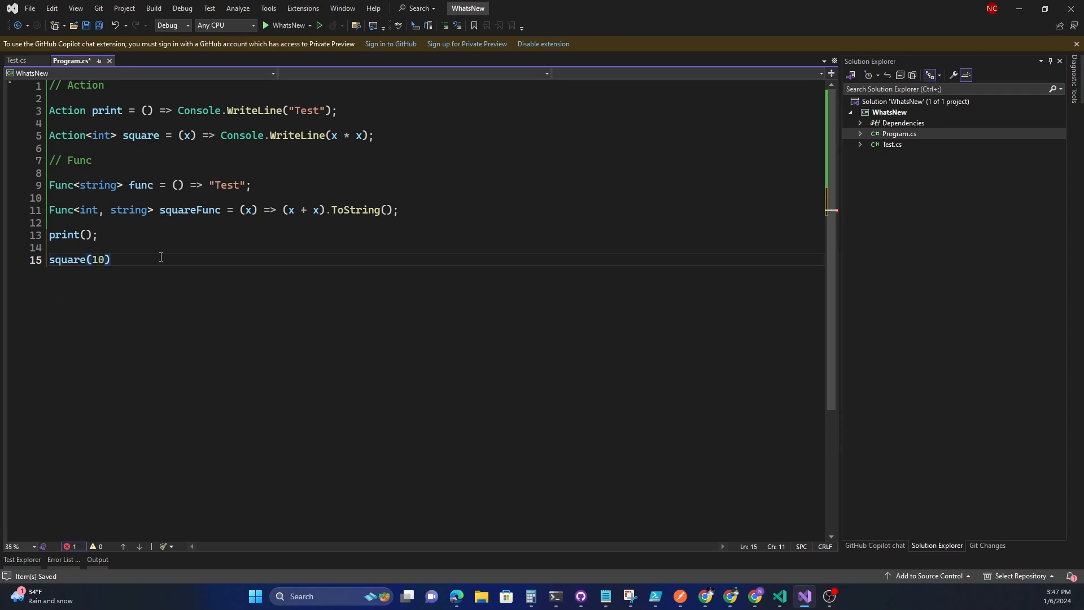
type(";")
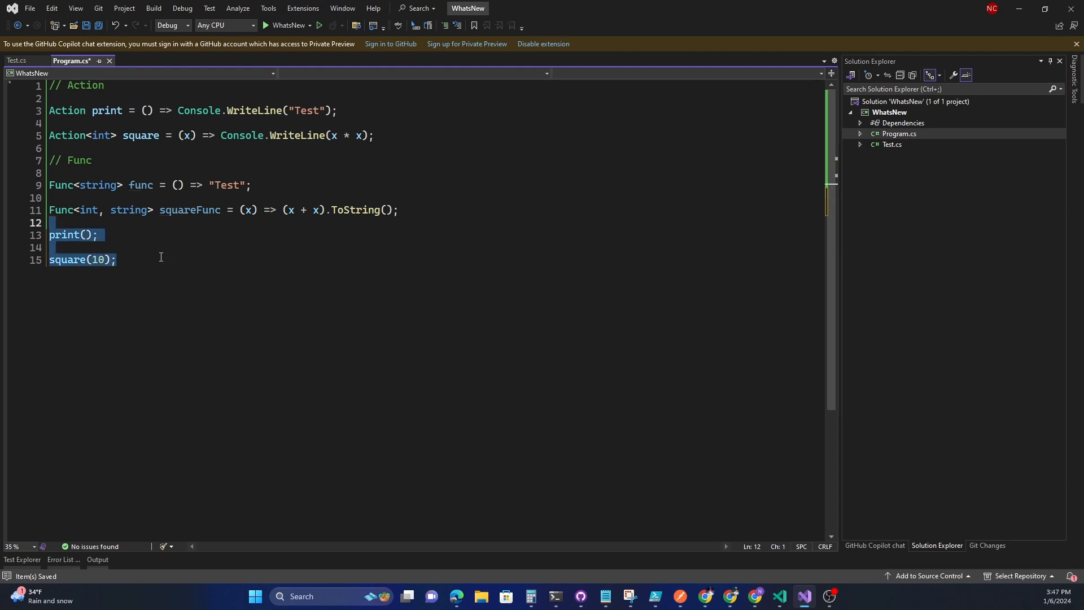
key("Delete")
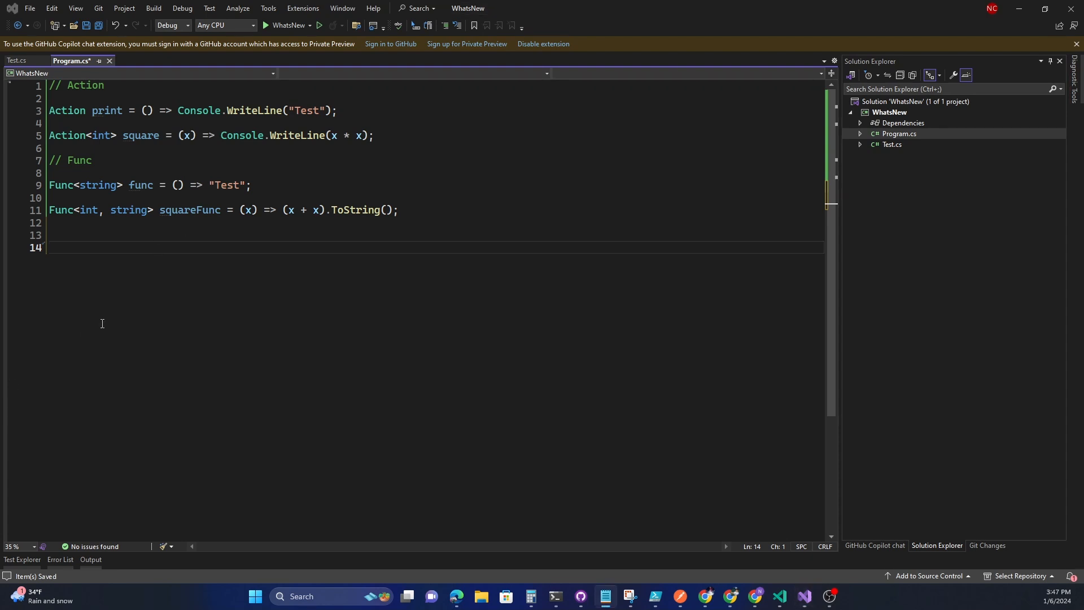
mouse_move(82, 215)
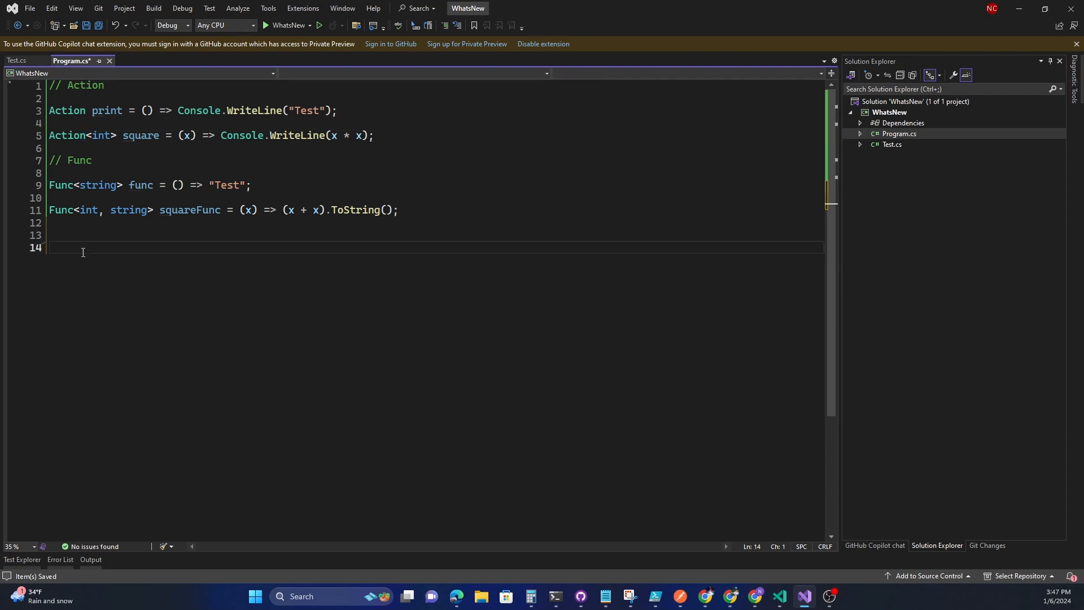
Declare var squareLambda = (int x) => x * x; using IntelliSense suggestions
type("v")
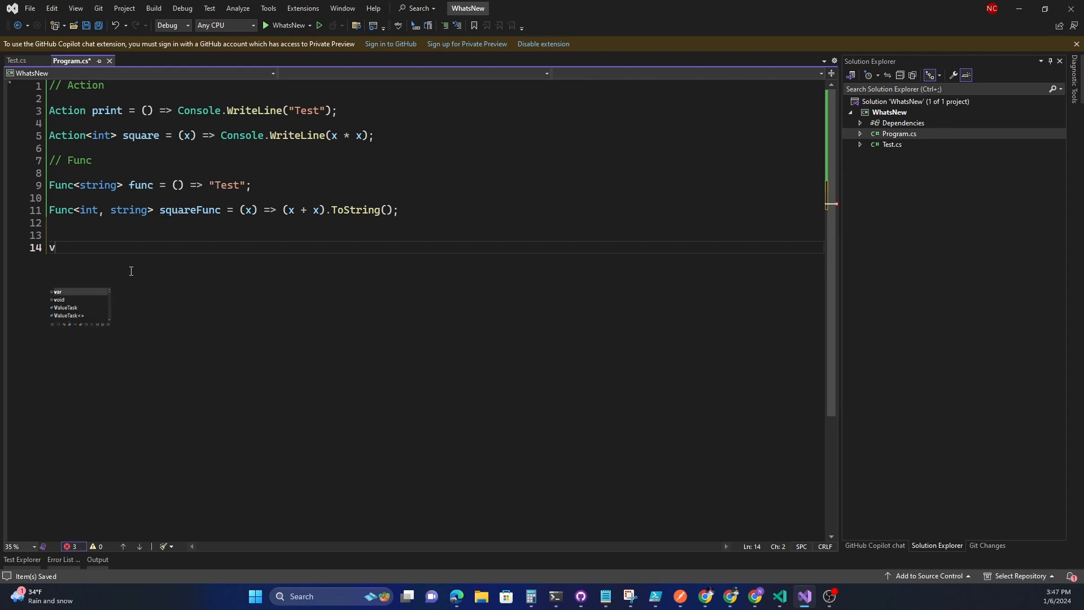
type("ar squareLam")
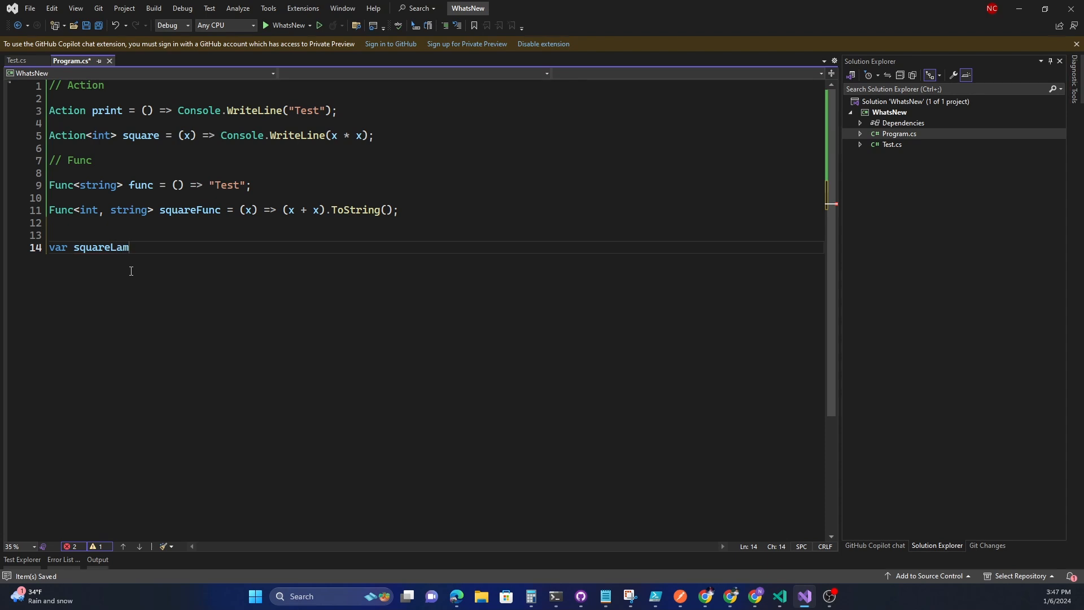
type("bda")
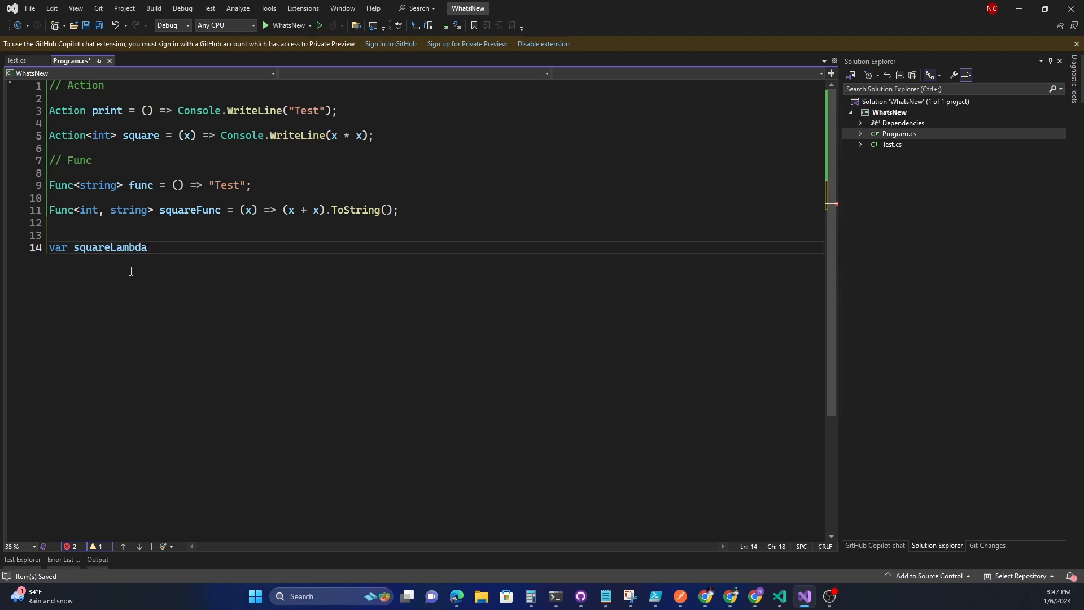
type("=")
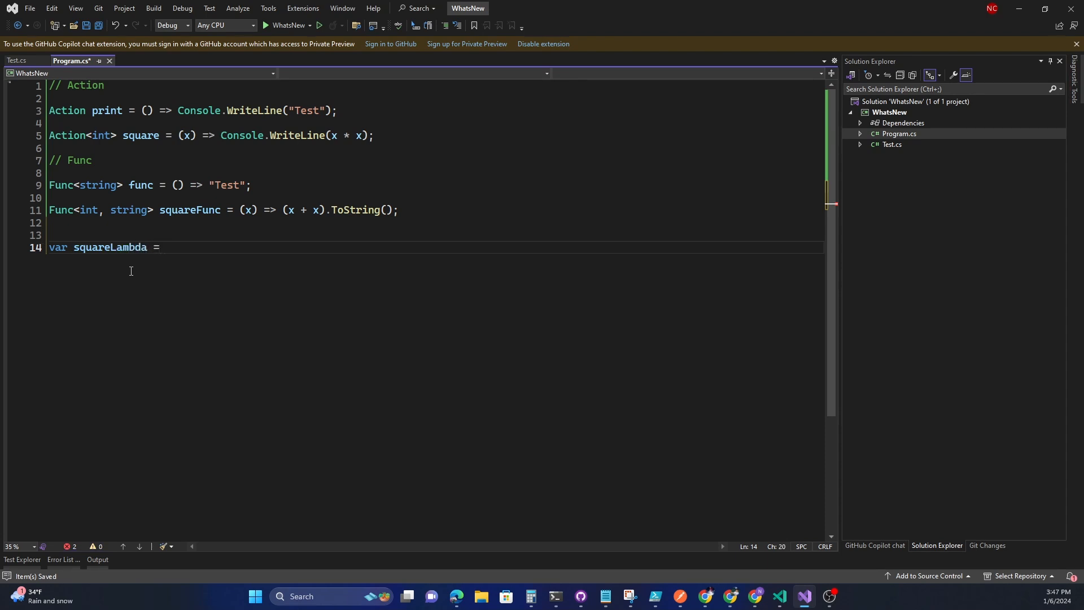
type("(x, y) => Console.WriteLine(")
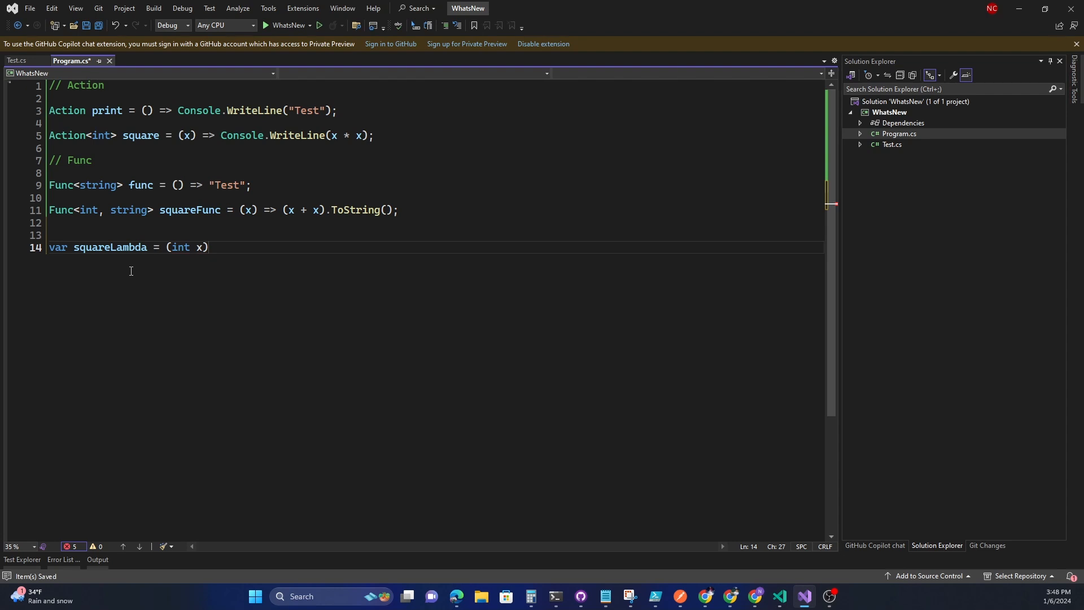
type("=>")
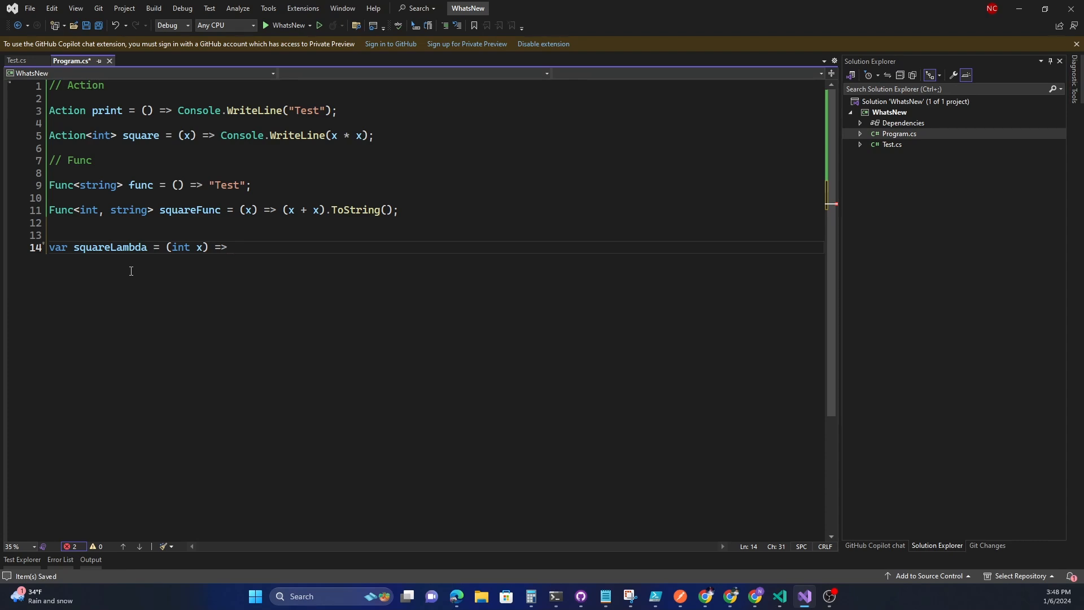
type("x * x;")
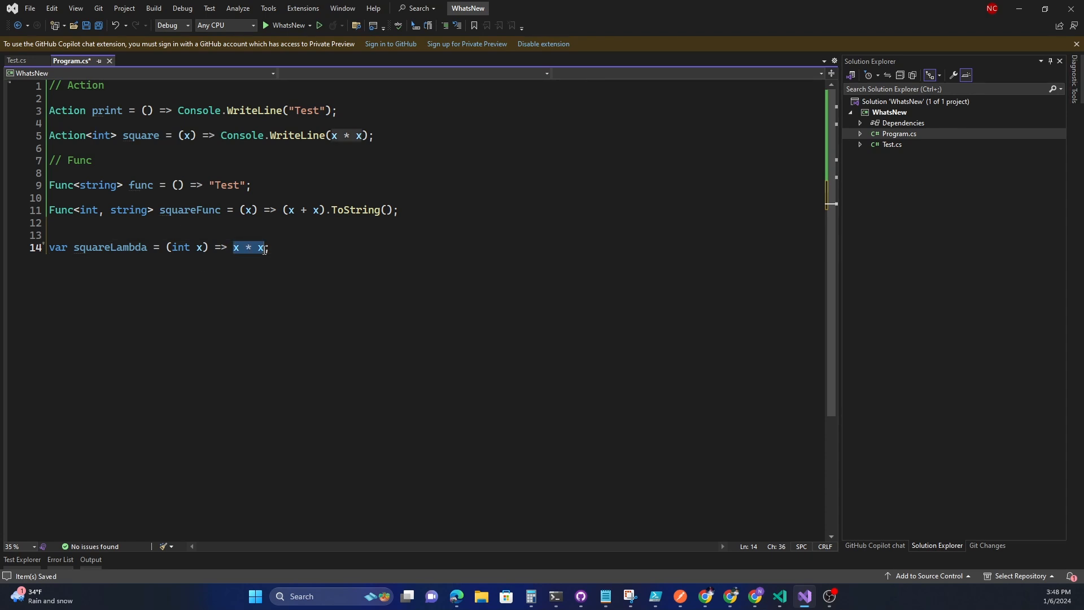
Wrap the lambda body so squareLambda reads (int x) => Console.WriteLine(x * x)
left_click(233, 247)
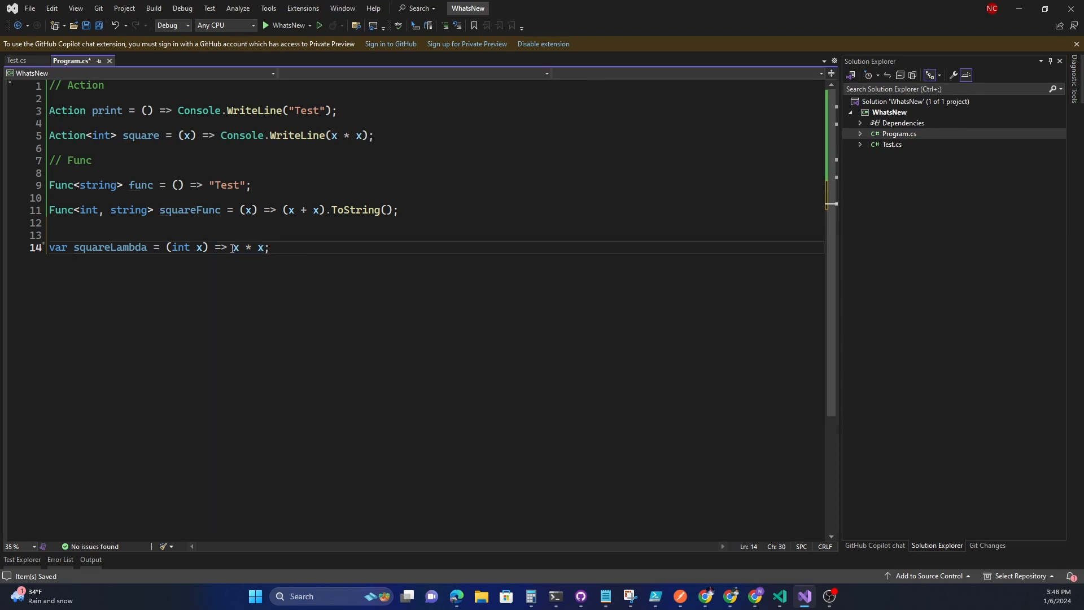
mouse_move(109, 247)
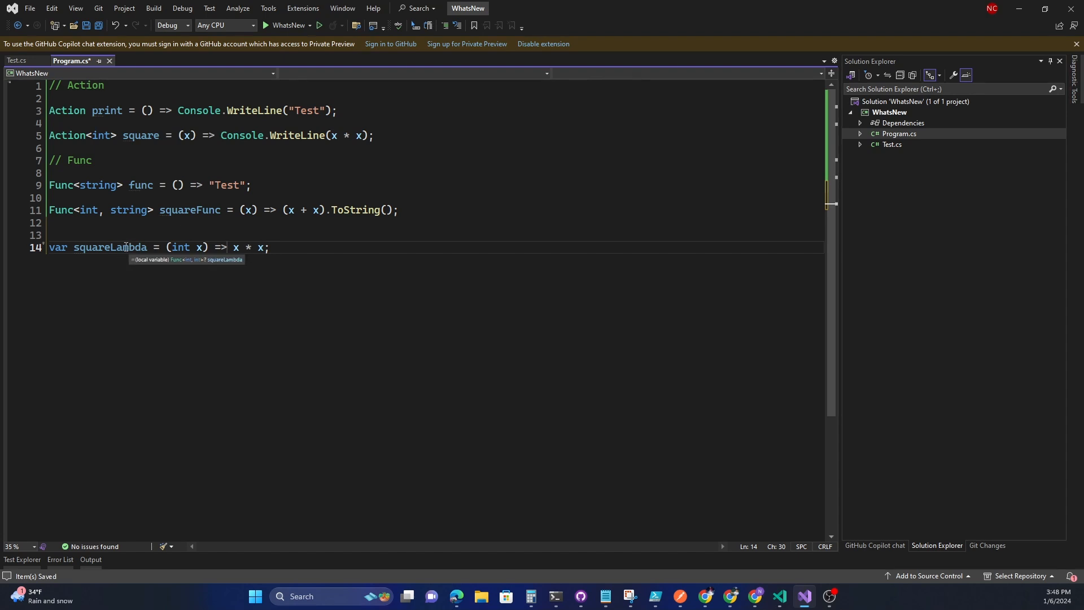
mouse_move(240, 261)
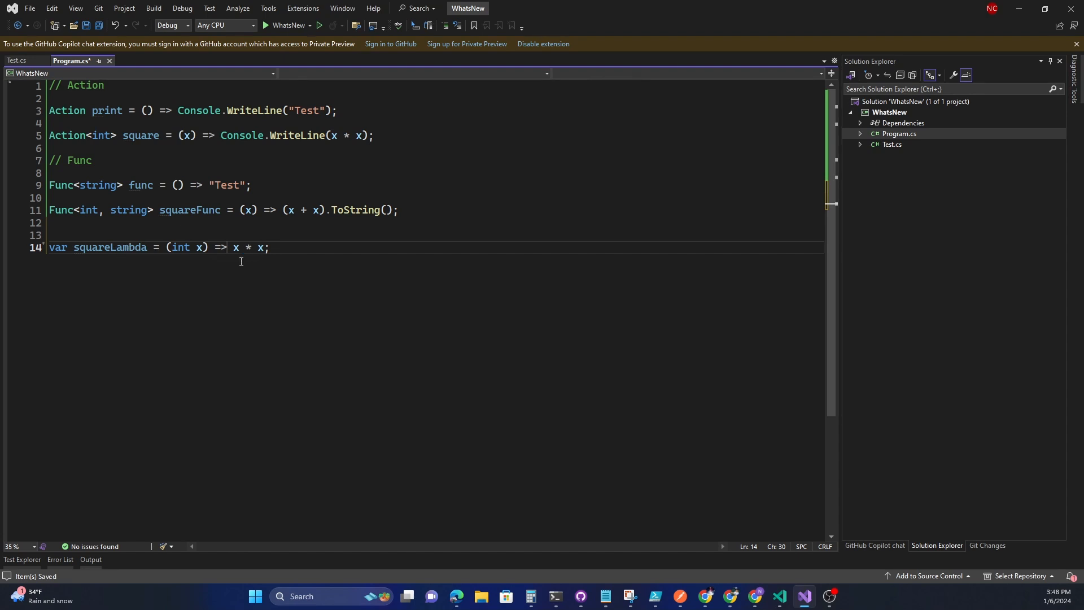
type("C")
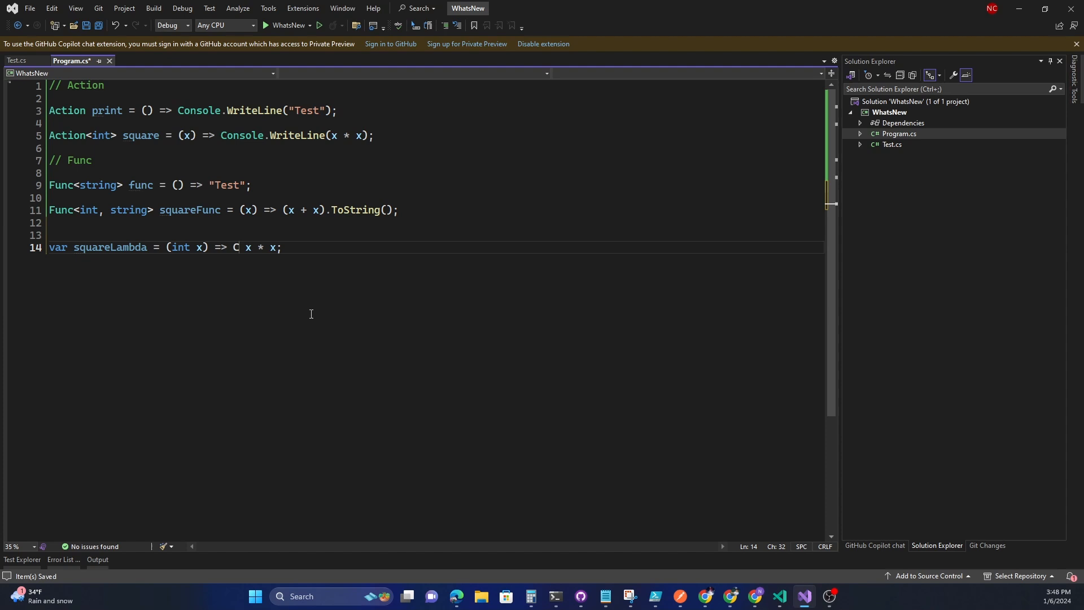
type("onsole.WriteLine(")
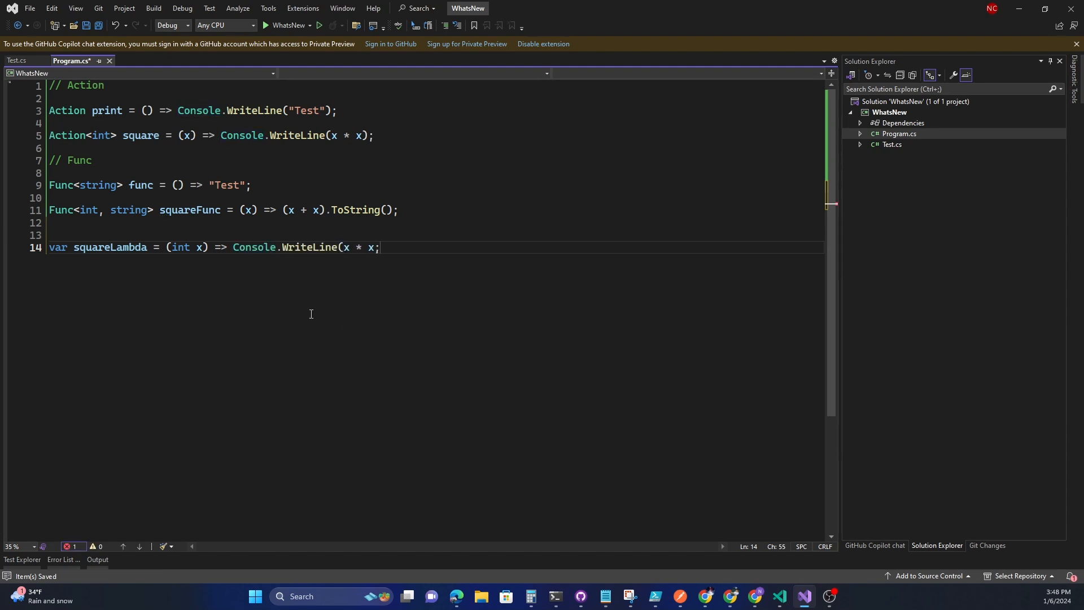
type(")")
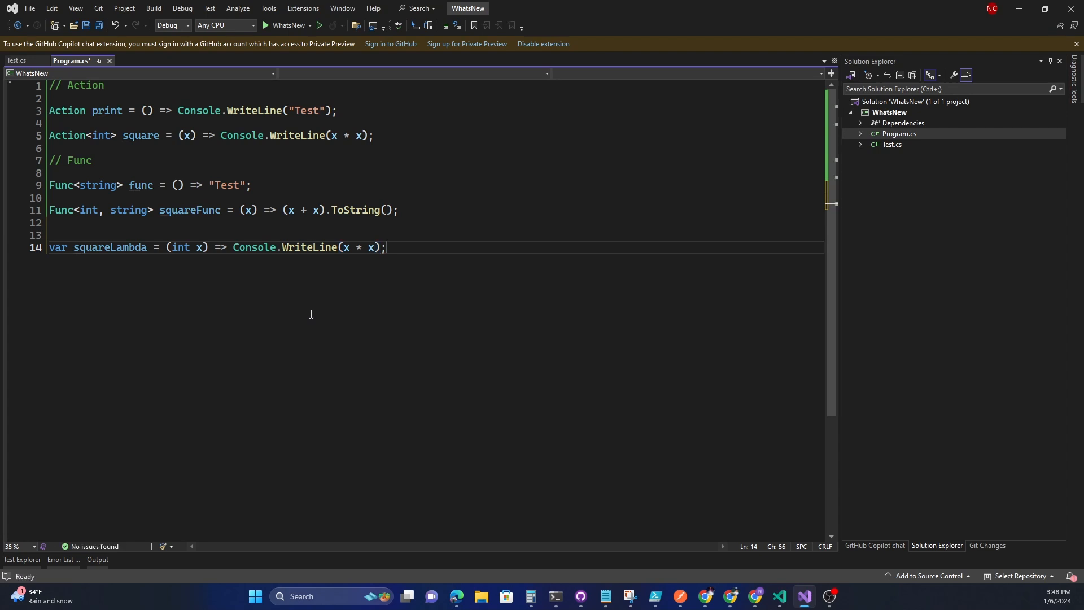
mouse_move(123, 247)
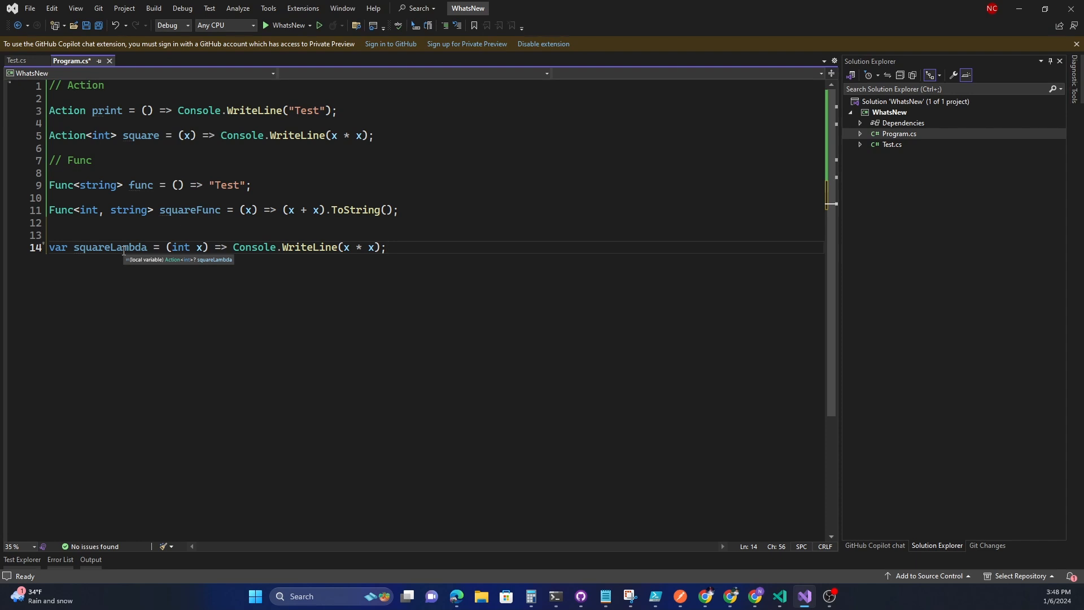
mouse_move(227, 248)
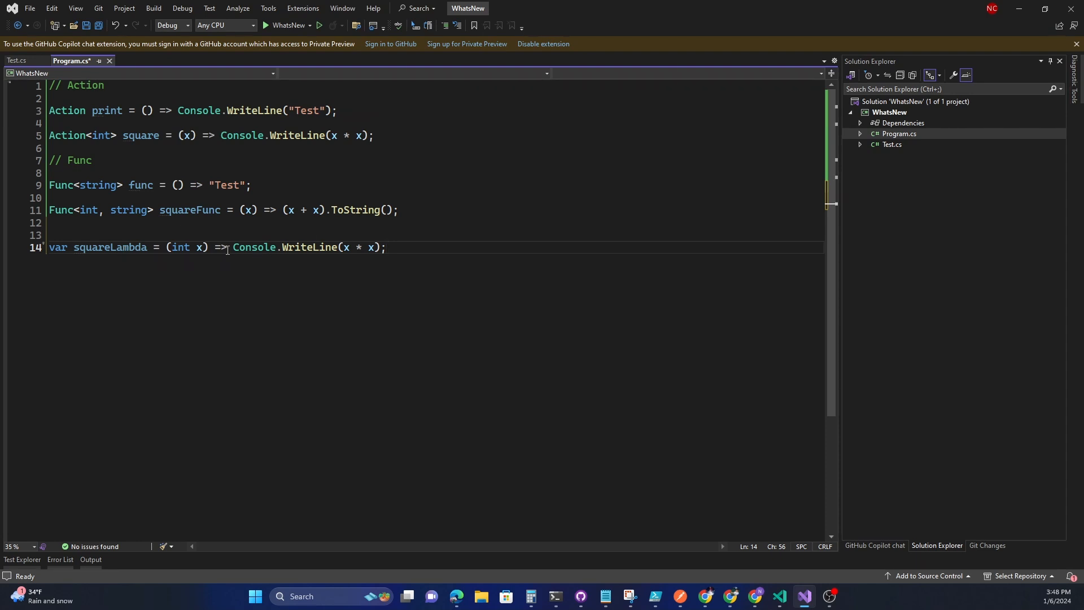
mouse_move(252, 247)
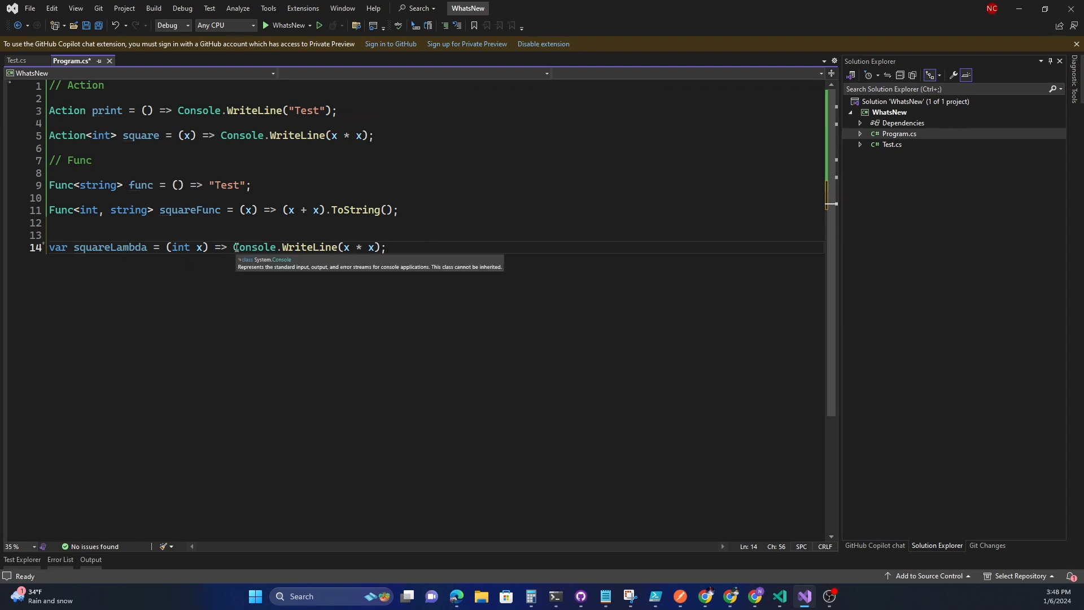
mouse_move(295, 261)
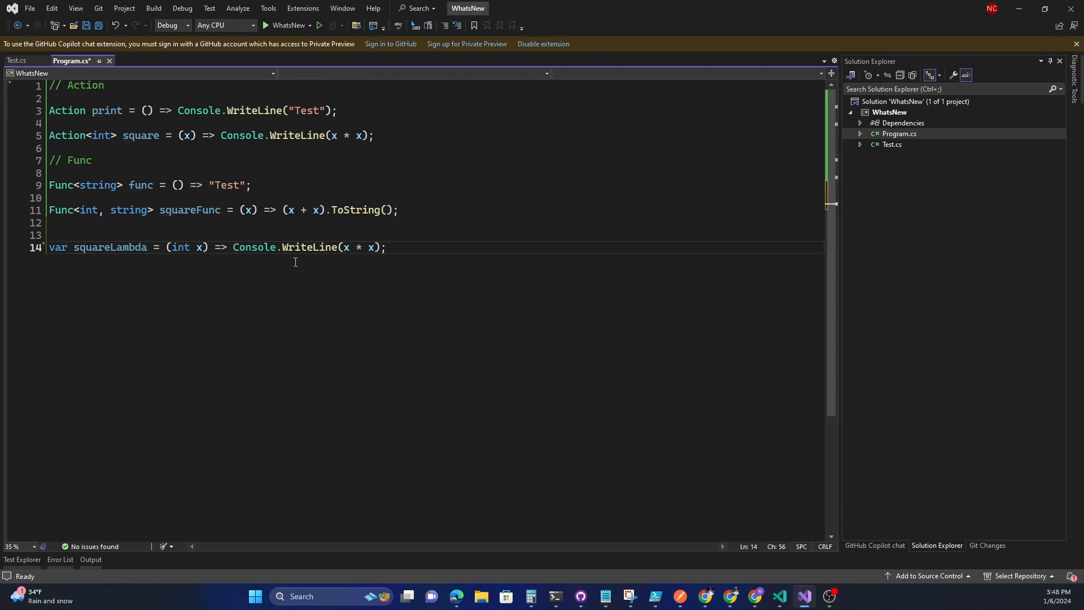
mouse_move(111, 247)
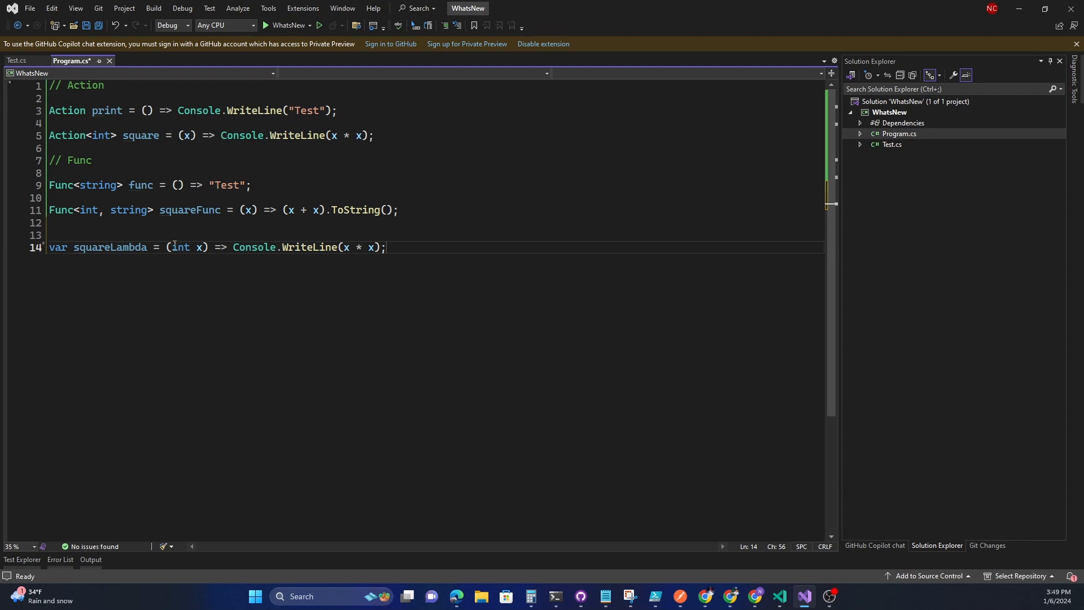
mouse_move(279, 211)
type("var")
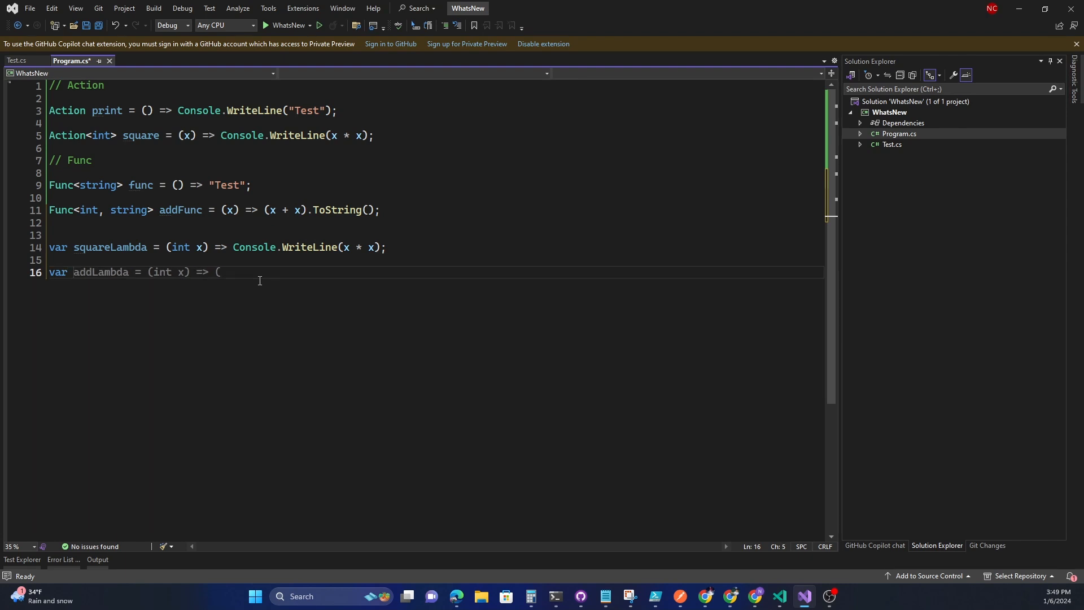
Declare var addLambda = (int x) => (x + x).ToString(); and save Program.cs
type("(x + x).ToString();")
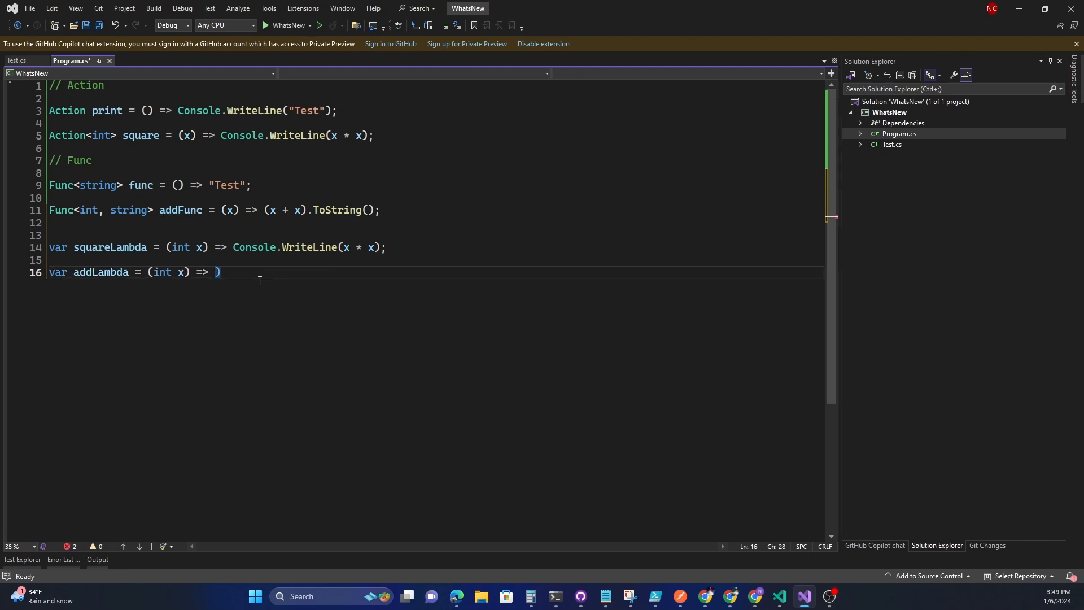
type("x + x;")
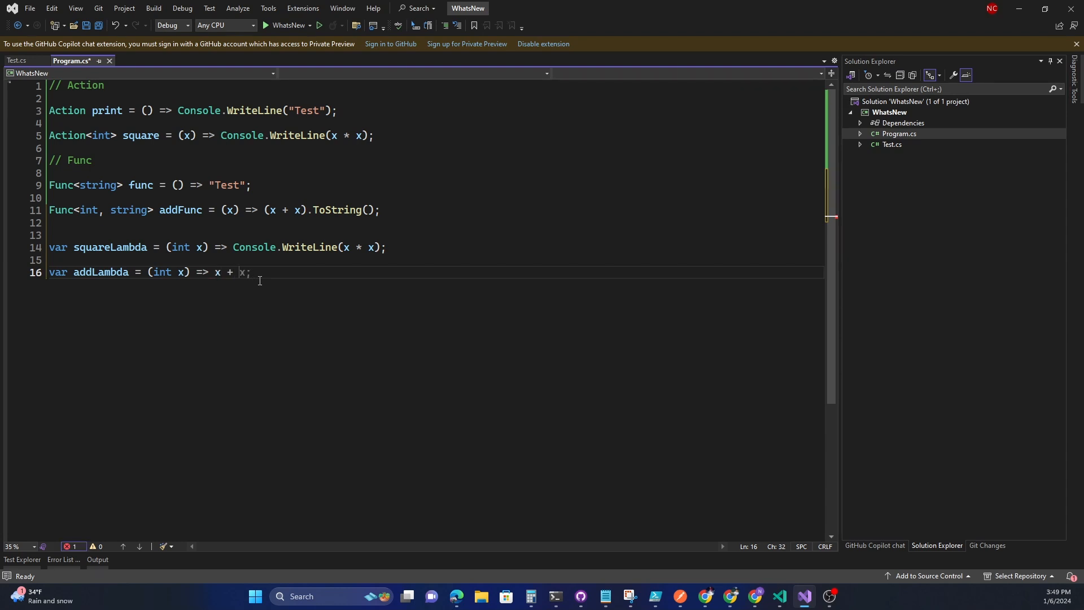
type("x;")
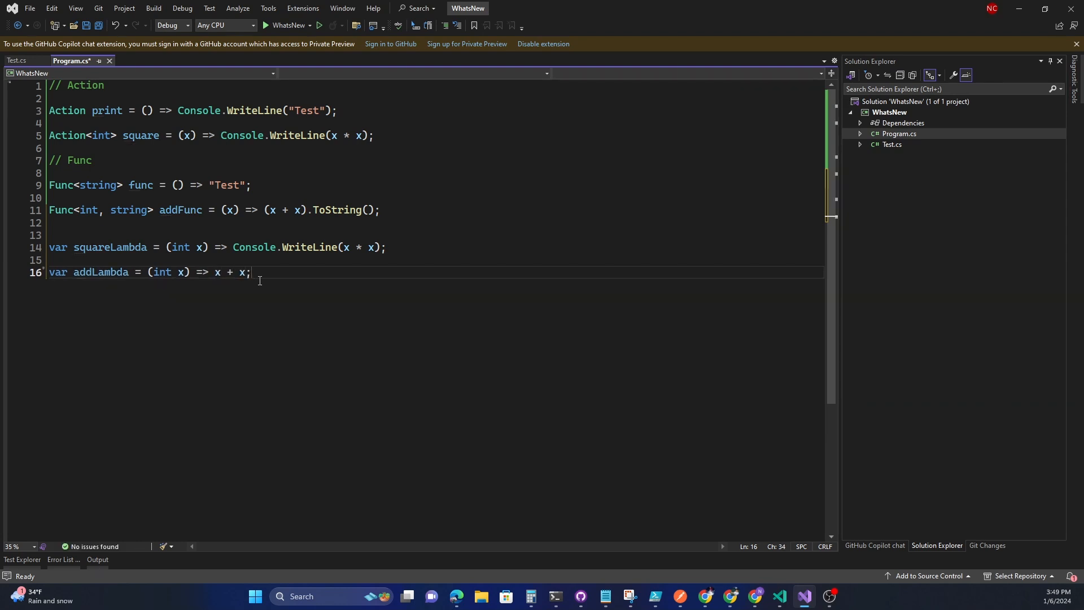
mouse_move(101, 272)
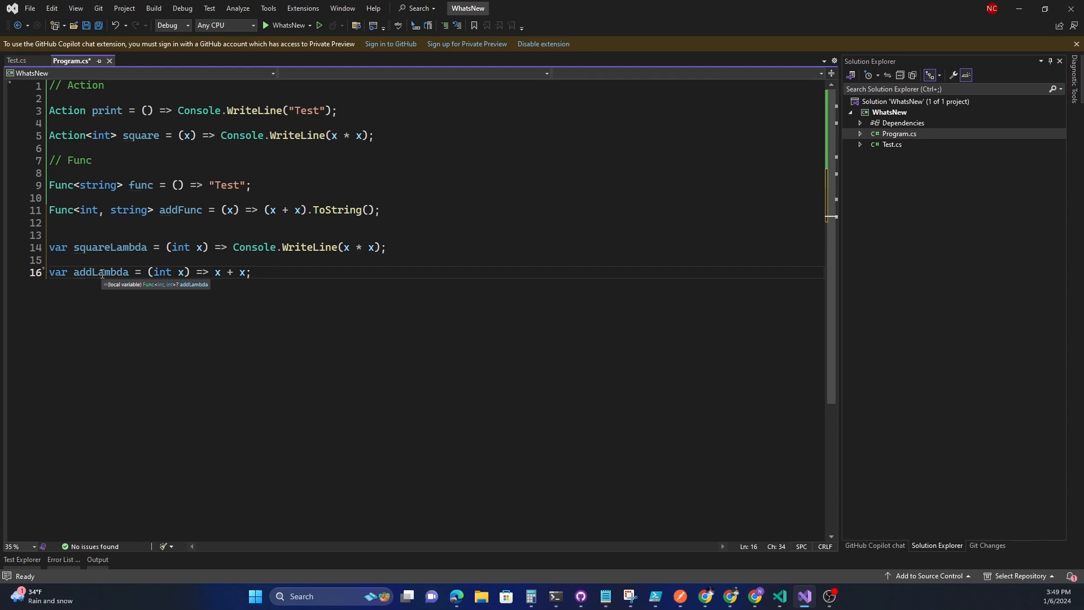
mouse_move(187, 210)
type("(")
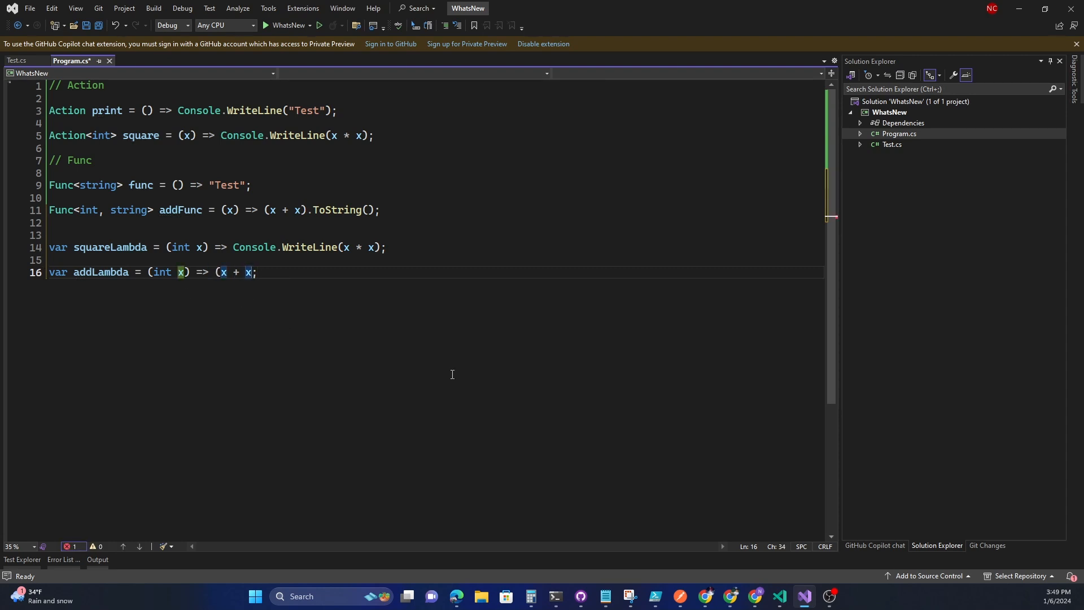
type(").to")
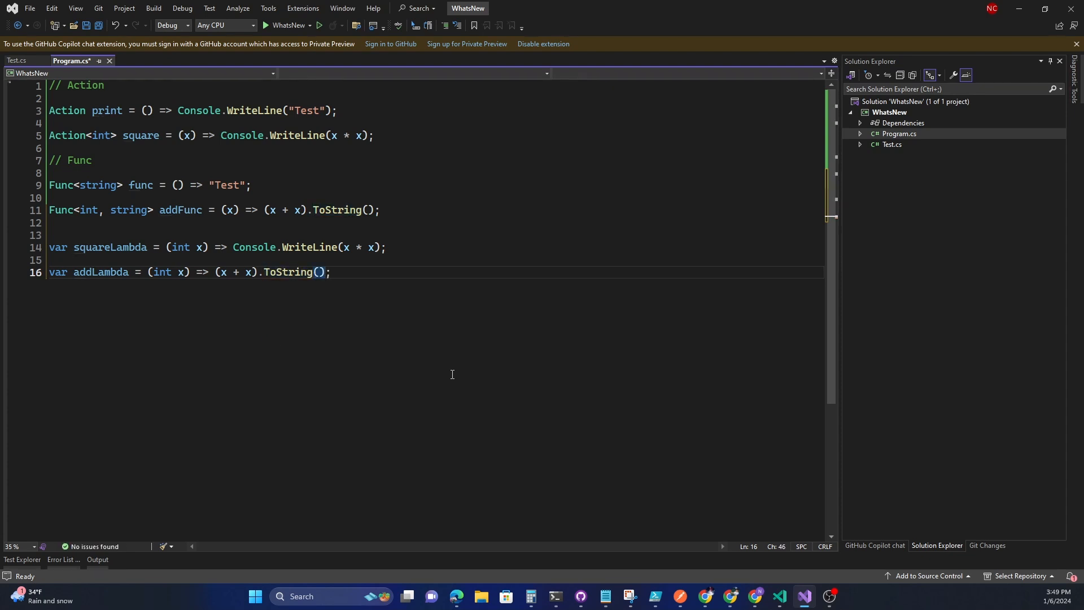
mouse_move(179, 210)
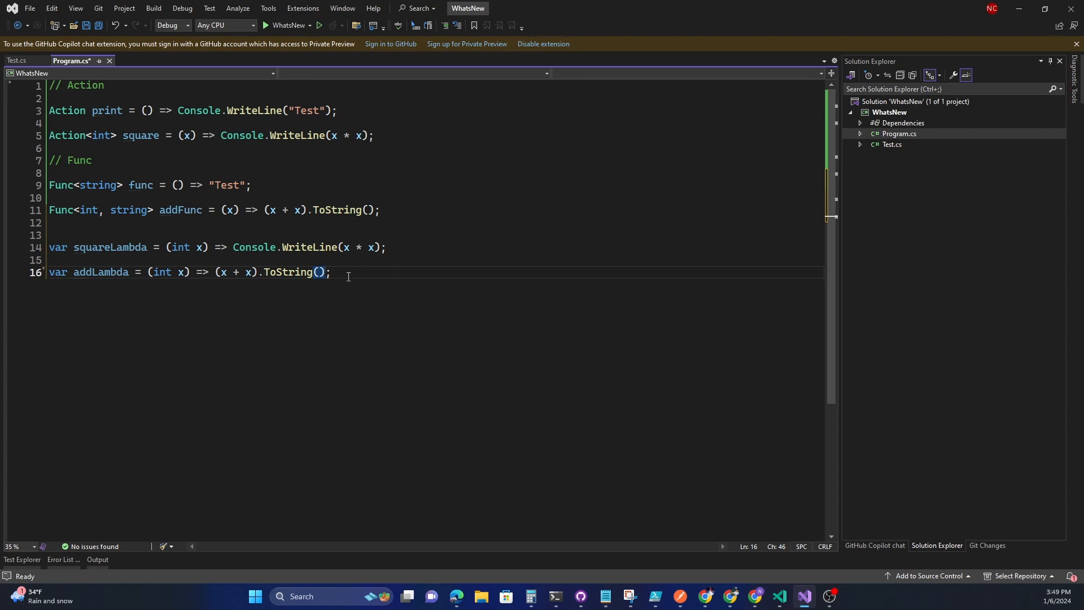
key("enter")
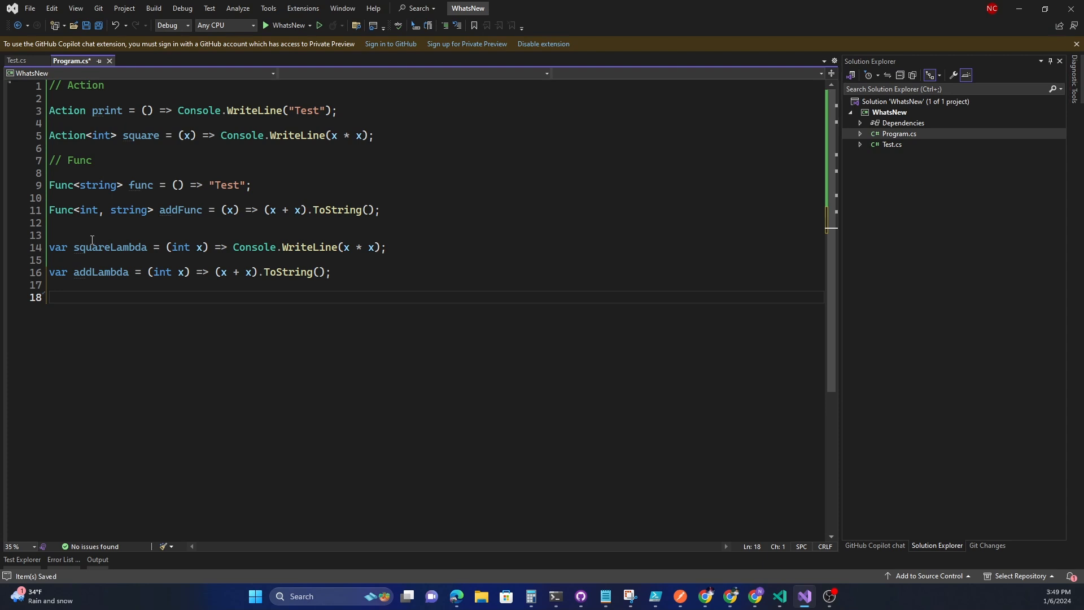
mouse_move(151, 324)
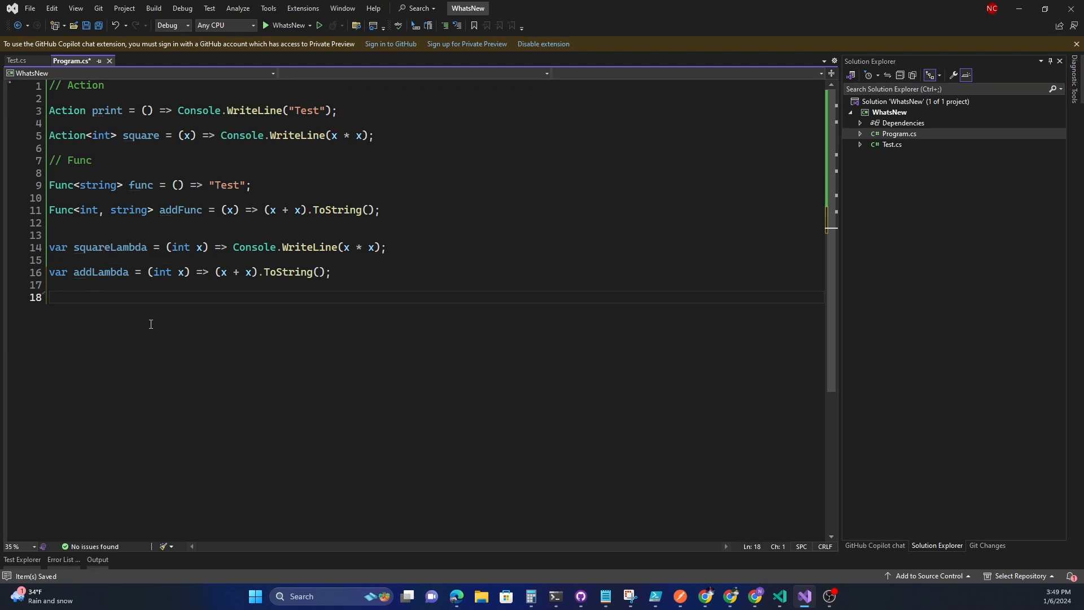
Call squareLambda(5); and begin wrapping the addLambda call in Console.WriteLine
type("squareLambda")
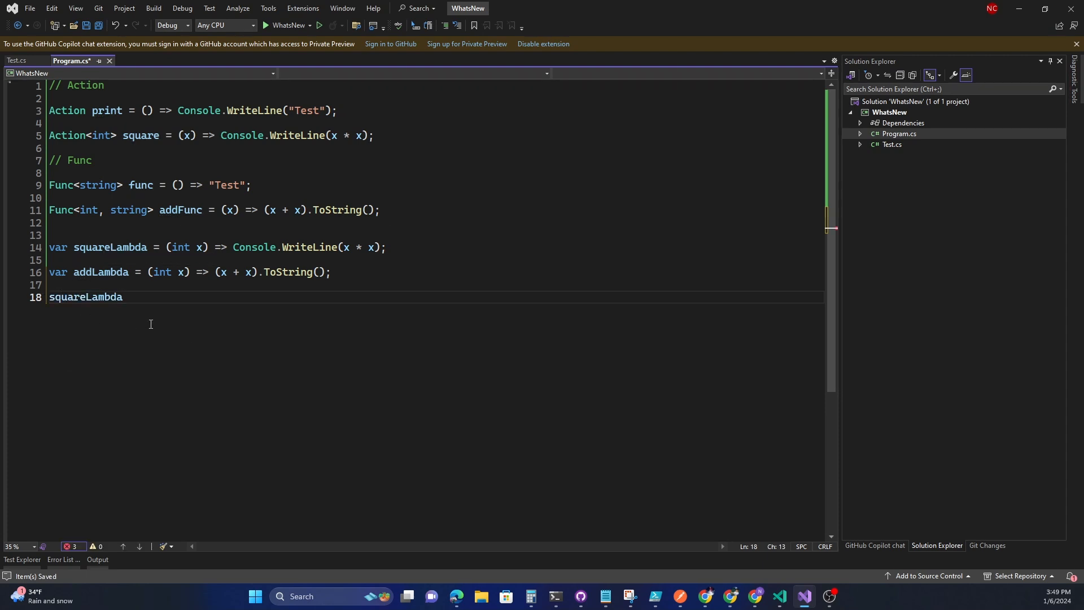
type("();")
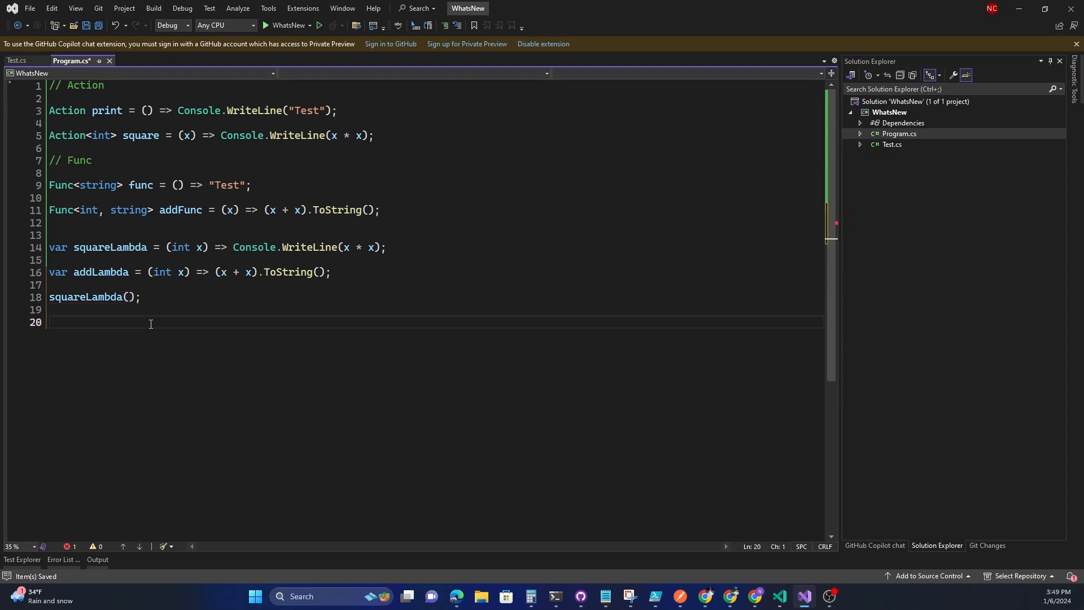
mouse_move(136, 297)
type("addLambda(5);")
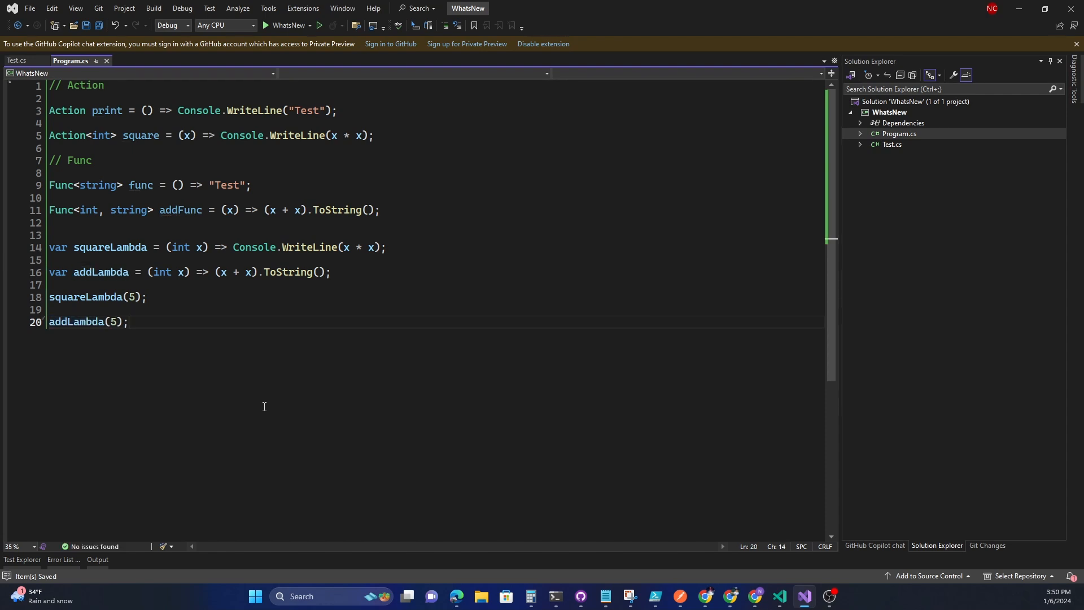
mouse_move(99, 303)
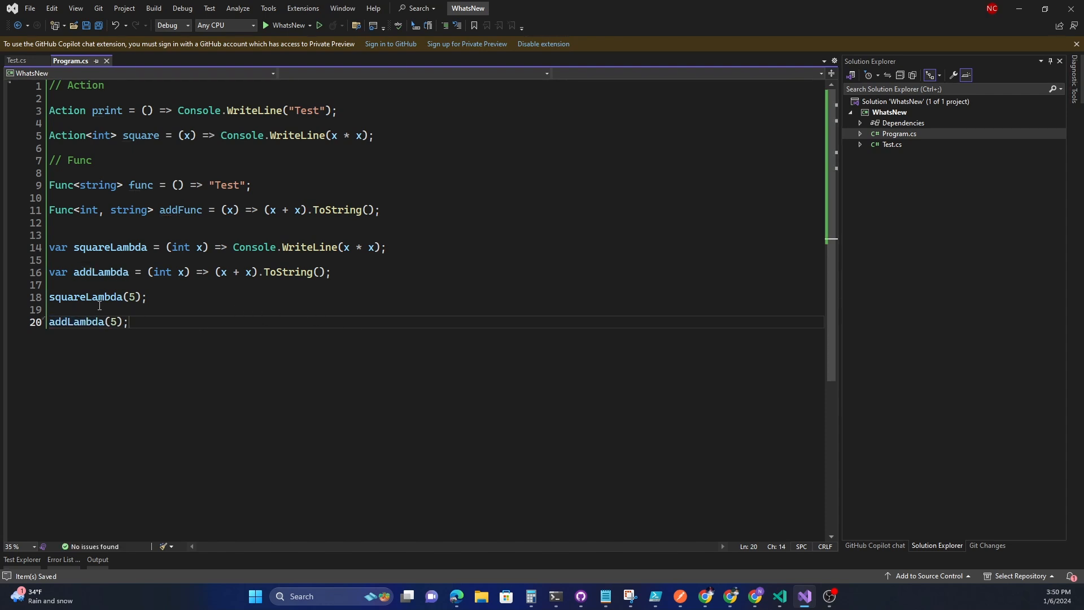
mouse_move(76, 321)
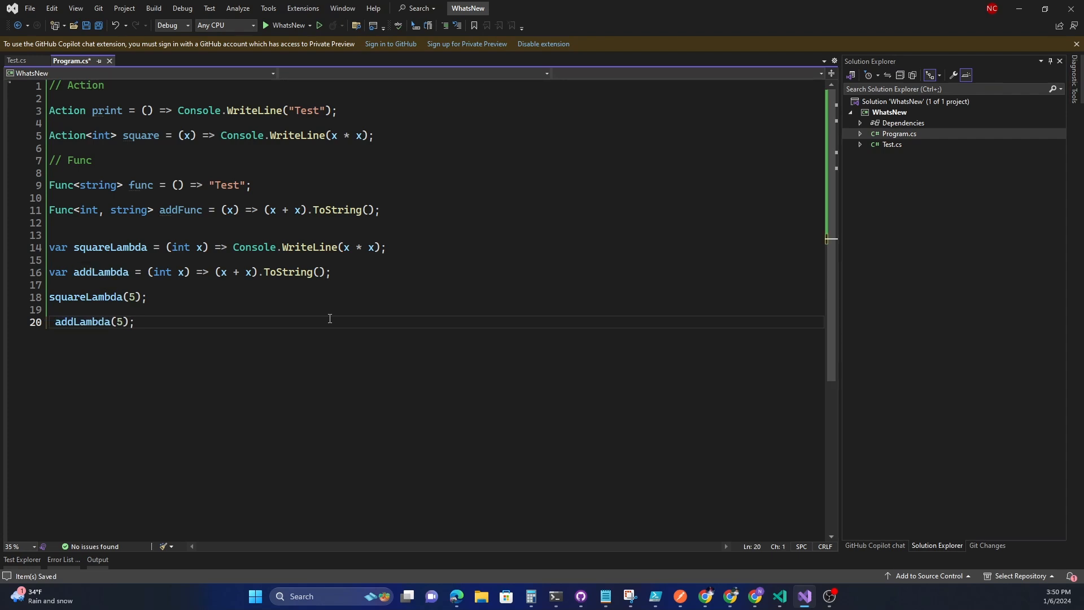
type("Console.WriteLine(")
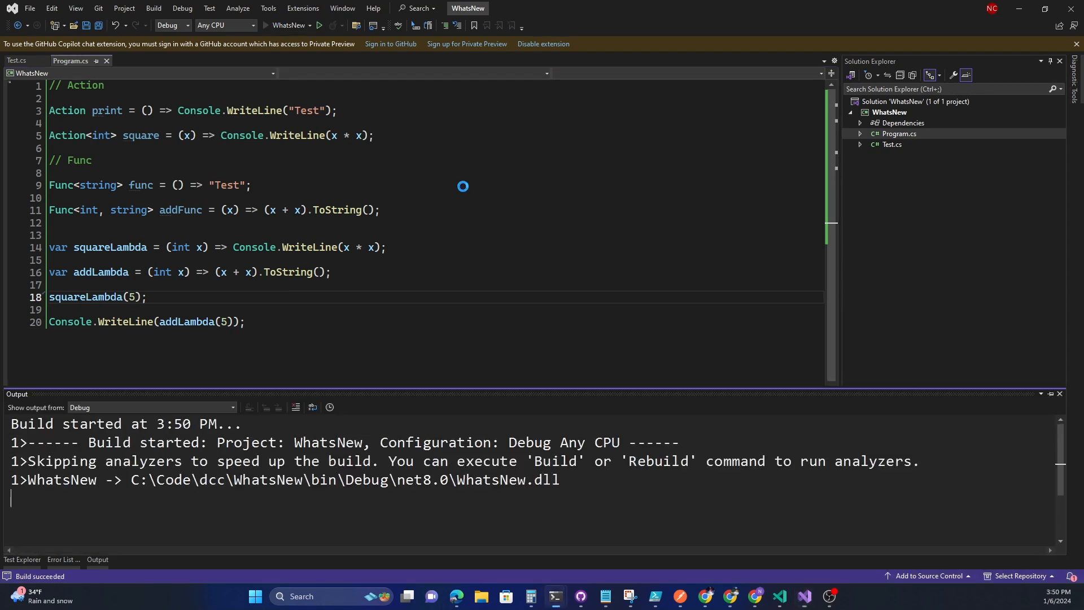
left_click(318, 26)
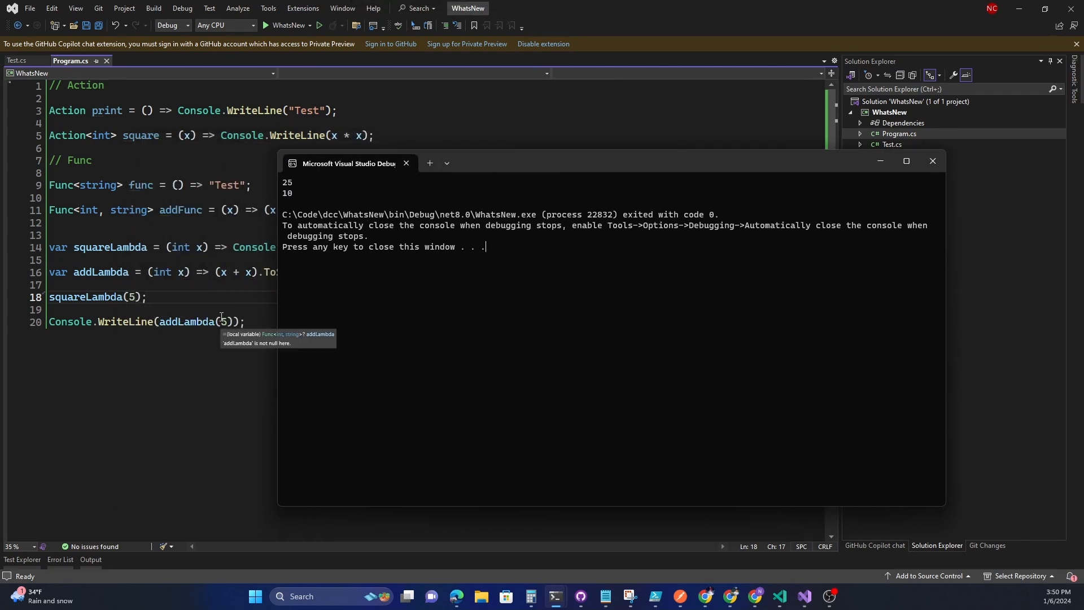
mouse_move(320, 186)
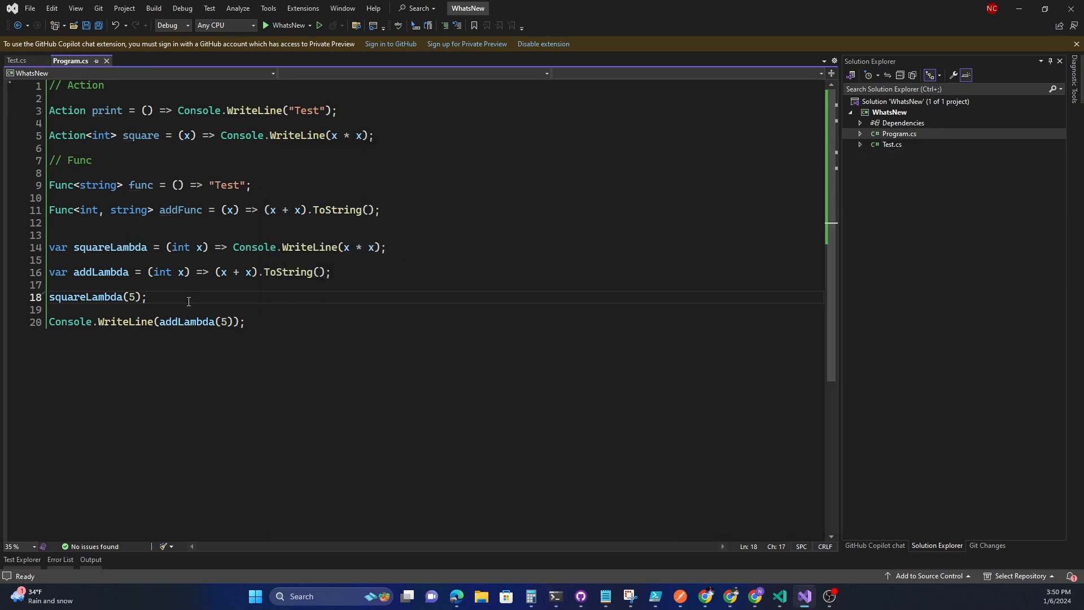
mouse_move(281, 303)
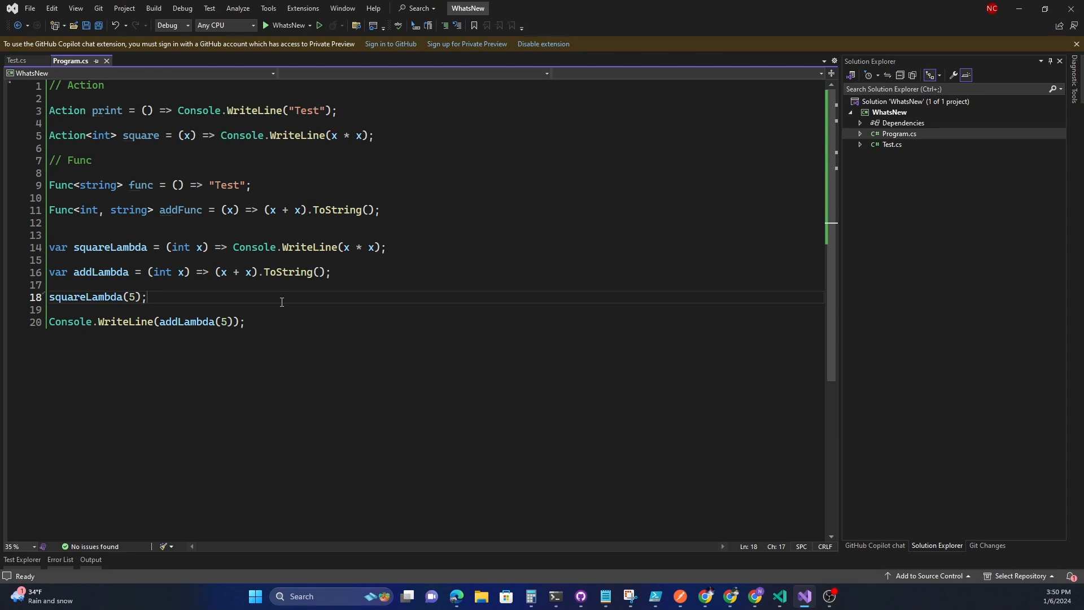
mouse_move(203, 250)
type(" =")
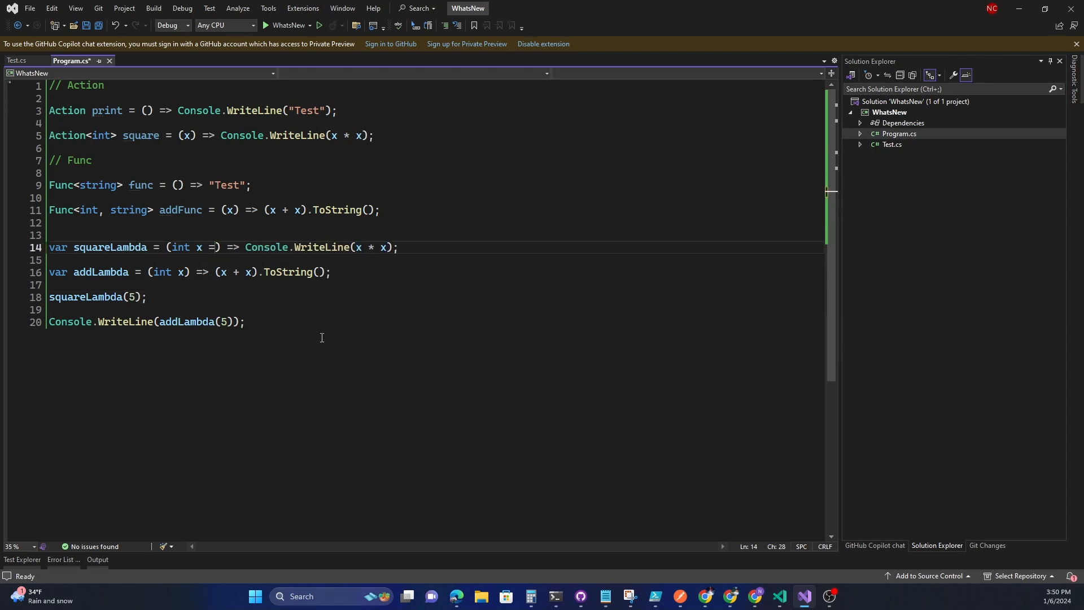
Give squareLambda default parameter int x = 4, add a squareLambda(); call and run the program
type("4")
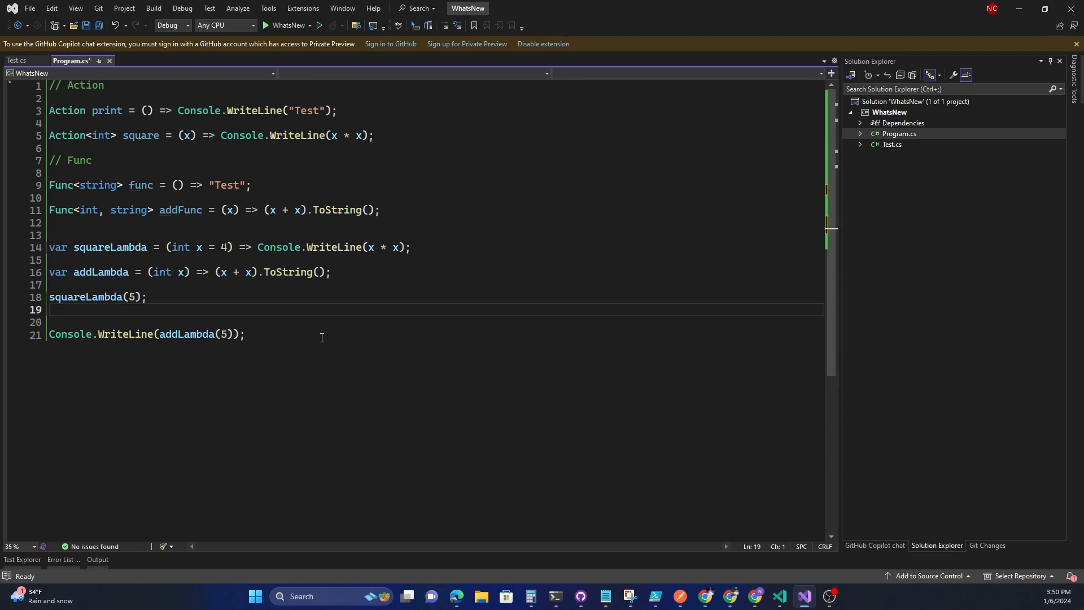
type("squareLambda();")
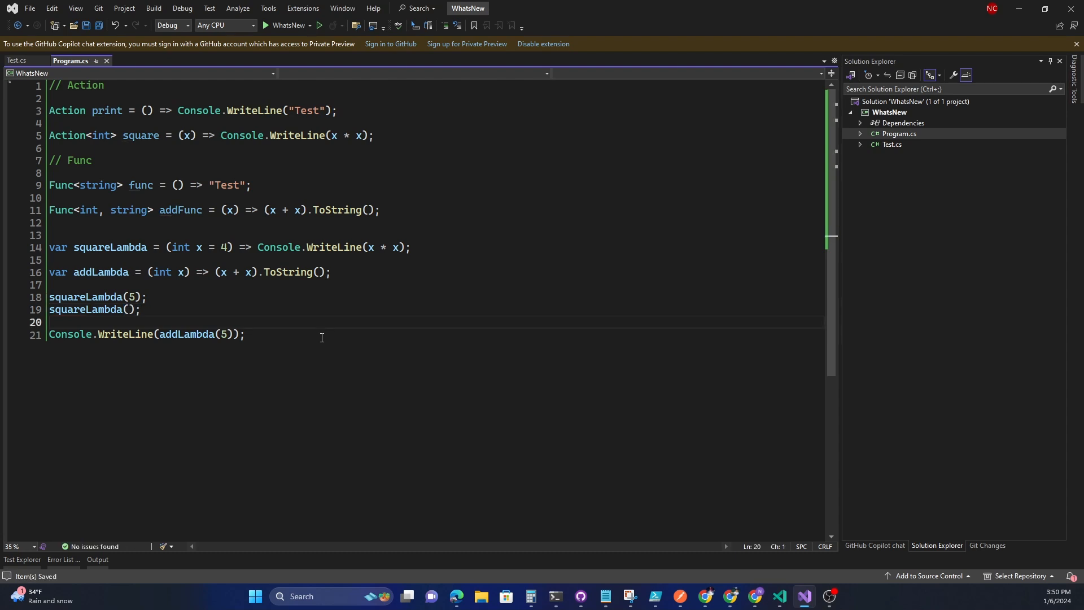
mouse_move(90, 309)
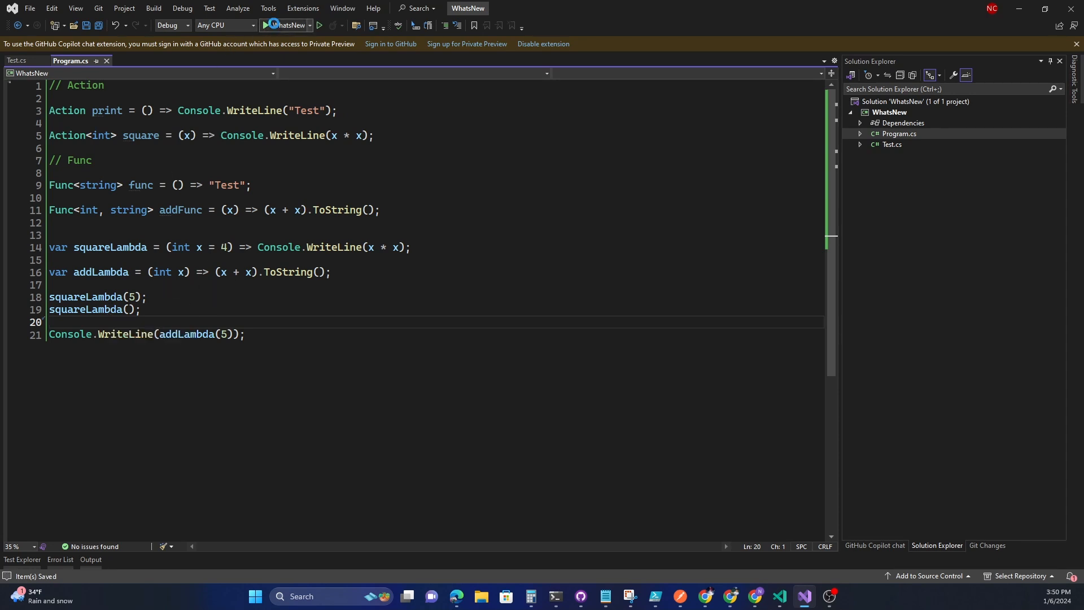
left_click(285, 26)
type("const")
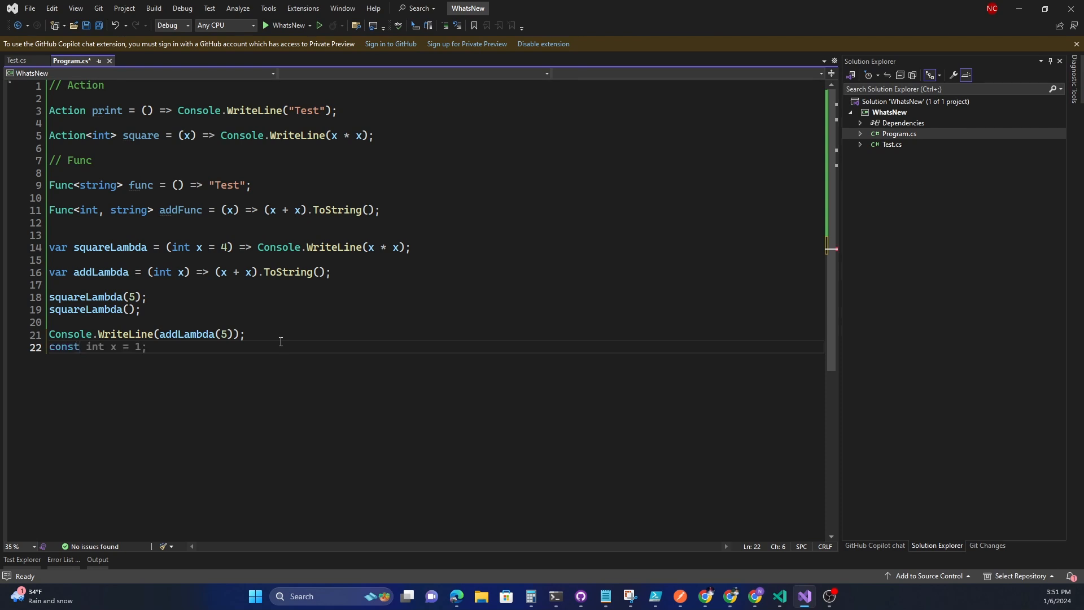
Add Console.WriteLine(addLambda()); with addLambda defaulting x = 4, then run the program
type("consol")
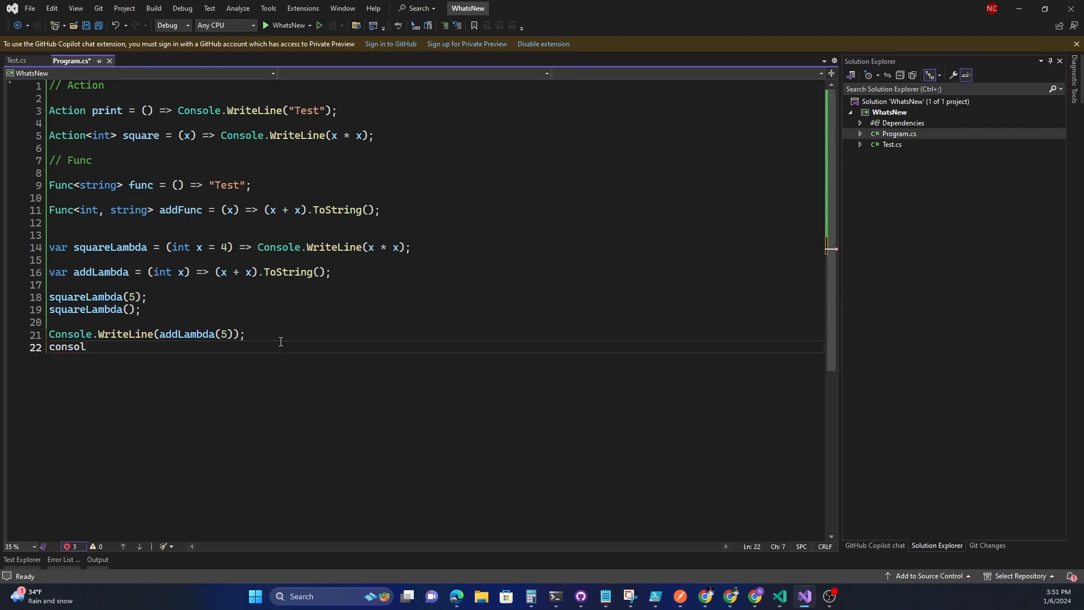
type("e")
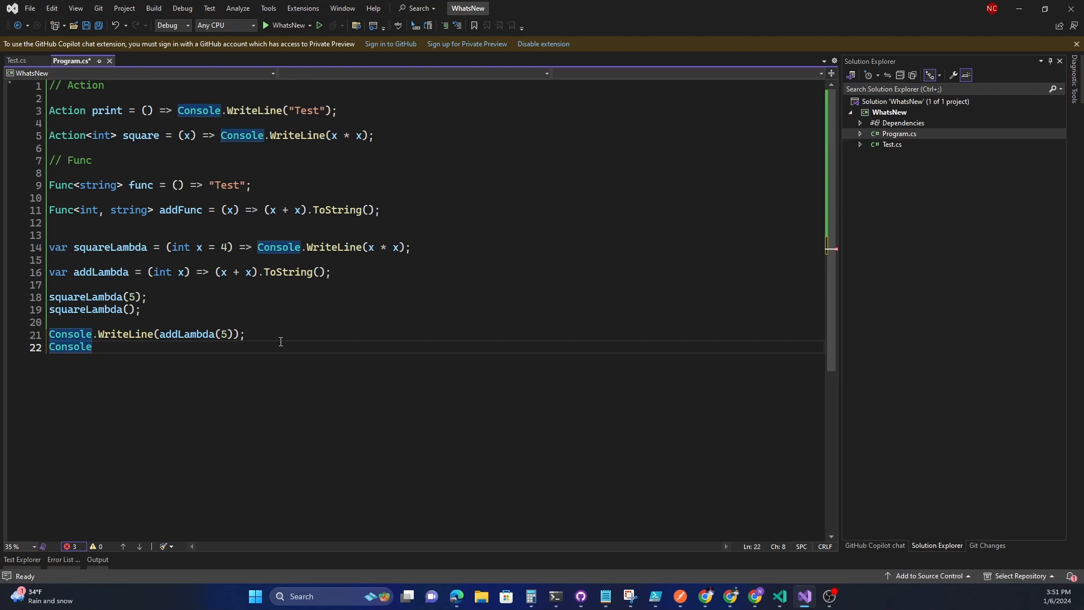
type(".WriteLine();")
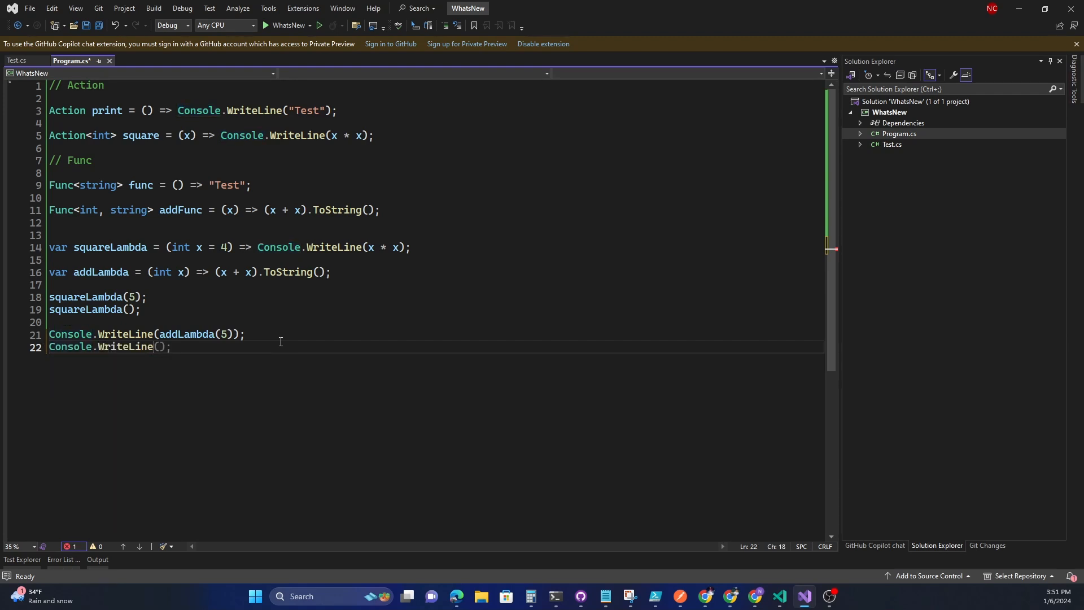
type("addLambda(")
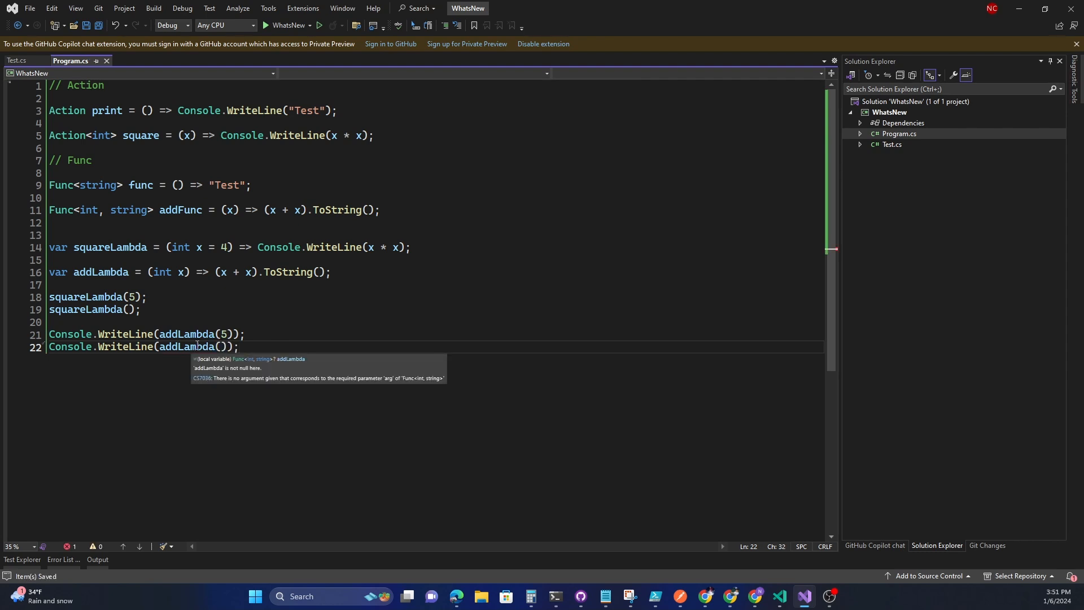
left_click(183, 272)
type(" = 4")
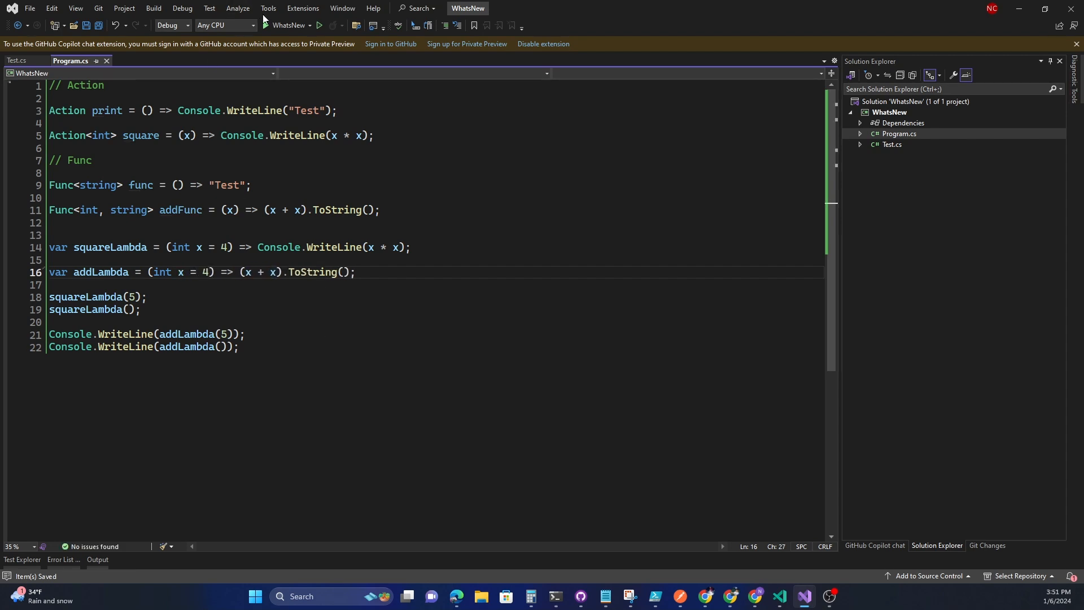
left_click(319, 26)
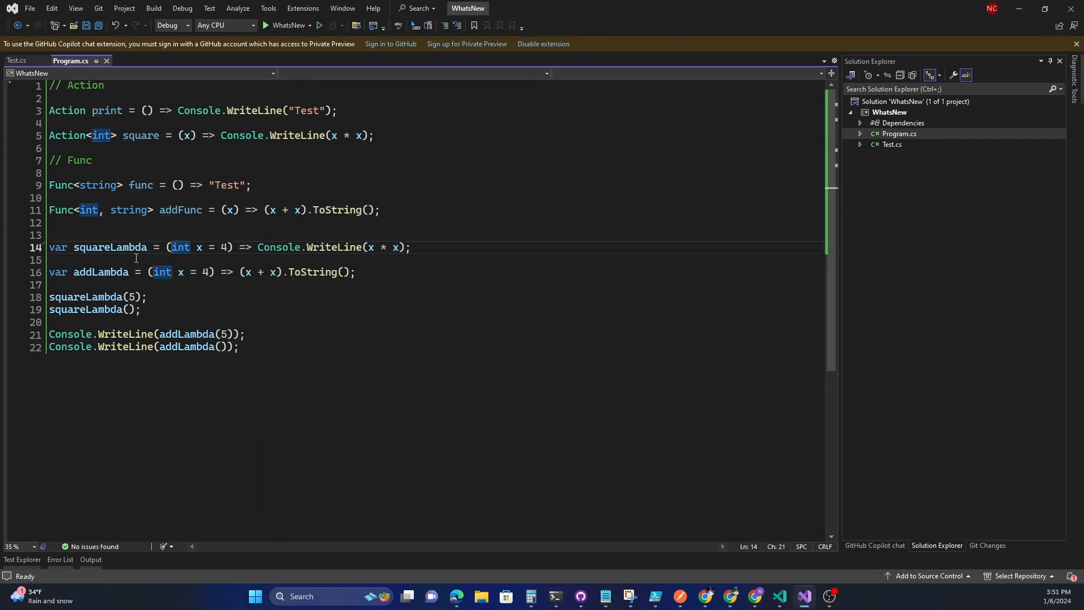
mouse_move(128, 310)
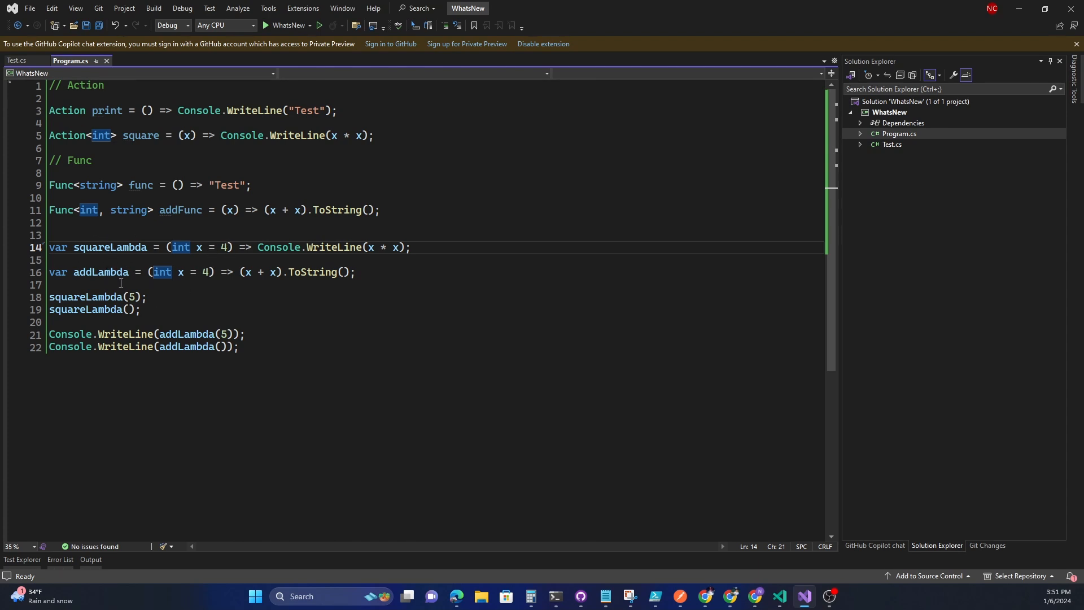
Switch to Test.cs and highlight all references of printDelegate
left_click(891, 143)
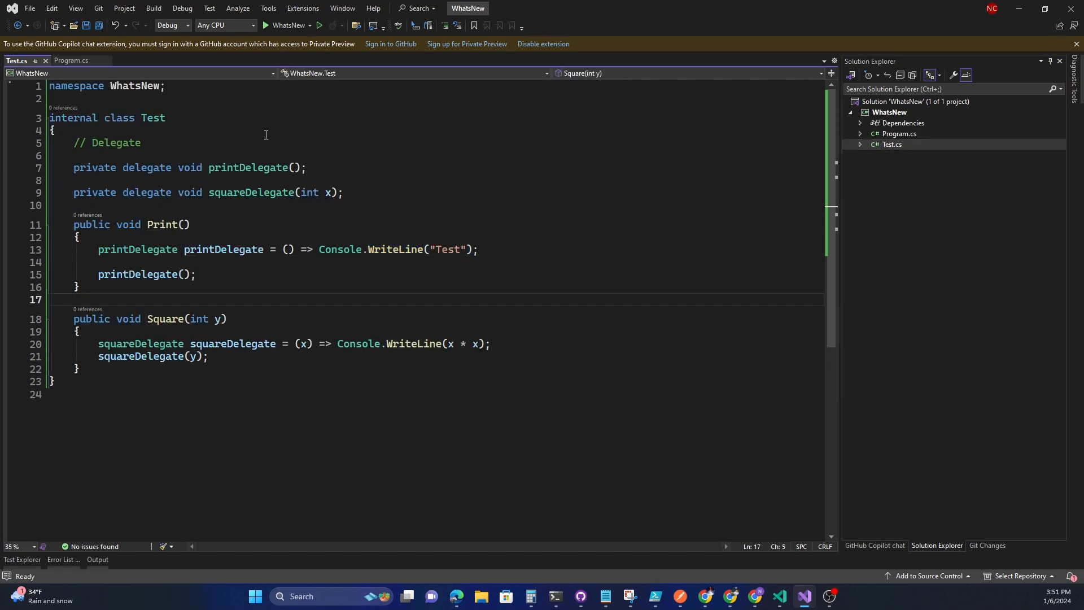
mouse_move(136, 134)
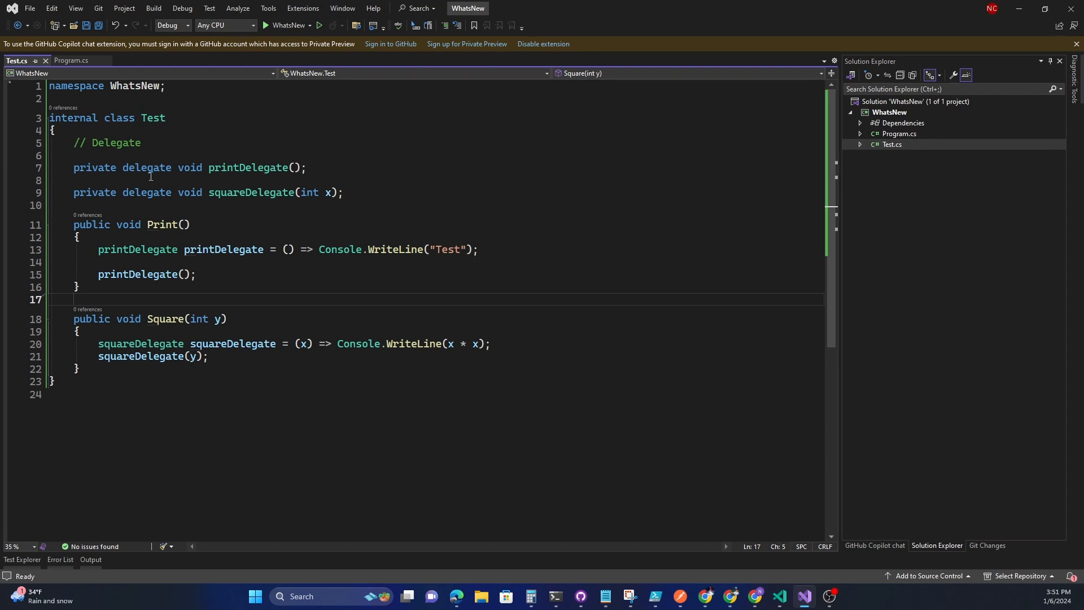
mouse_move(97, 170)
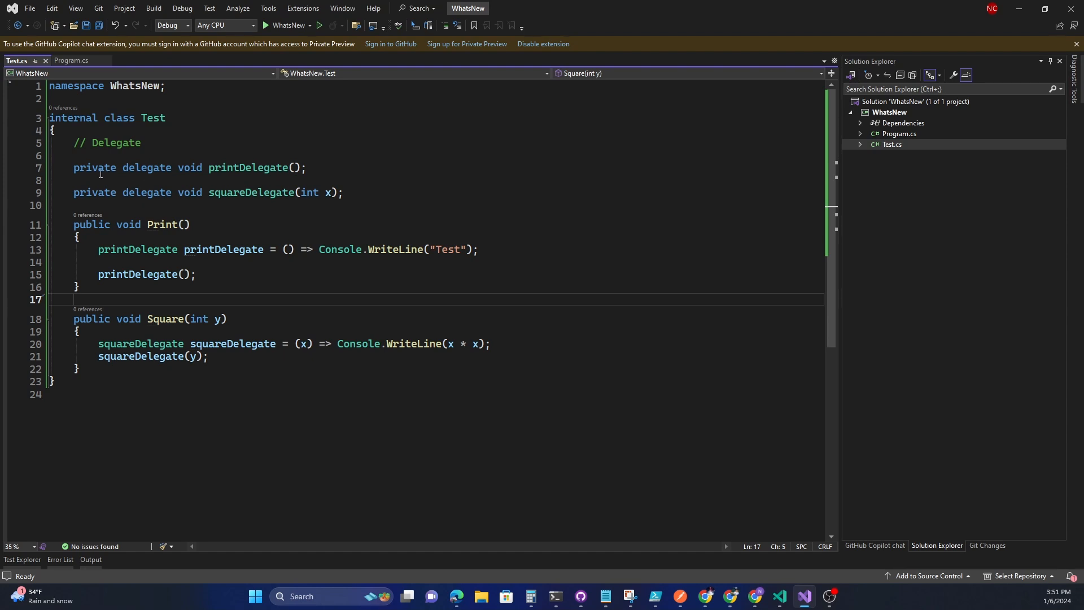
left_click(245, 167)
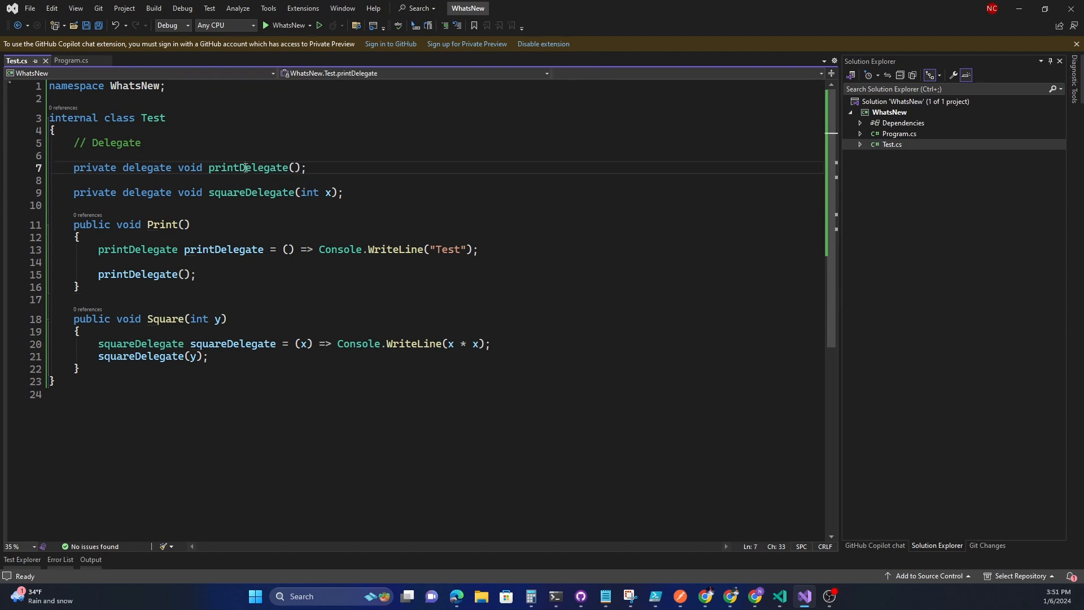
double_click(247, 167)
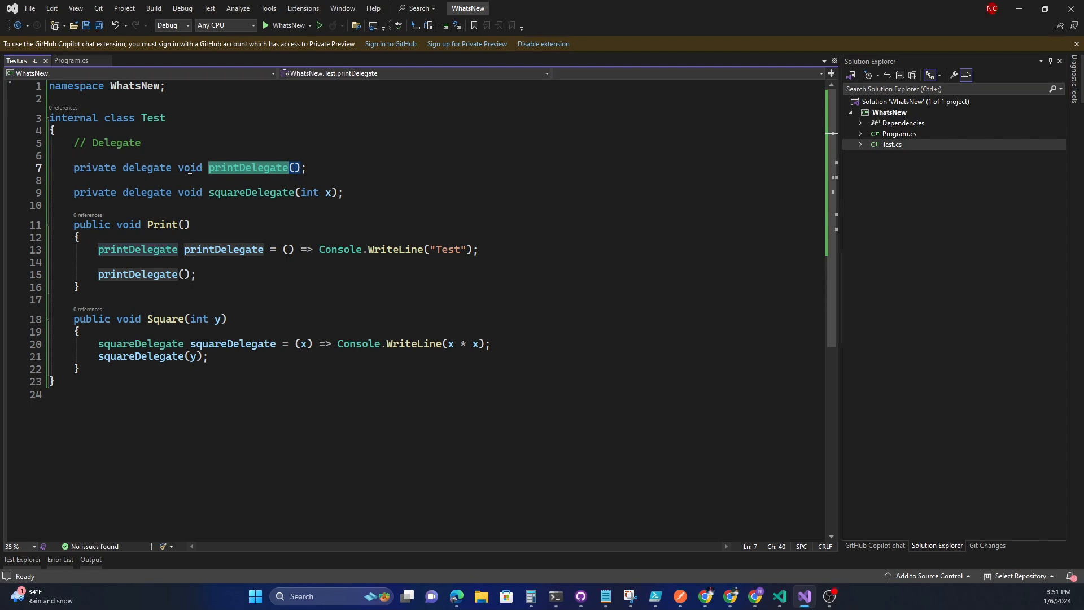
mouse_move(118, 200)
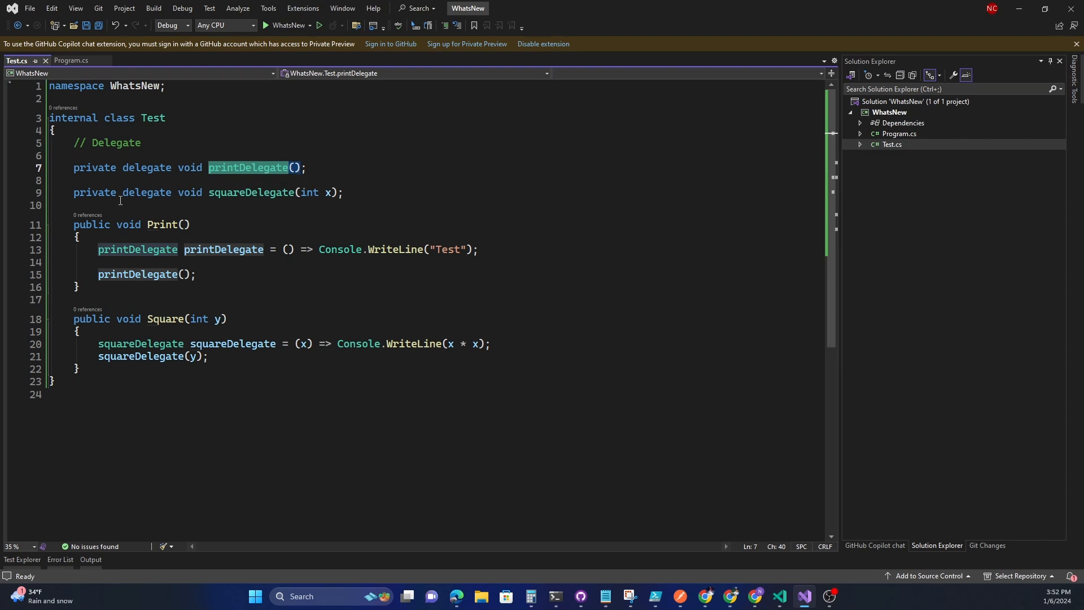
mouse_move(196, 192)
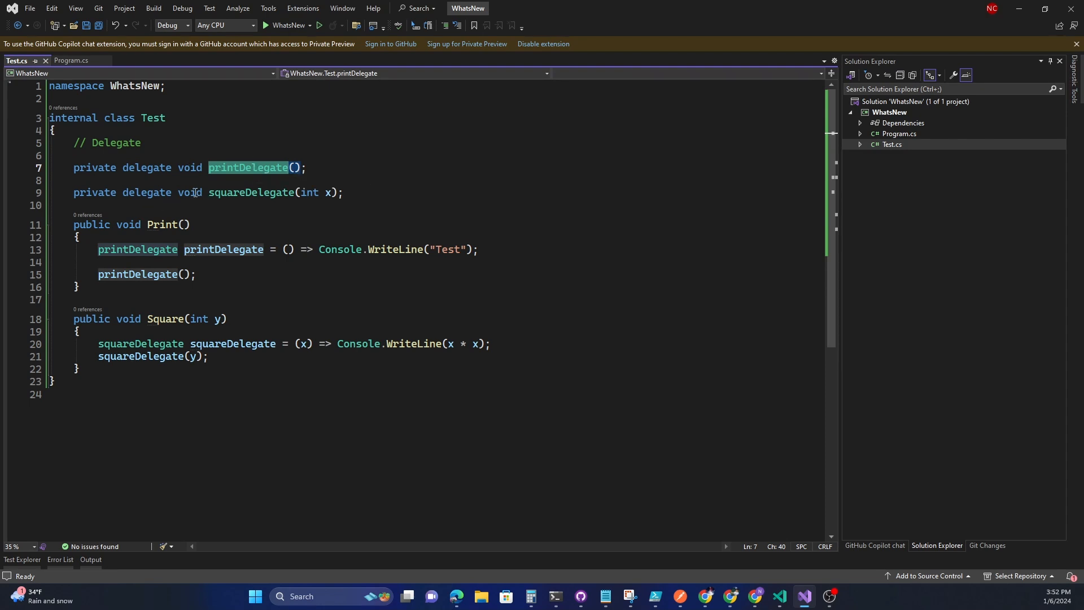
mouse_move(318, 201)
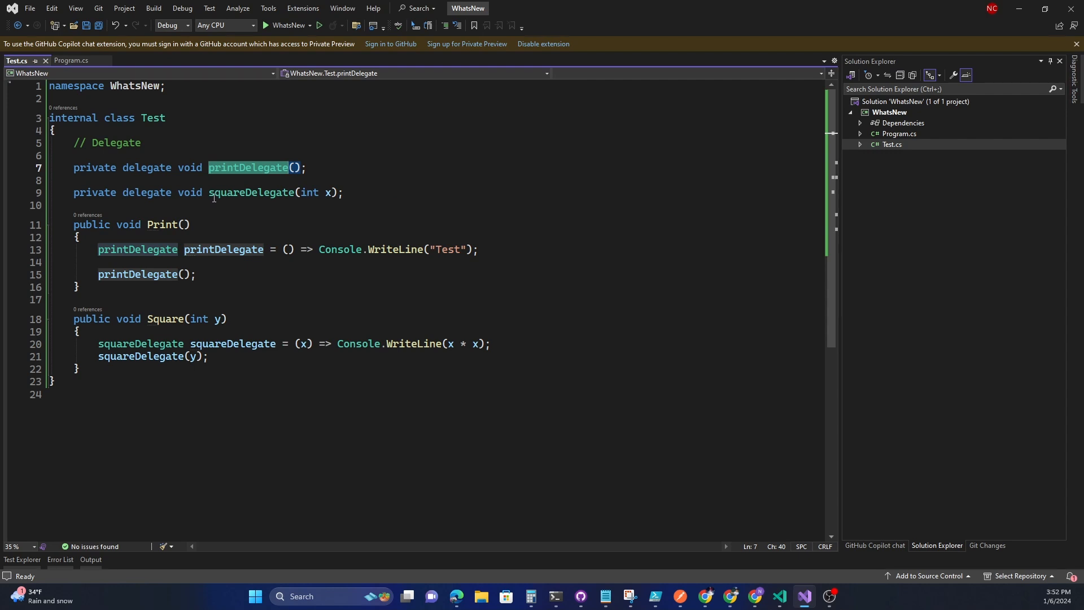
mouse_move(329, 192)
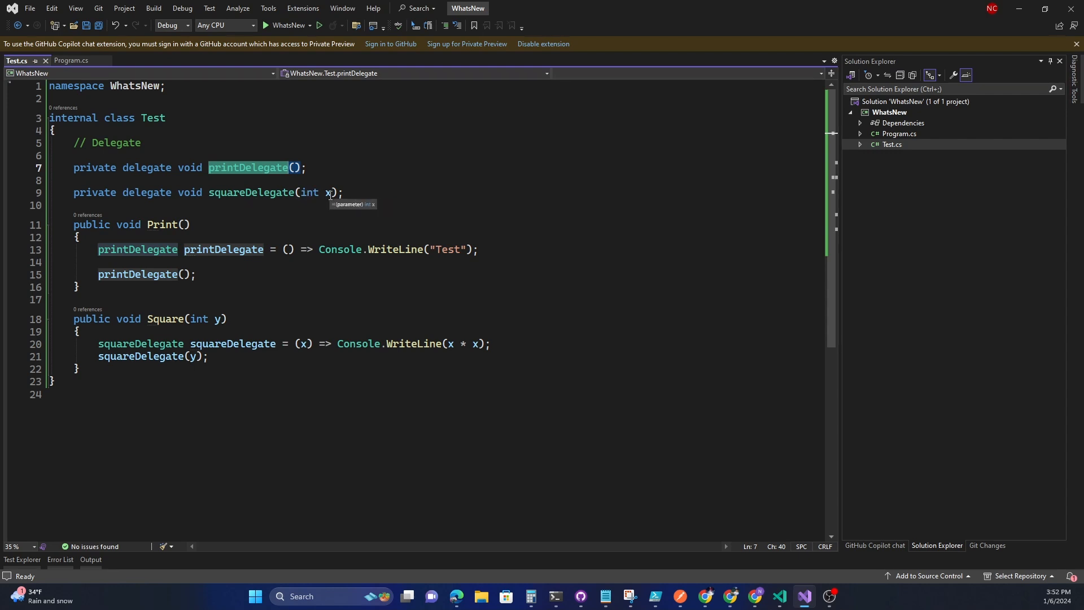
mouse_move(224, 282)
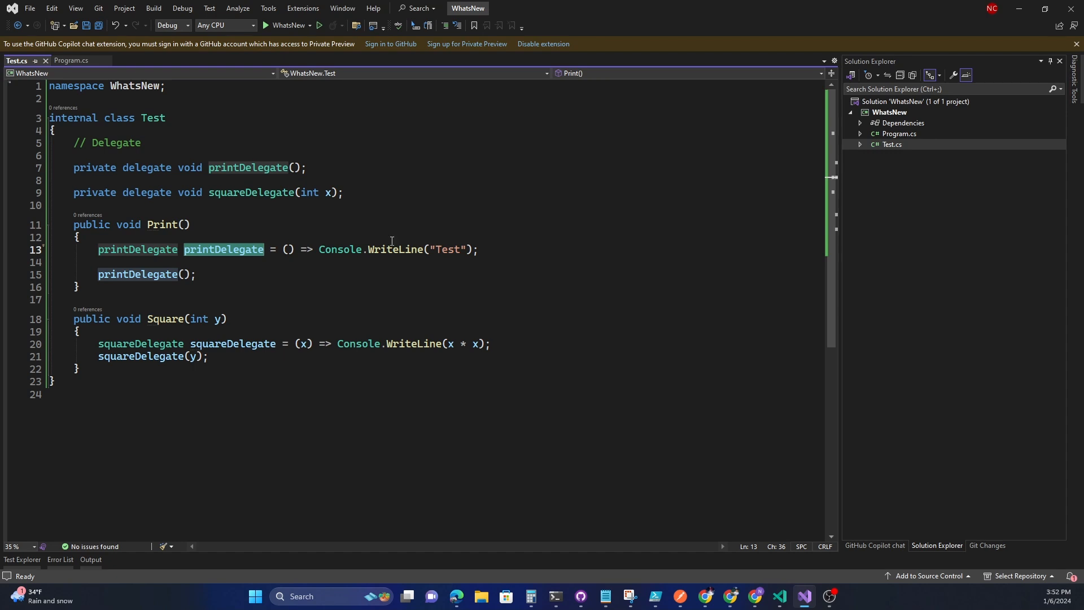
mouse_move(220, 256)
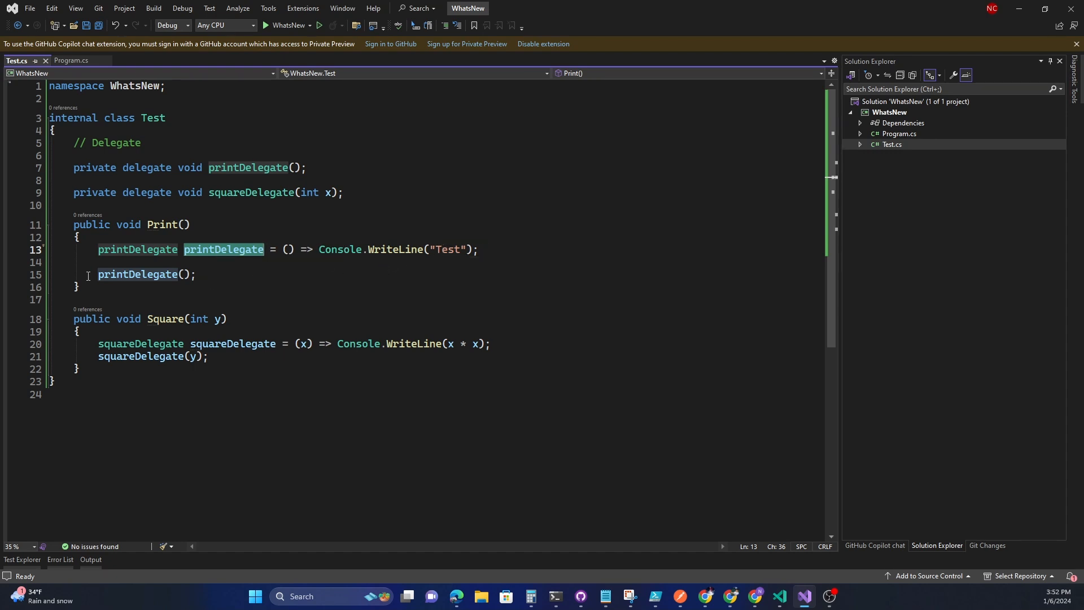
mouse_move(200, 274)
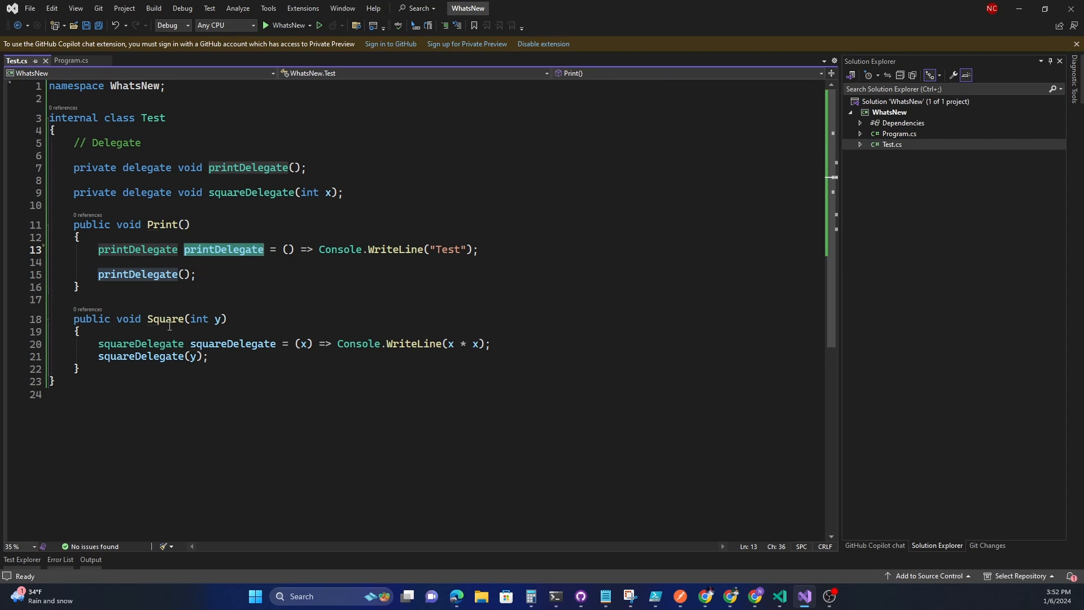
mouse_move(216, 318)
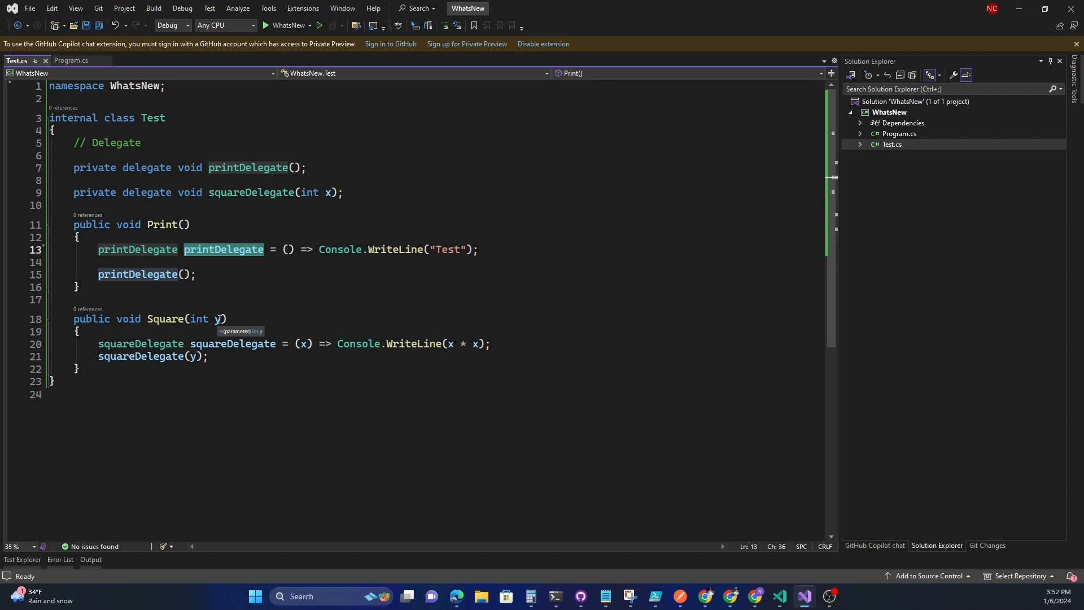
Highlight squareDelegate's references and inspect the Square method's parameter y
left_click(140, 343)
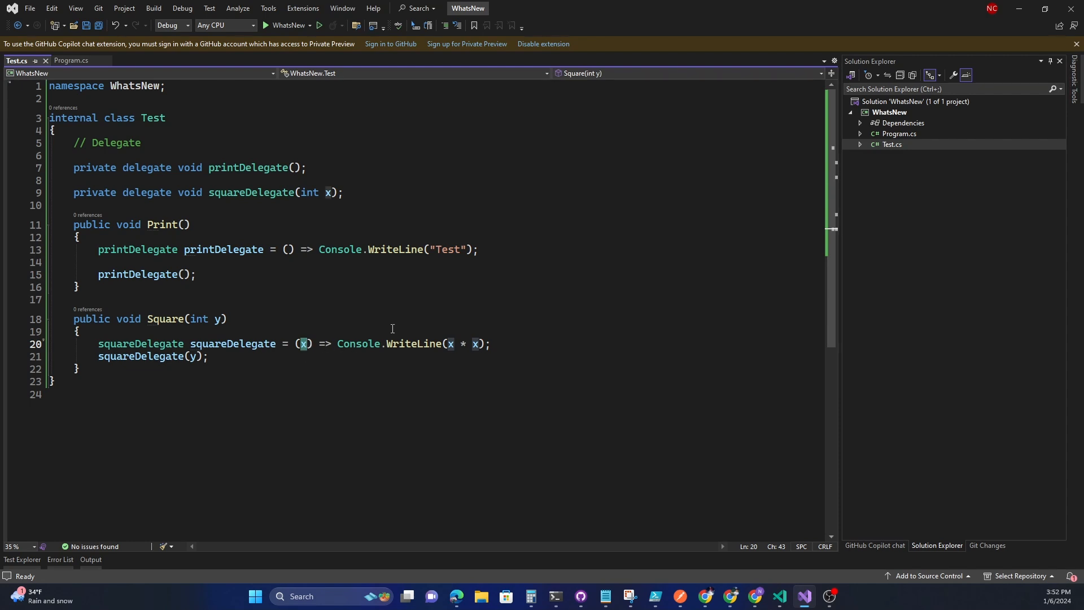
mouse_move(417, 343)
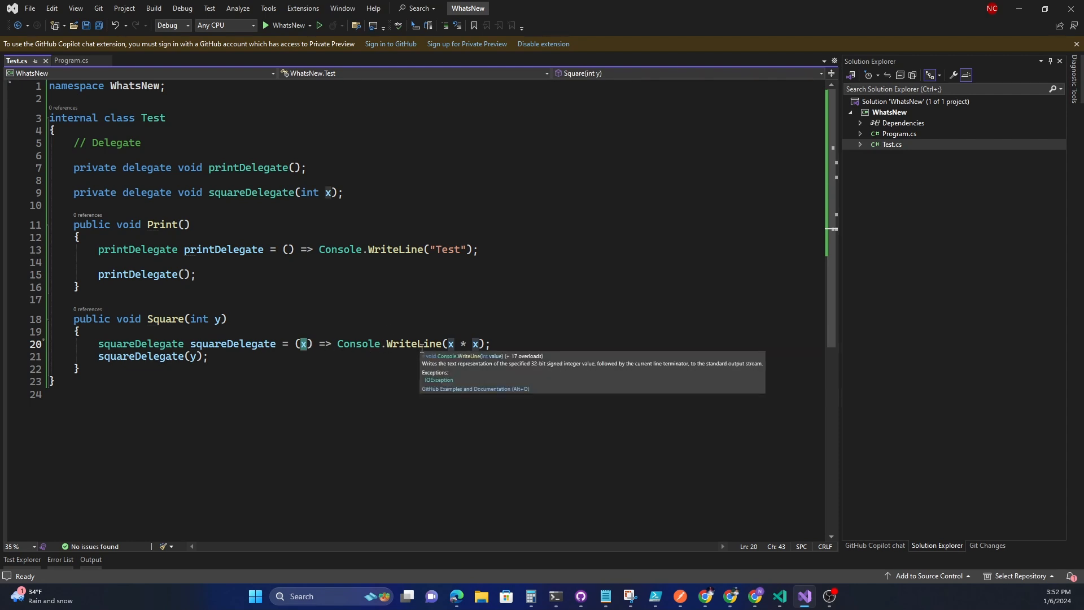
mouse_move(214, 340)
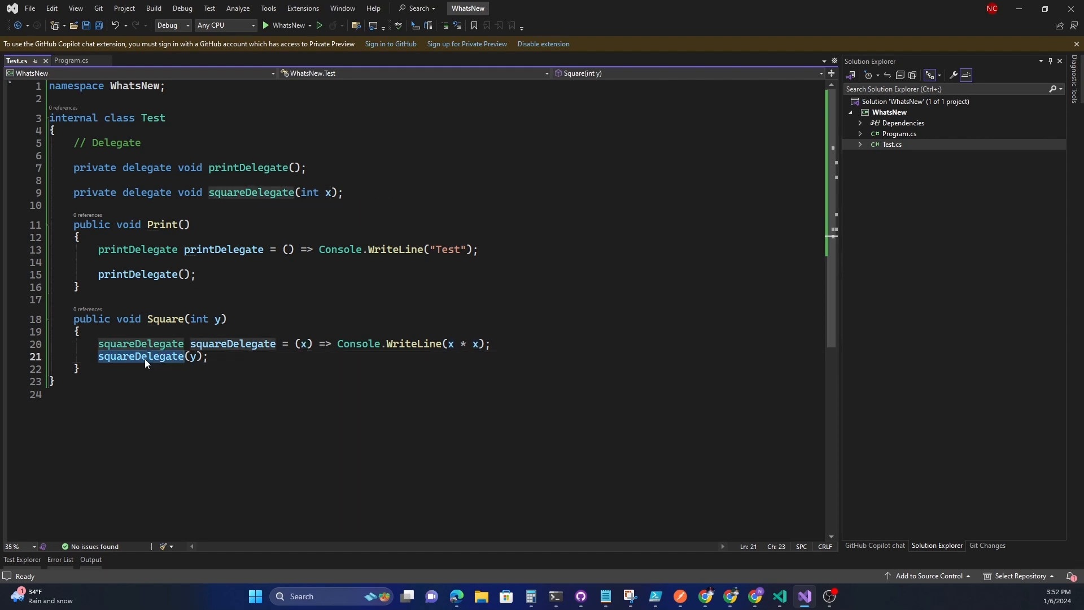
double_click(233, 343)
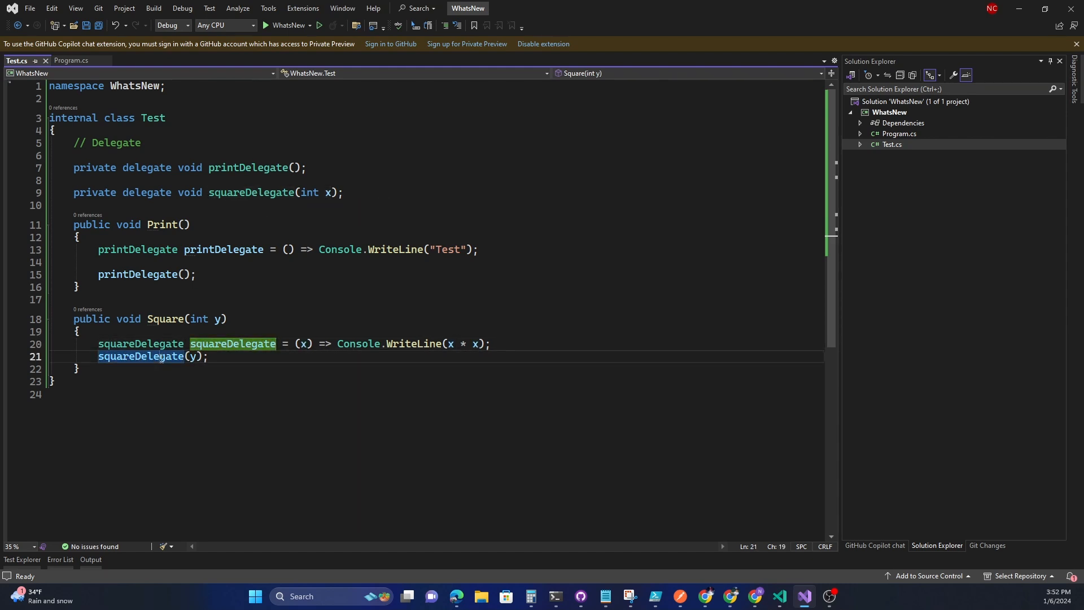
left_click(192, 355)
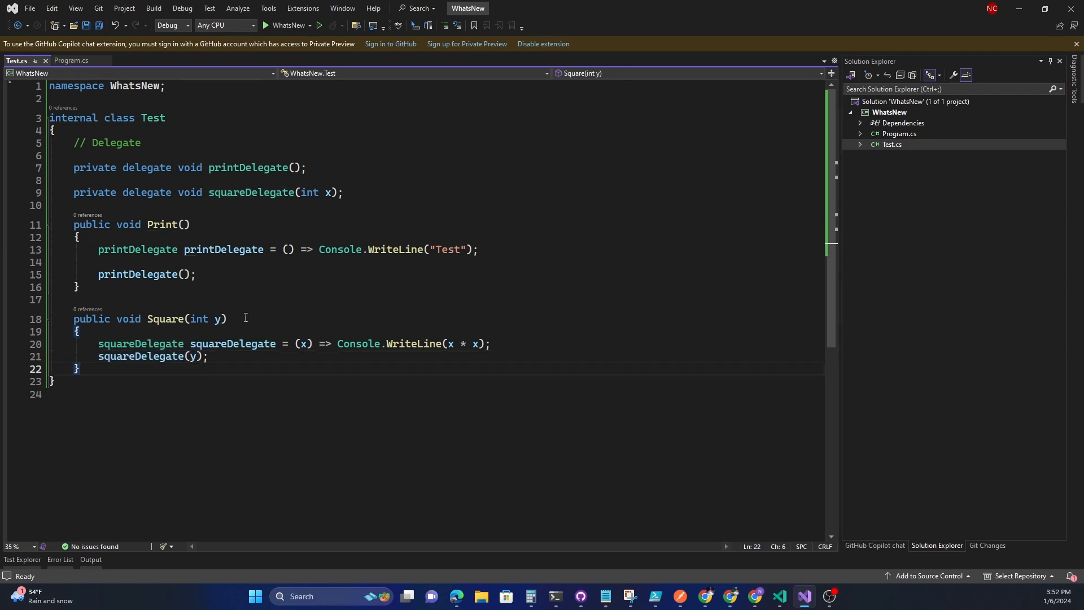
left_click(288, 319)
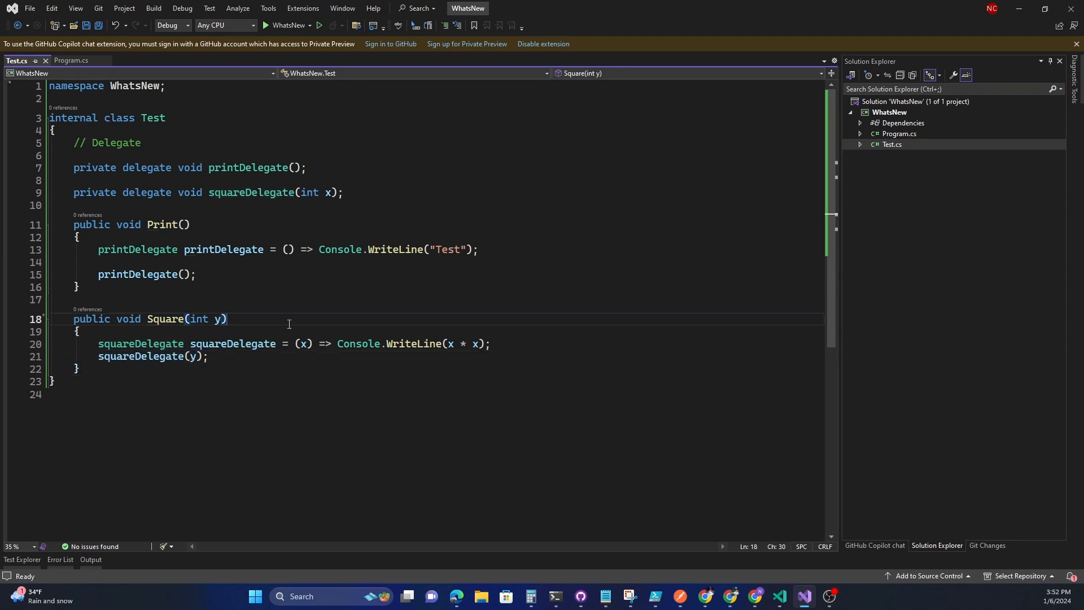
In Program.cs declare var test = new Test(); importing the WhatsNew namespace
left_click(73, 61)
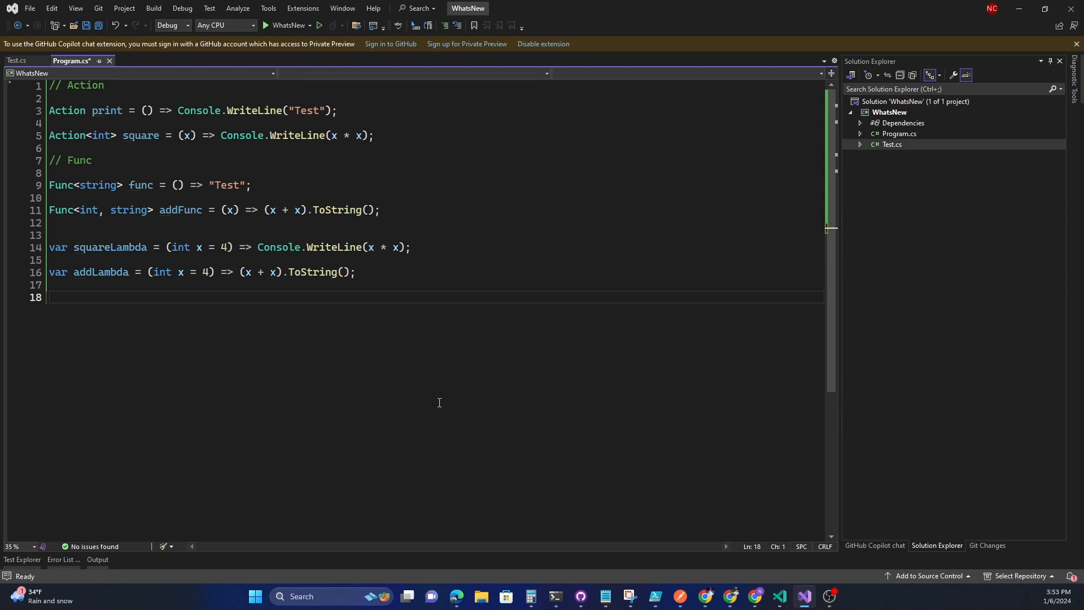
type("var test")
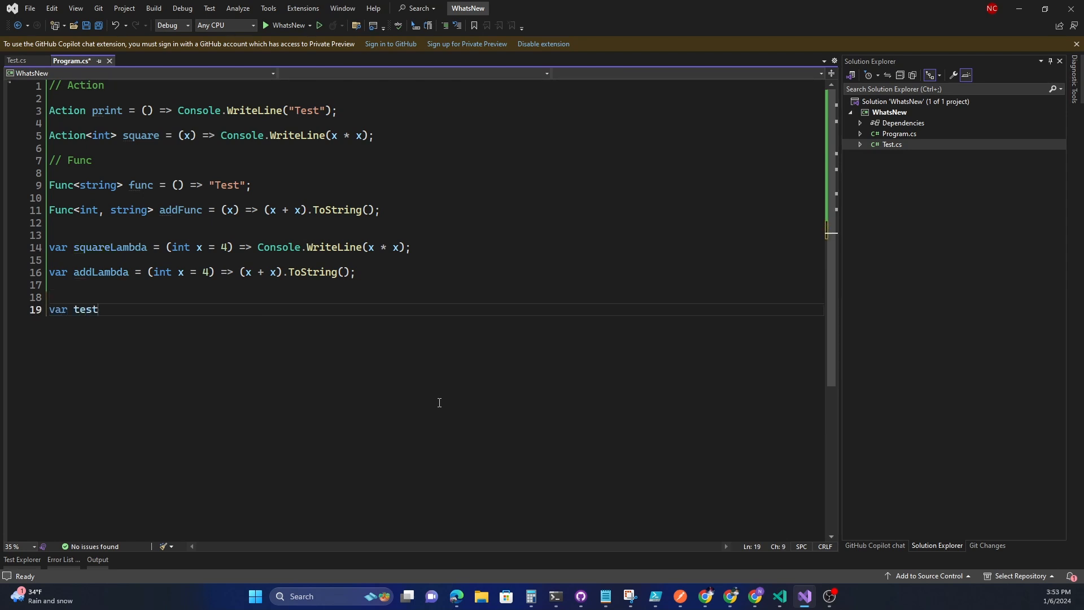
type("= new T")
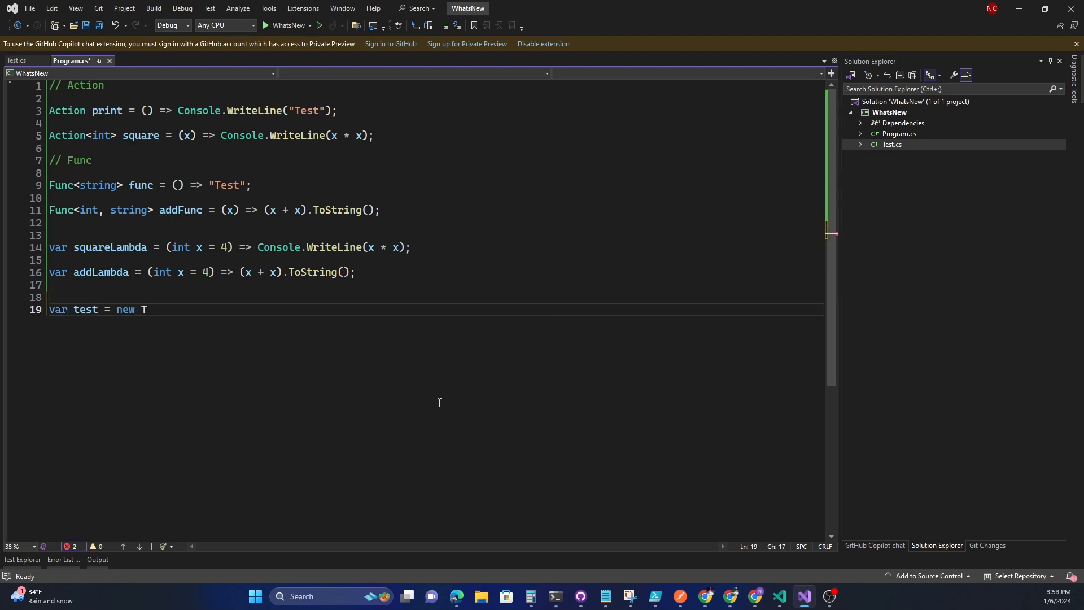
type("estc()")
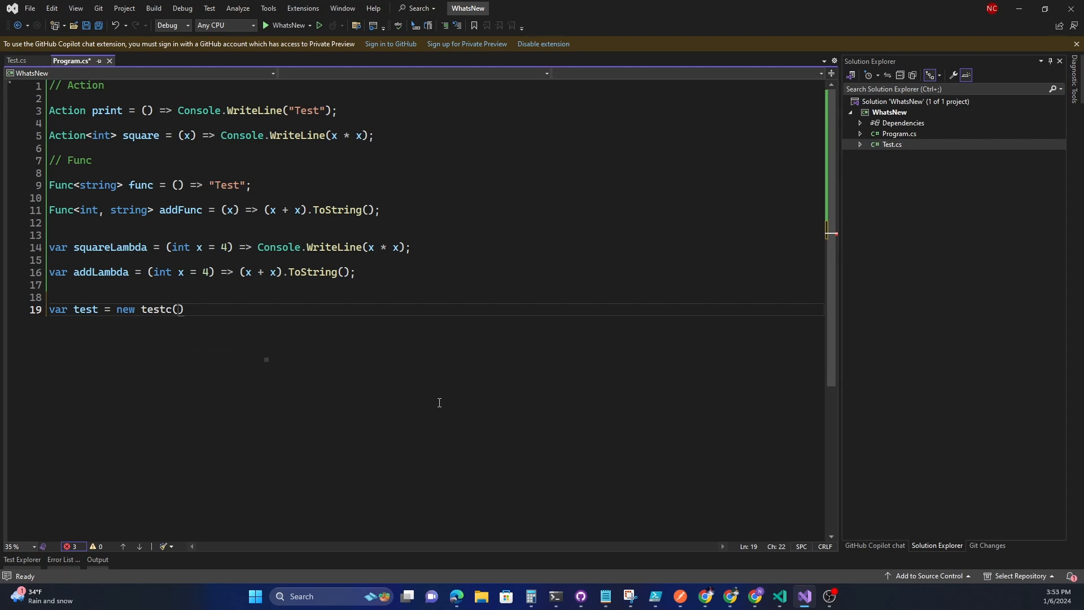
key("Backspace")
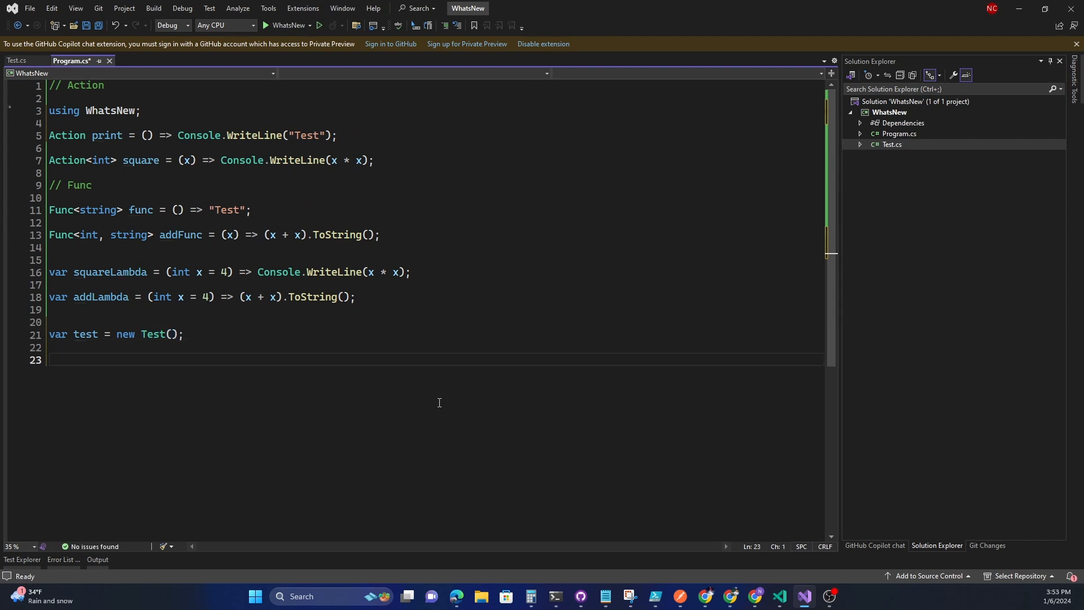
Call test.Print(); and test.Square(5); then save Program.cs
type("test.pr")
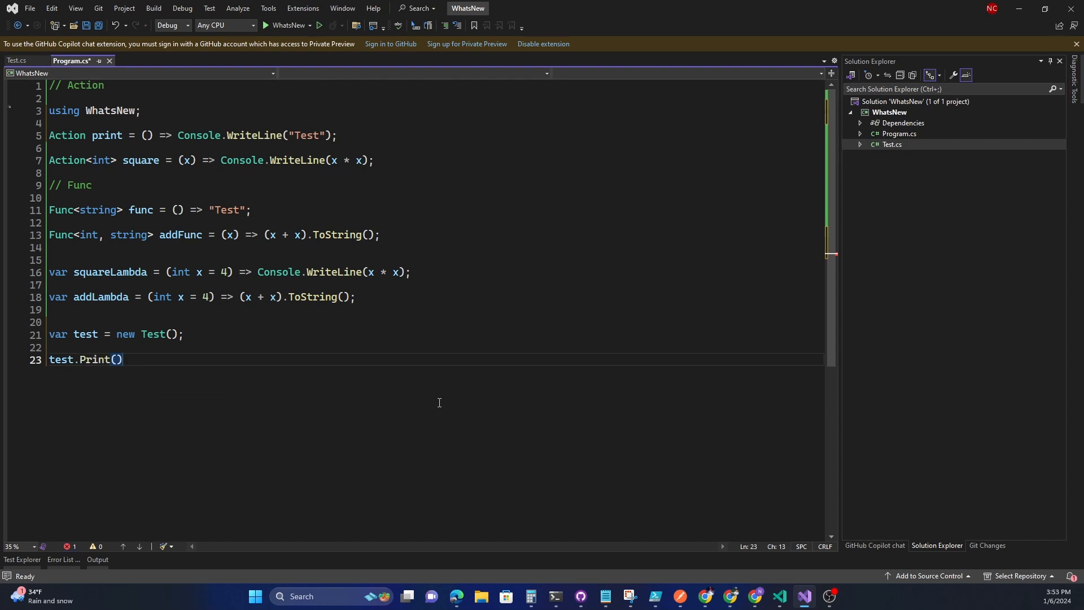
type(";")
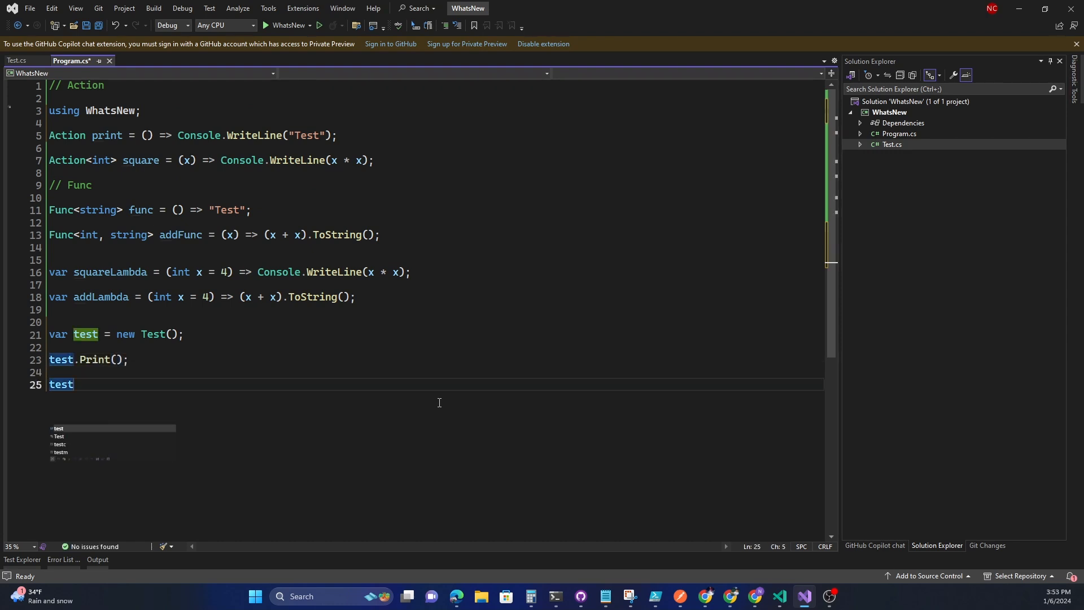
type(".Square")
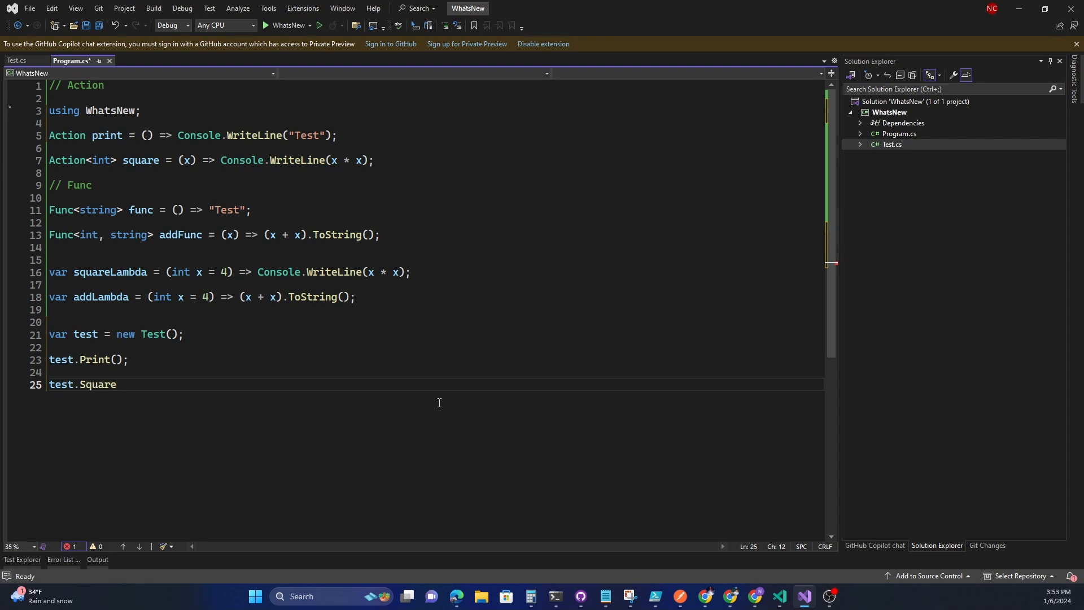
type("()")
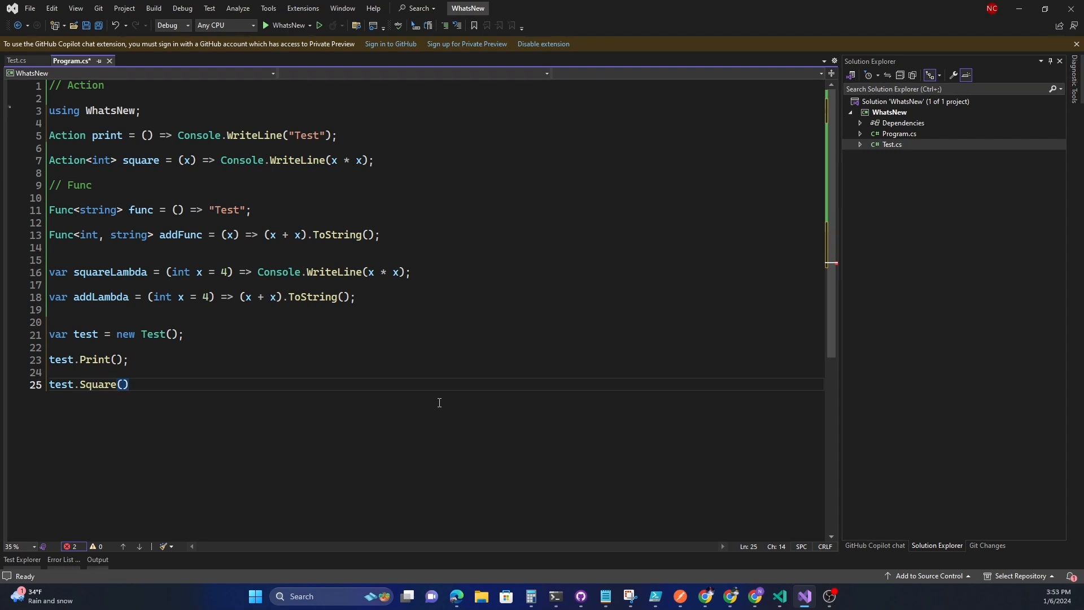
type(";")
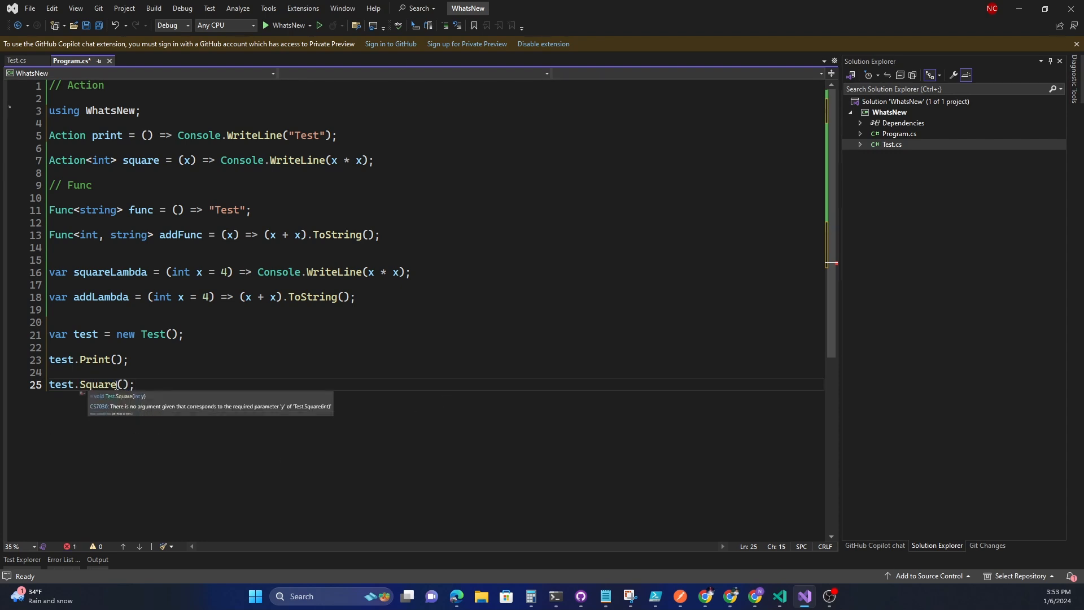
type("5")
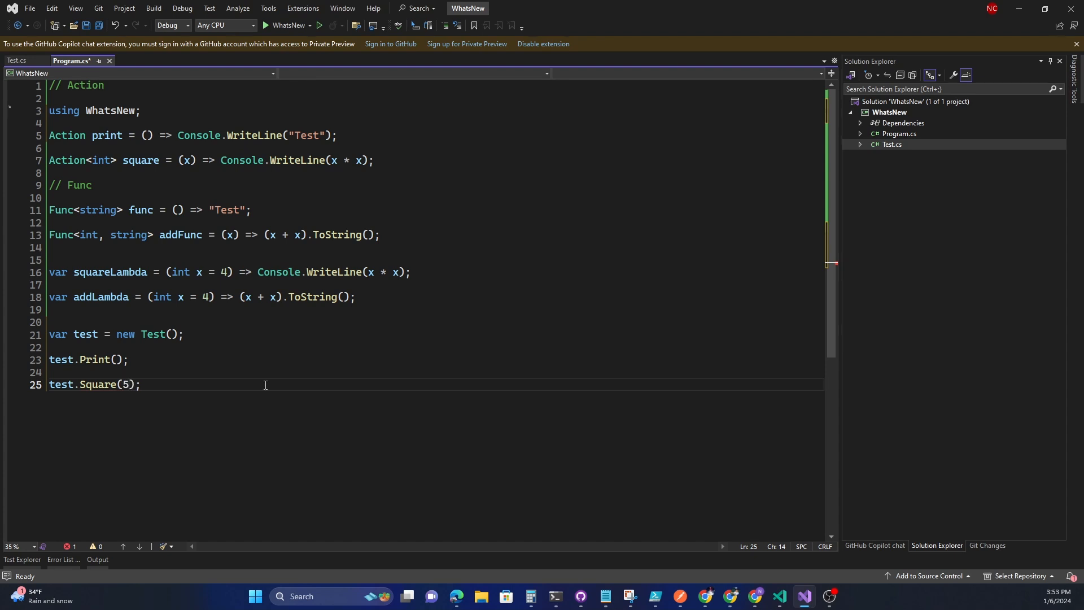
key("ctrl+s")
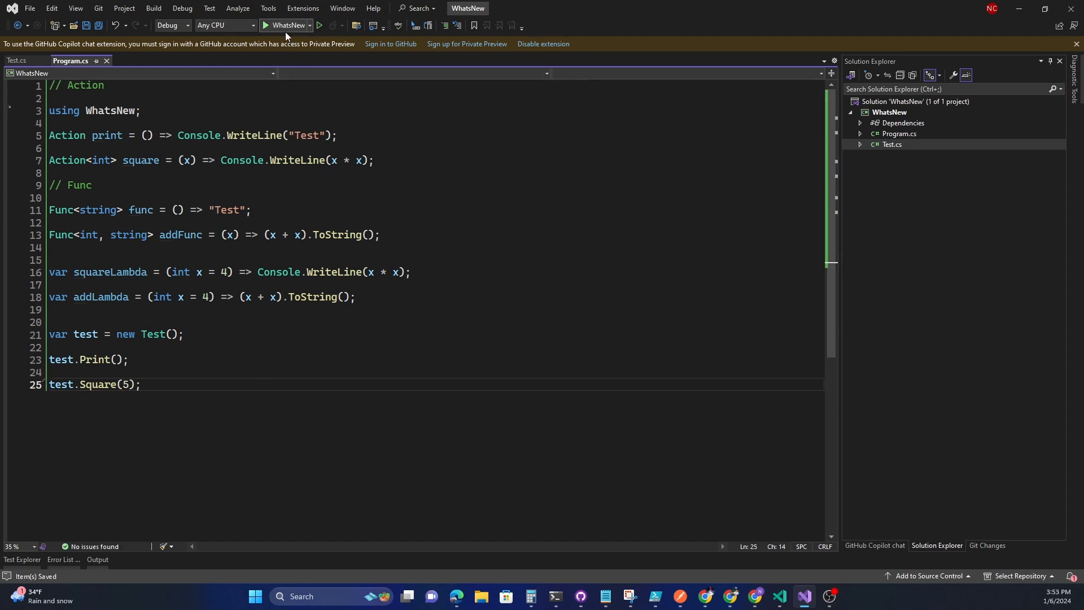
Run the WhatsNew project to see the console print Test and 25
left_click(266, 26)
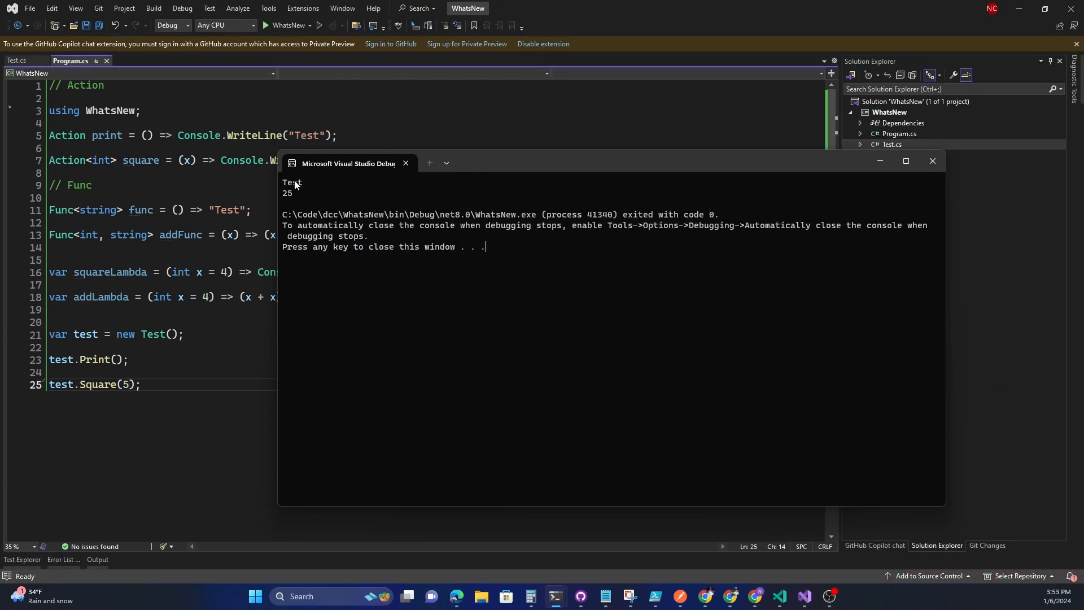
mouse_move(307, 72)
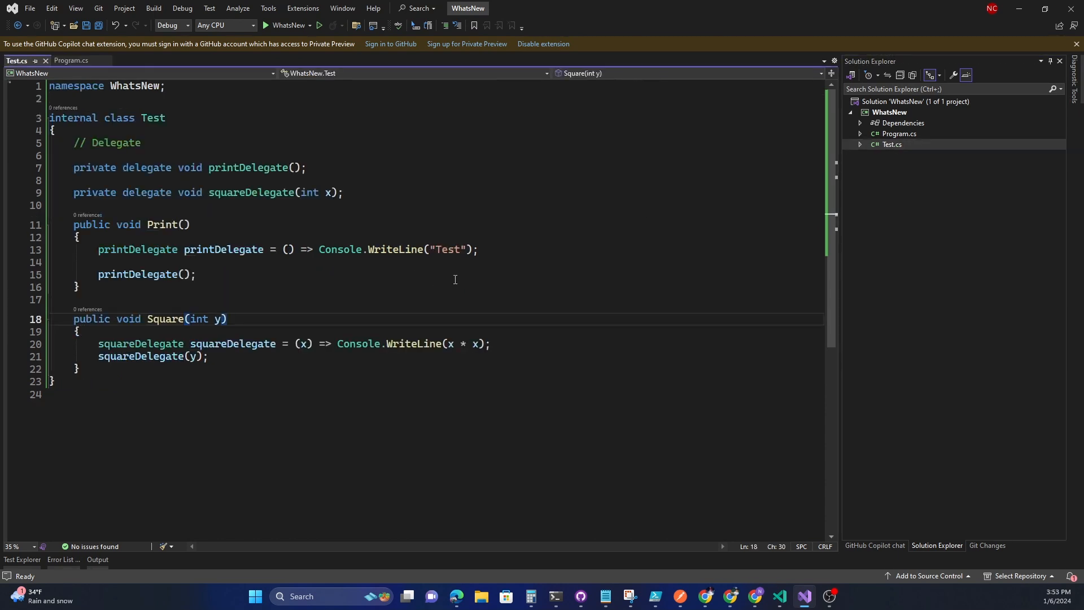
mouse_move(341, 249)
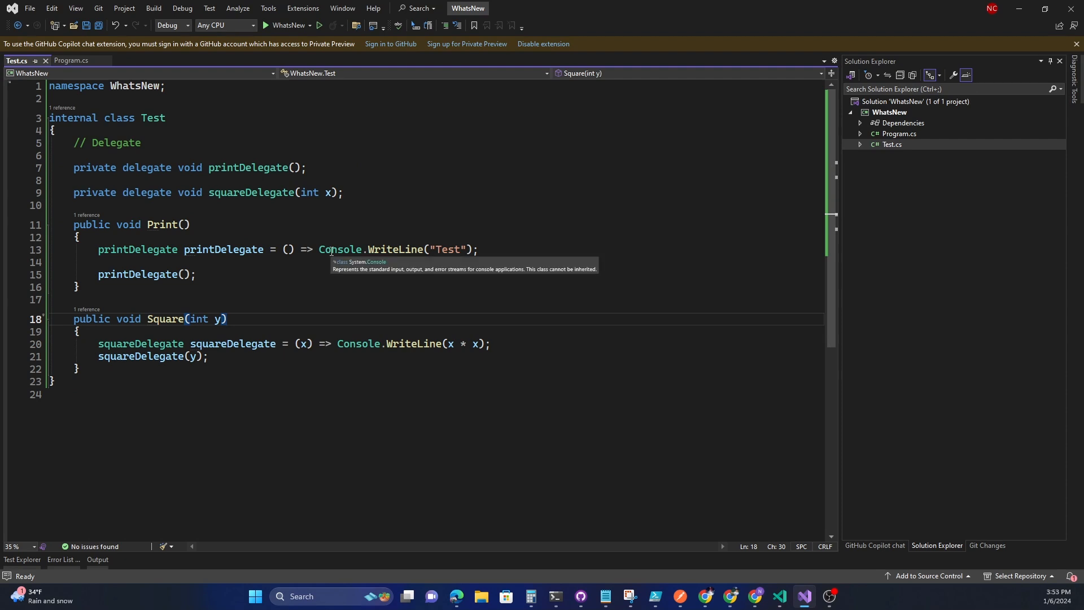
mouse_move(291, 215)
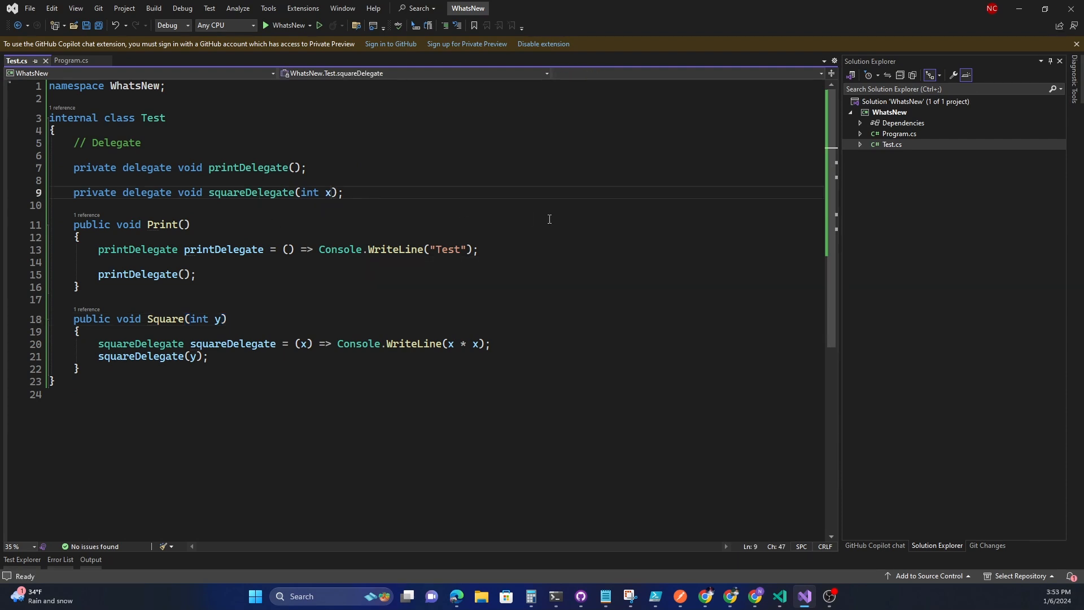
Give squareDelegate default int x = 5 in Test.cs, save, and return to Program.cs
type("= 5")
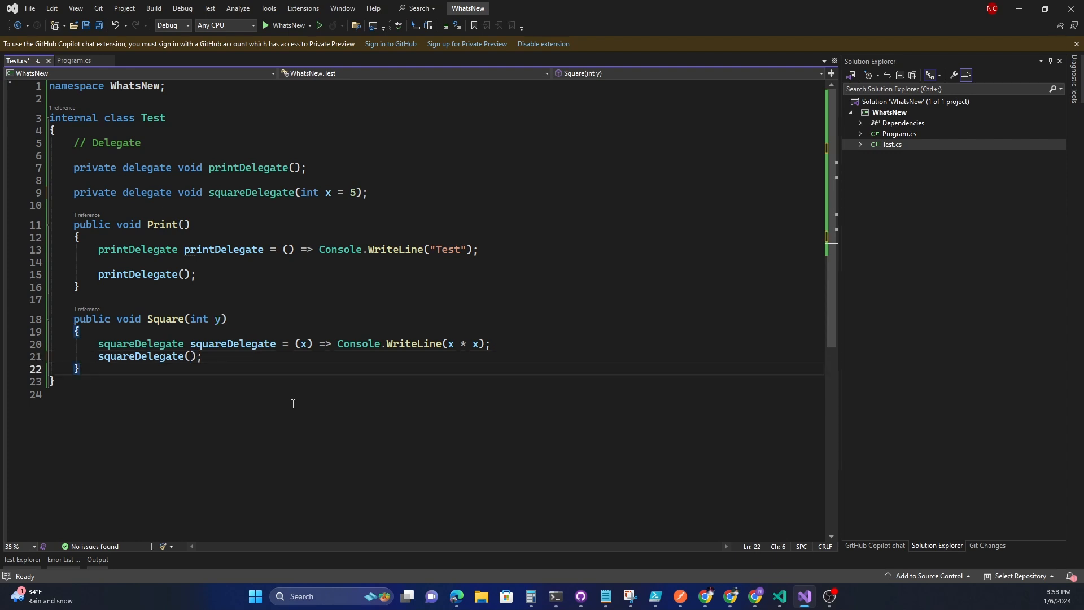
mouse_move(182, 396)
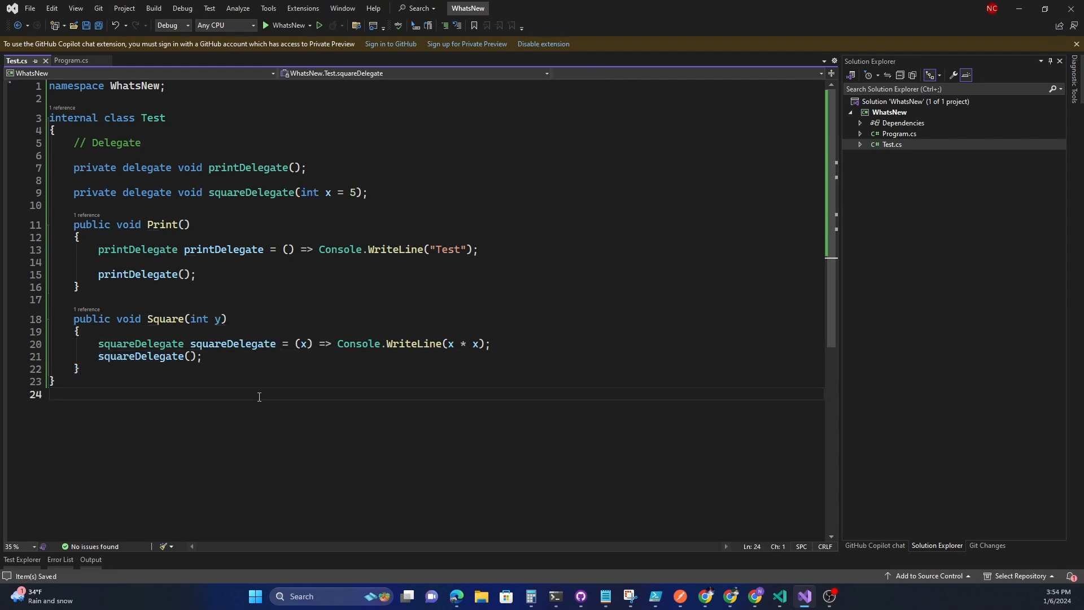
left_click(71, 61)
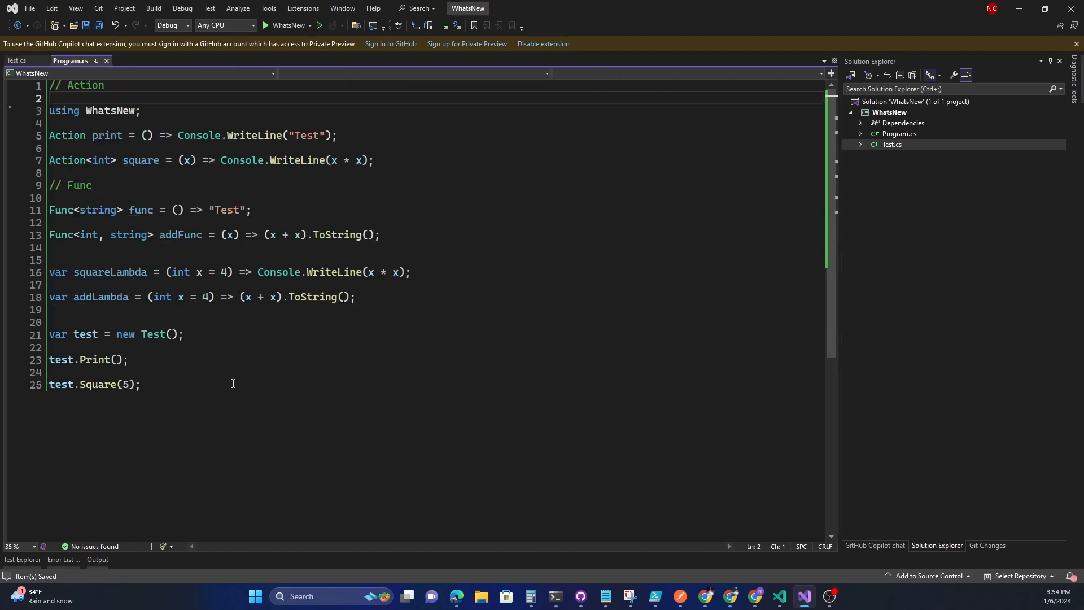
mouse_move(127, 384)
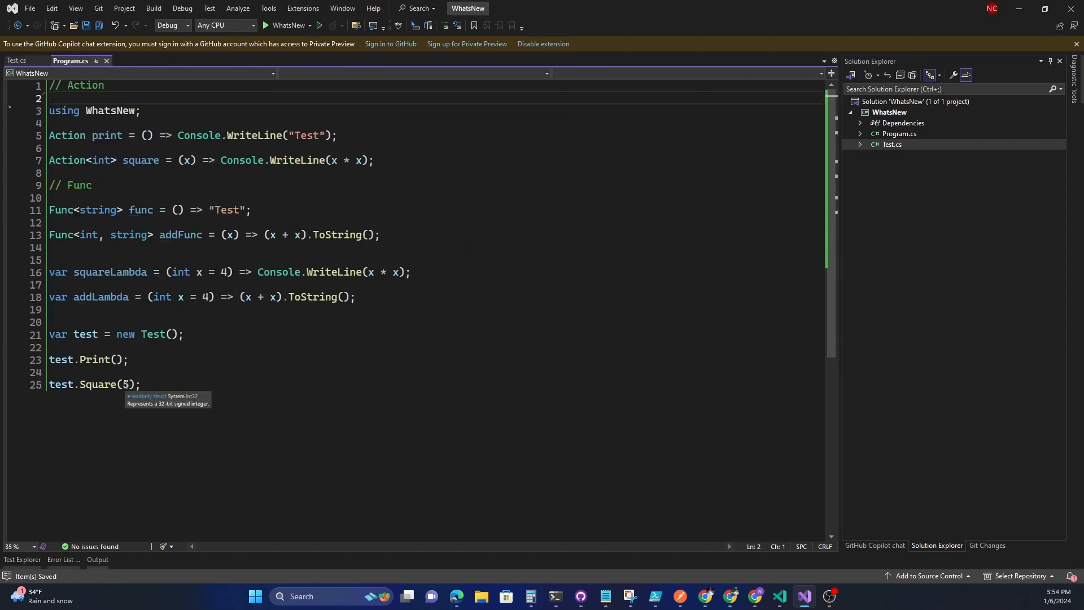
Remove the 5 argument from test.Square() in Program.cs and int y from Square in Test.cs
left_click(16, 61)
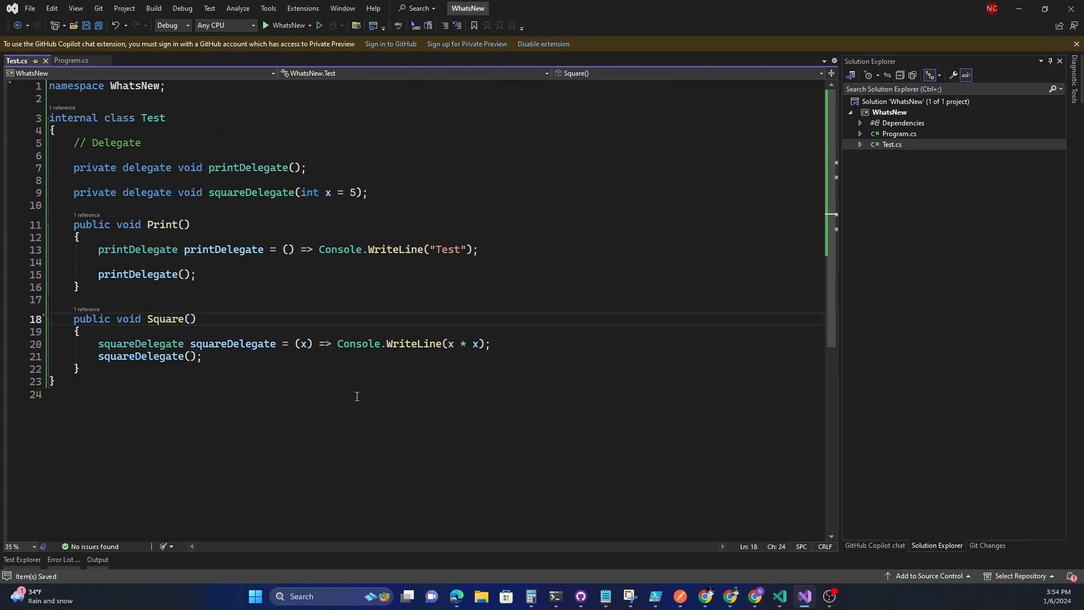
left_click(70, 60)
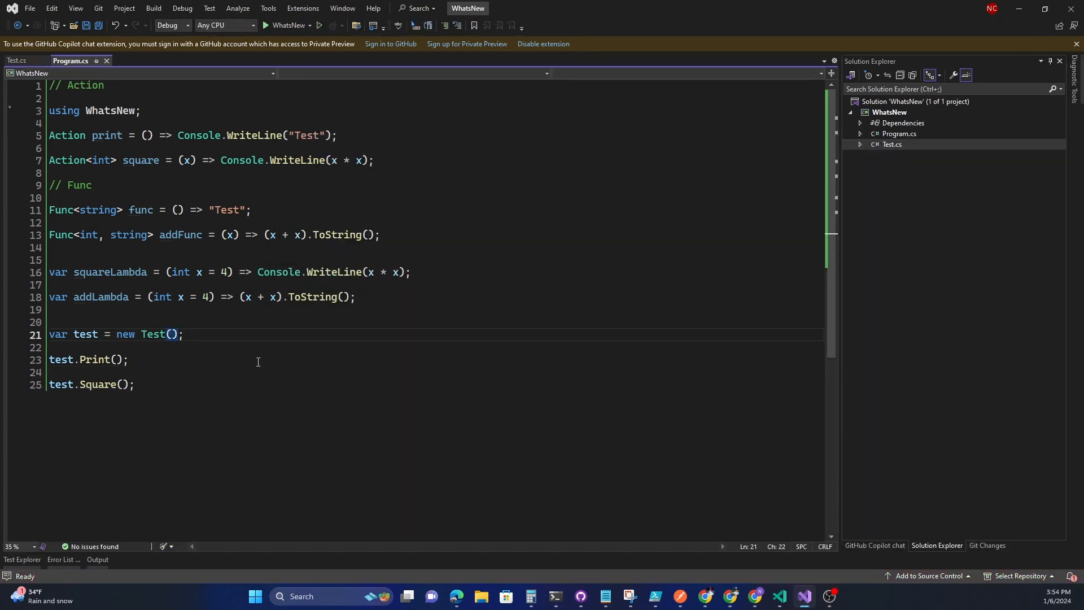
left_click(17, 60)
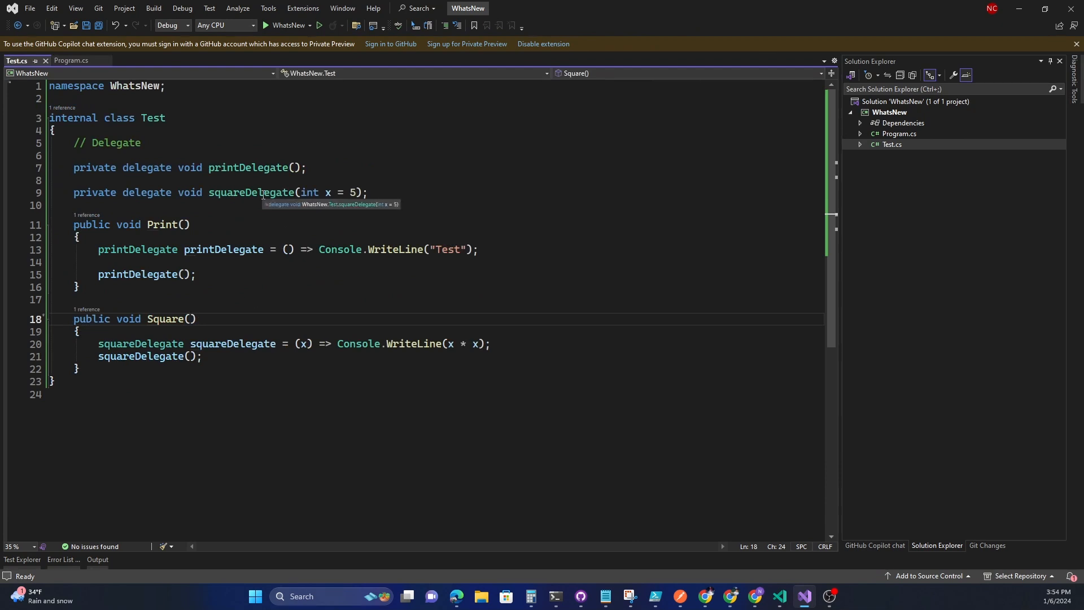
mouse_move(276, 273)
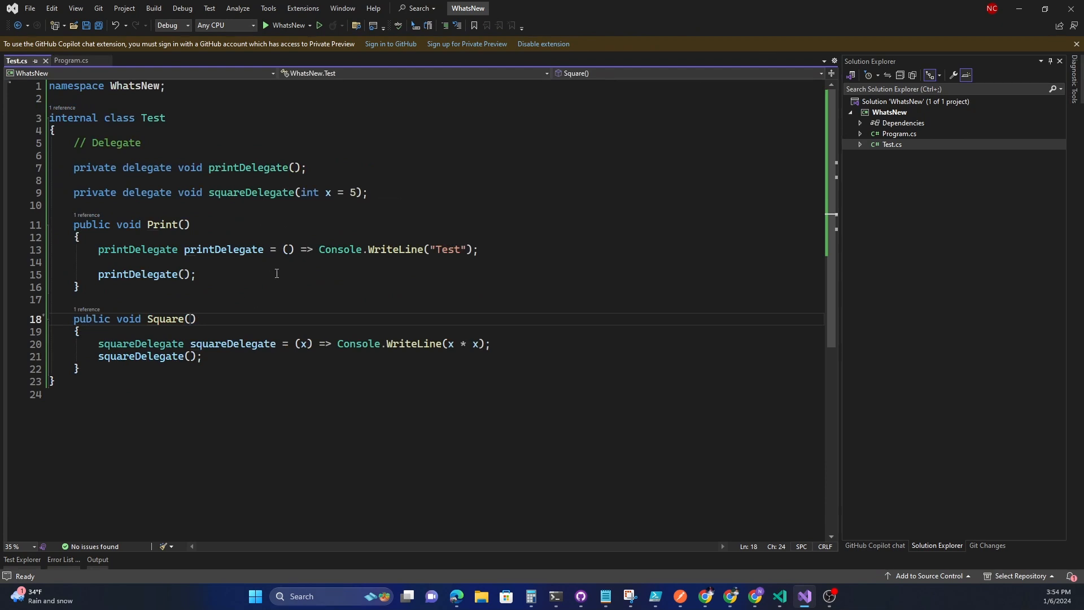
left_click(71, 61)
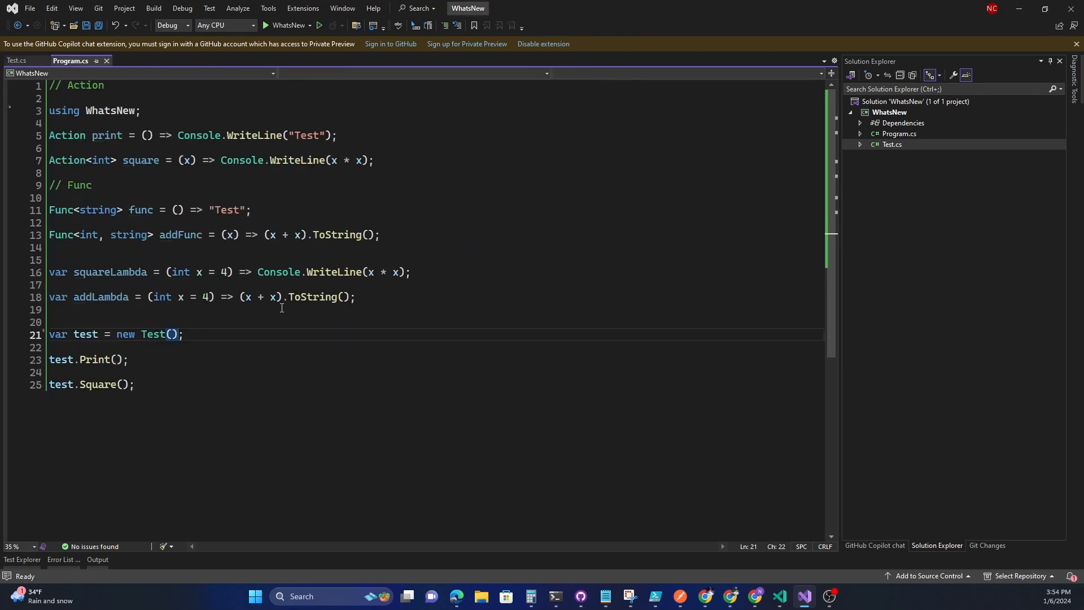
mouse_move(272, 324)
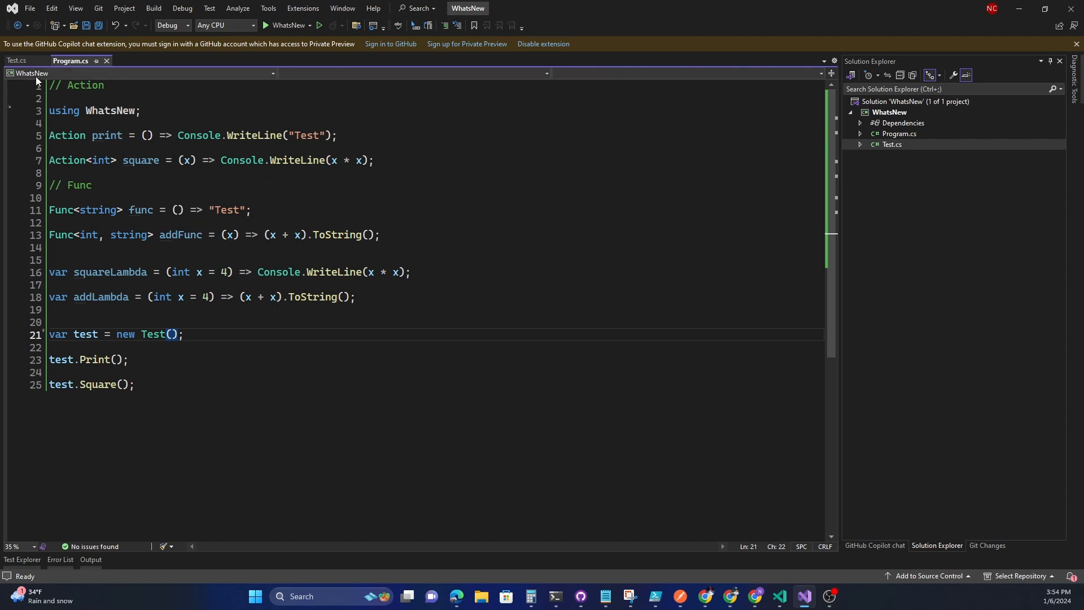
left_click(17, 61)
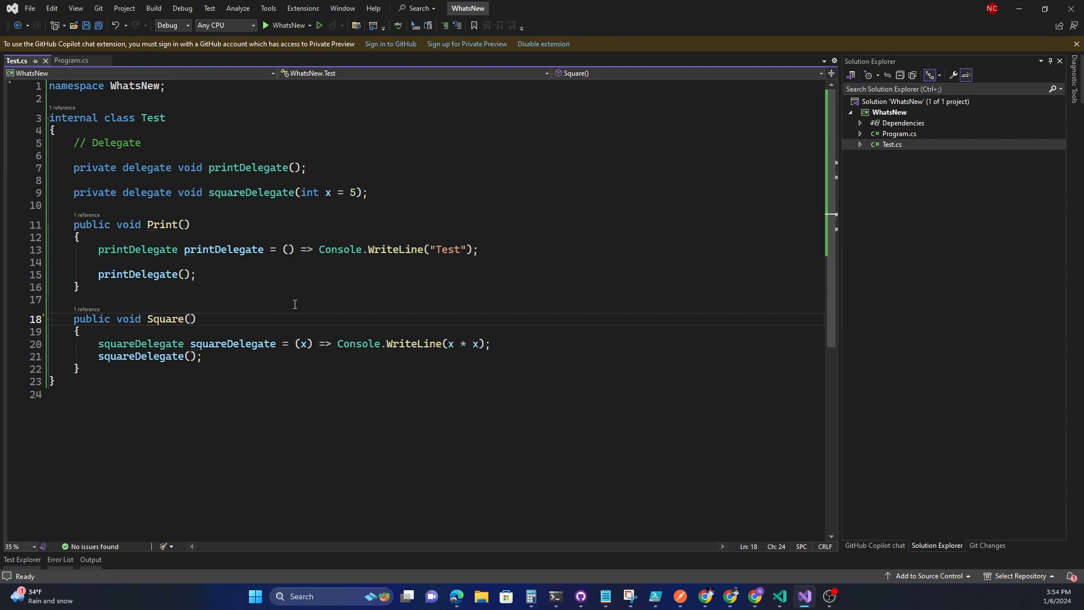
mouse_move(310, 222)
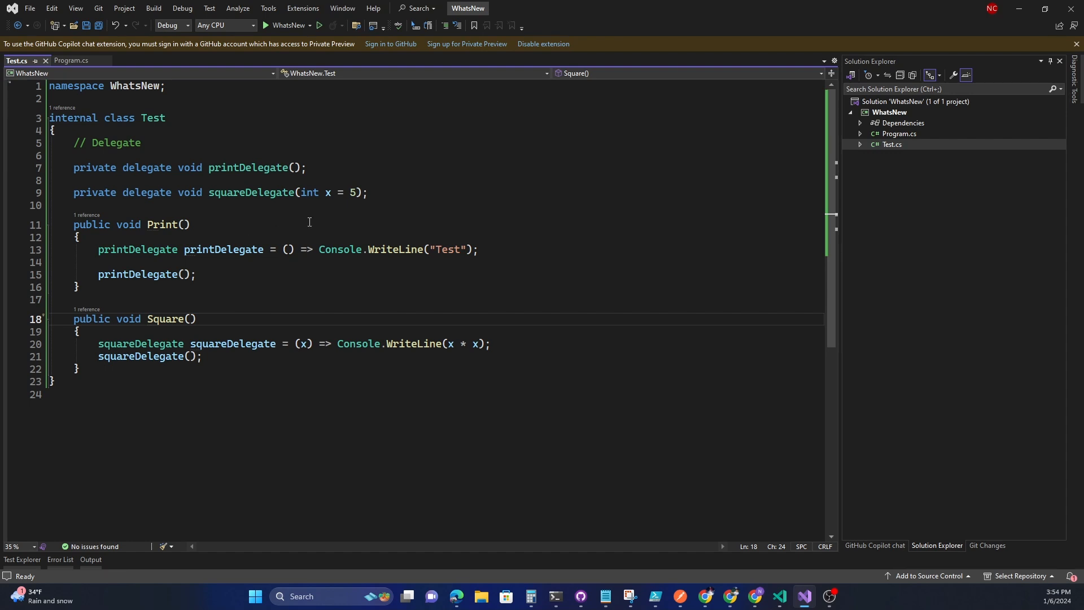
mouse_move(248, 192)
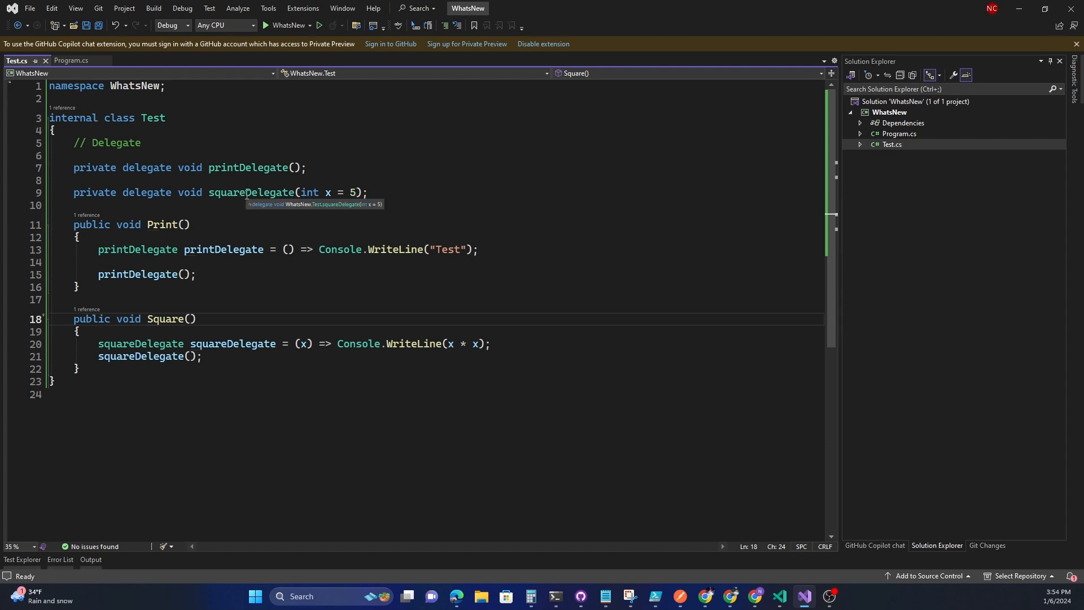
Revisit Program.cs and return to Test.cs showing Square() and squareDelegate with x = 5
left_click(70, 60)
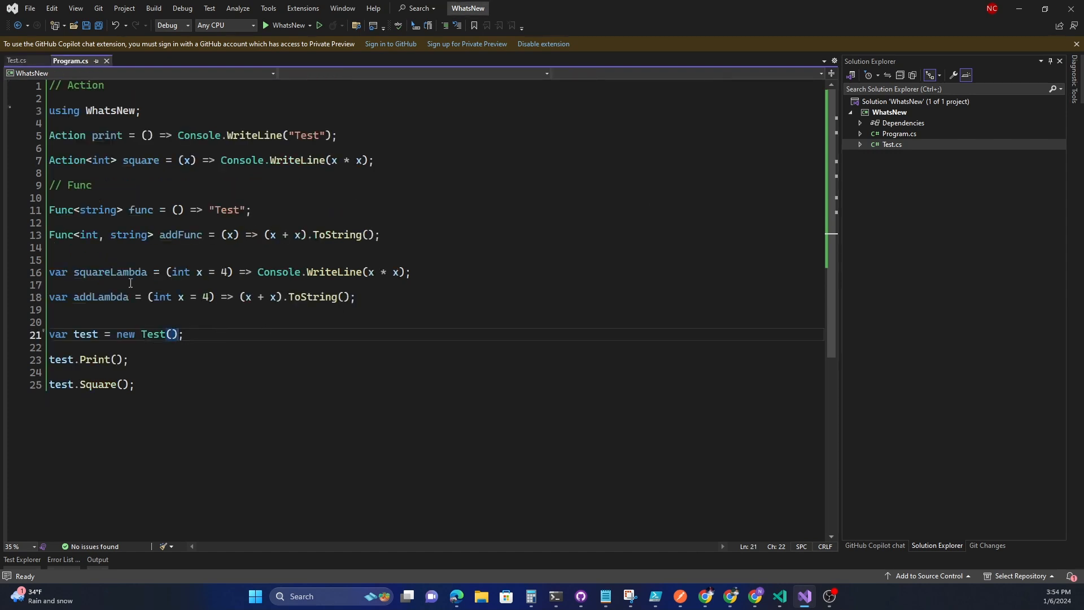
mouse_move(365, 279)
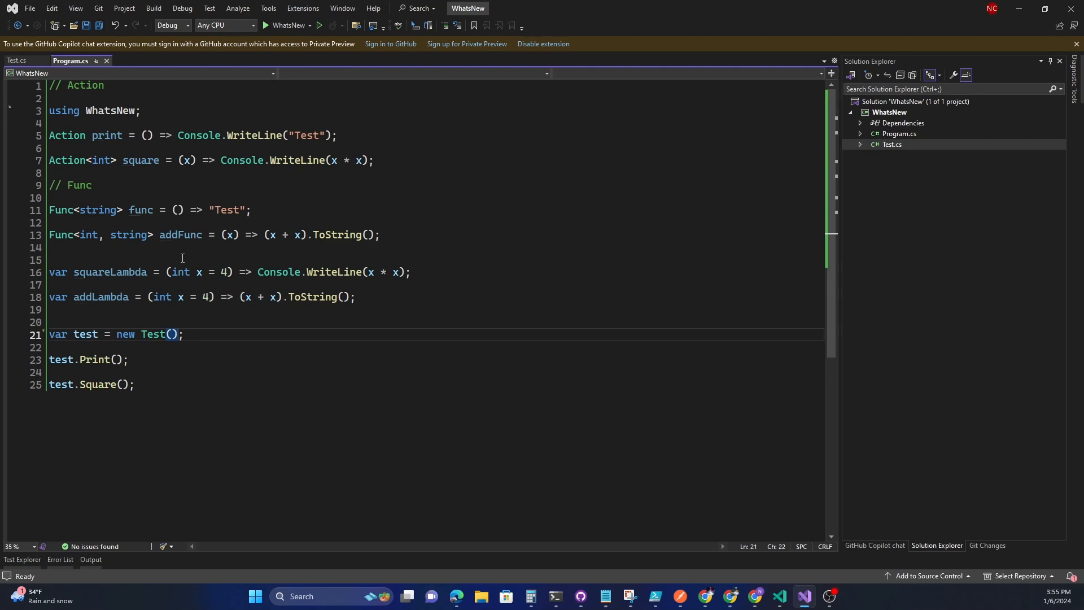
mouse_move(274, 381)
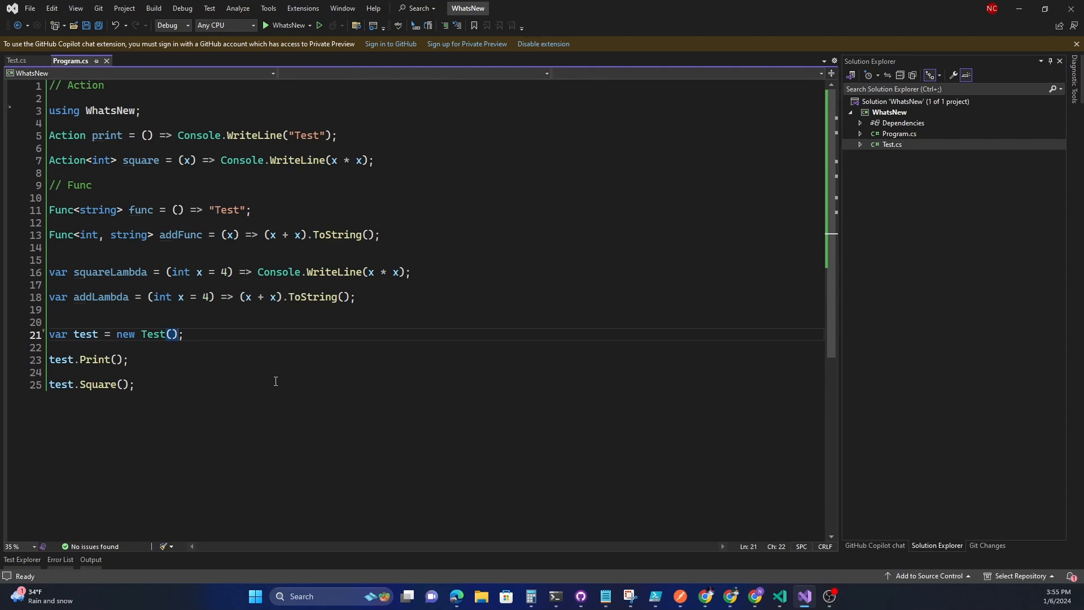
left_click(14, 60)
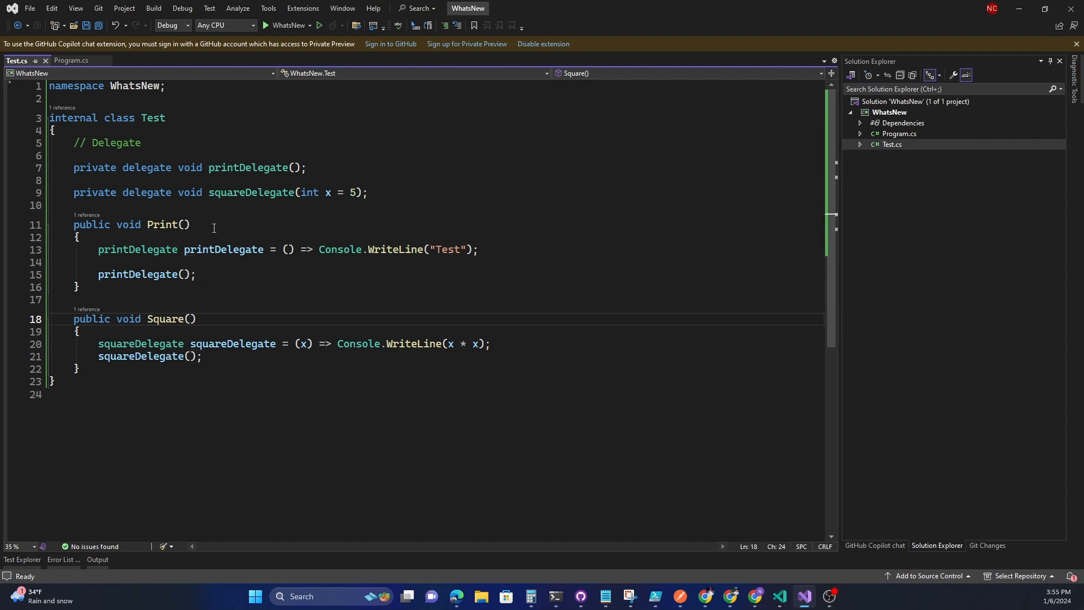
mouse_move(166, 318)
type("int y")
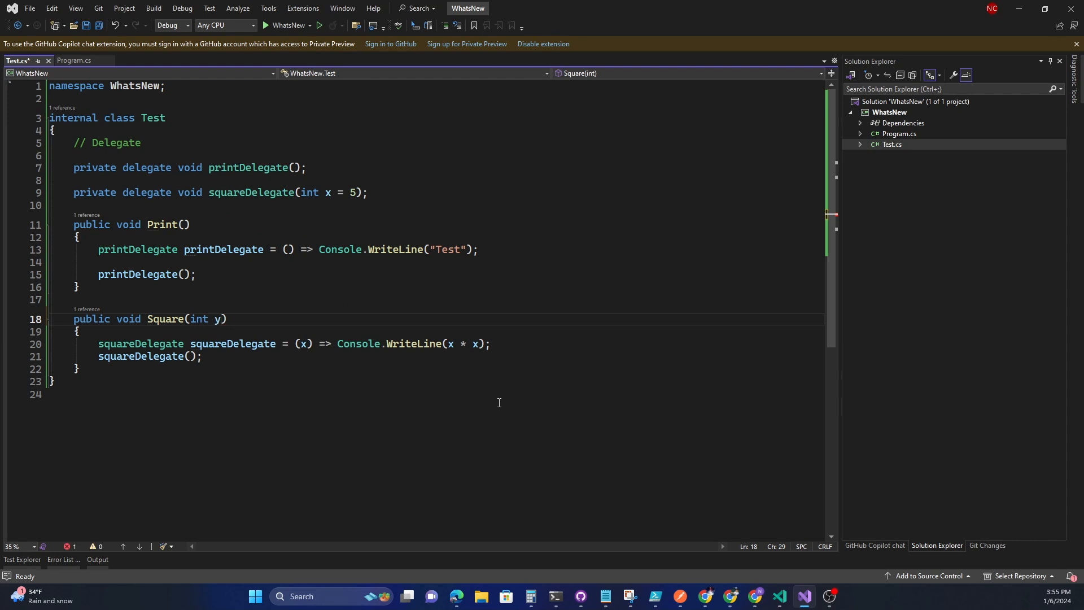
Give Square the default parameter int y = 10, save Test.cs, and return to Program.cs
type("= 10")
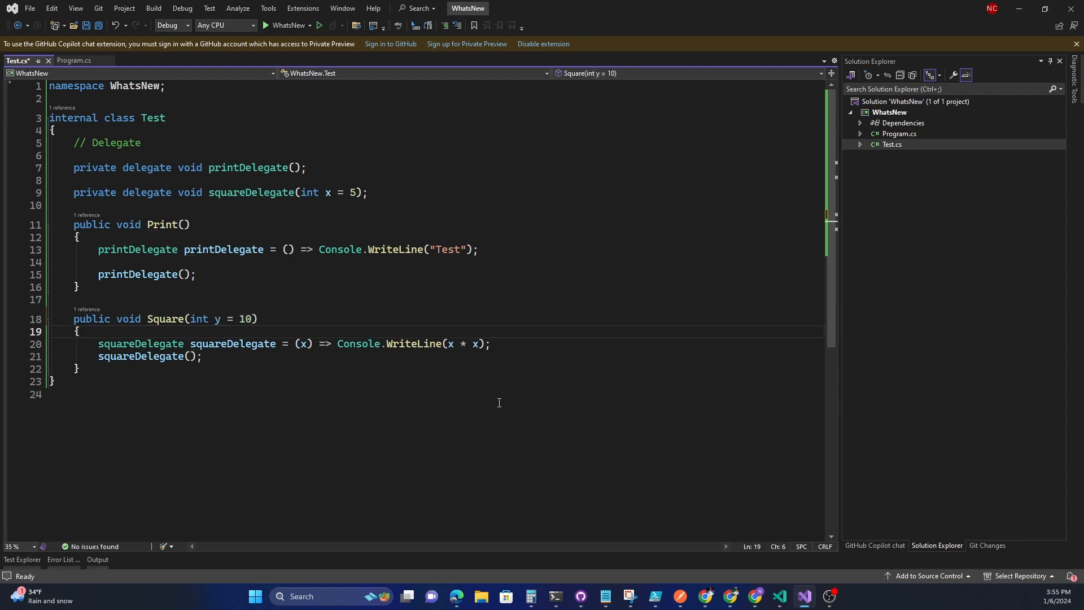
key("ctrl+s")
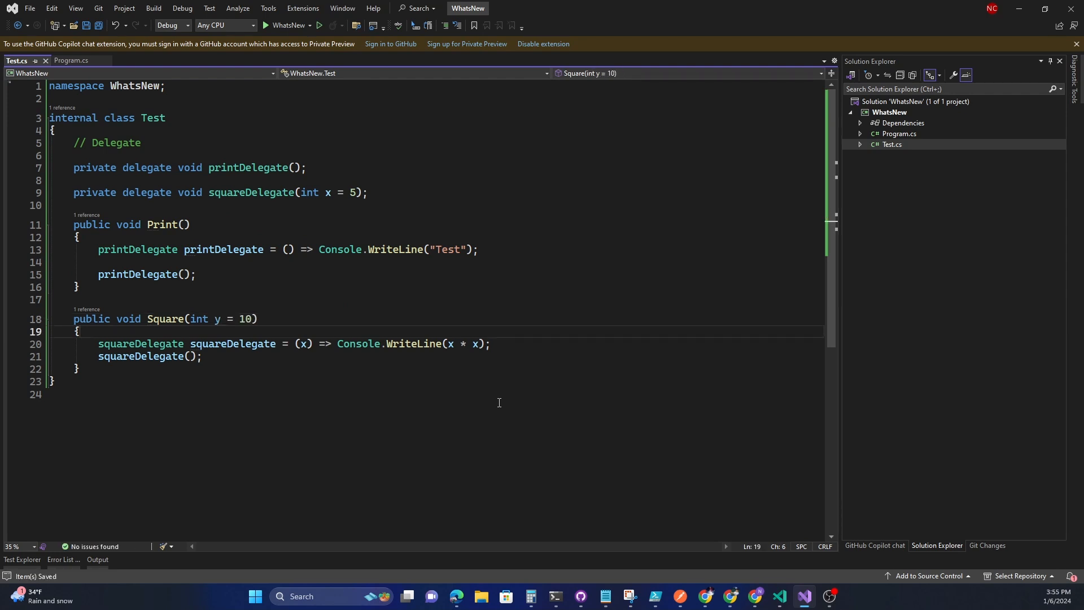
left_click(189, 355)
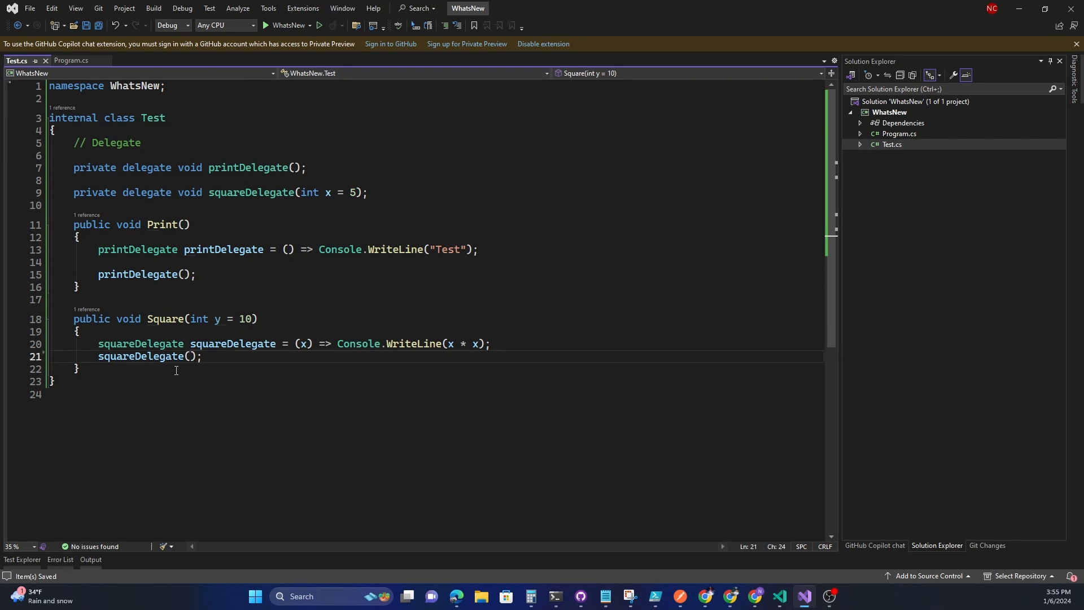
mouse_move(247, 363)
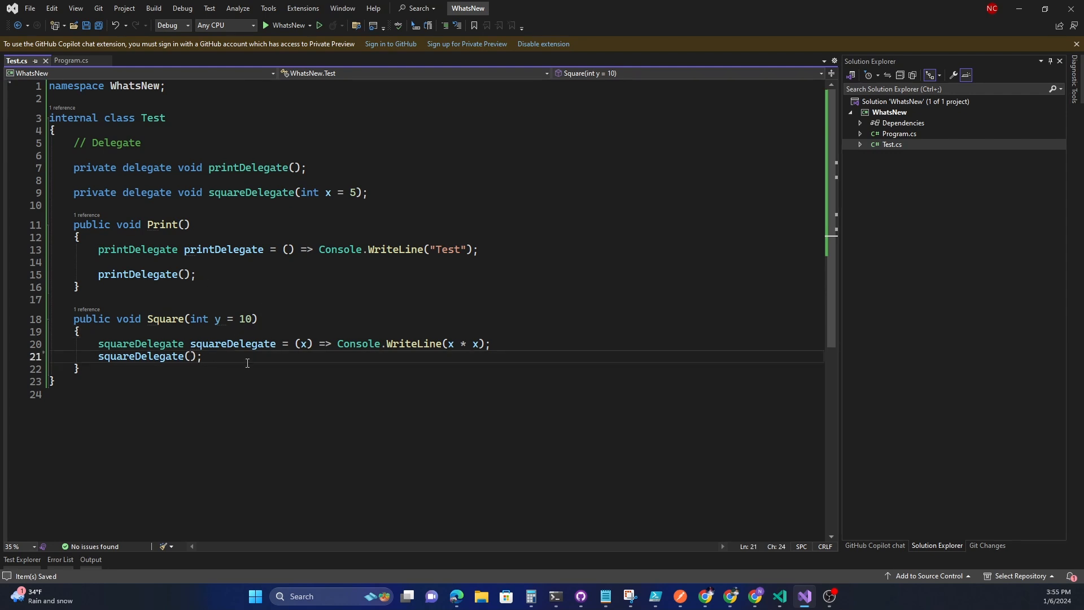
left_click(70, 61)
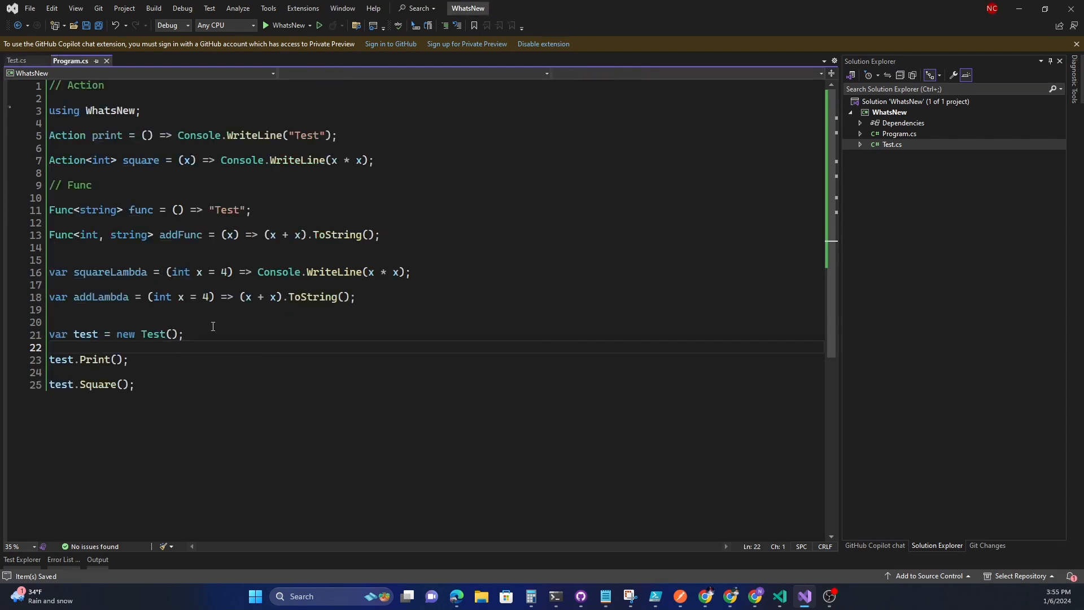
mouse_move(182, 283)
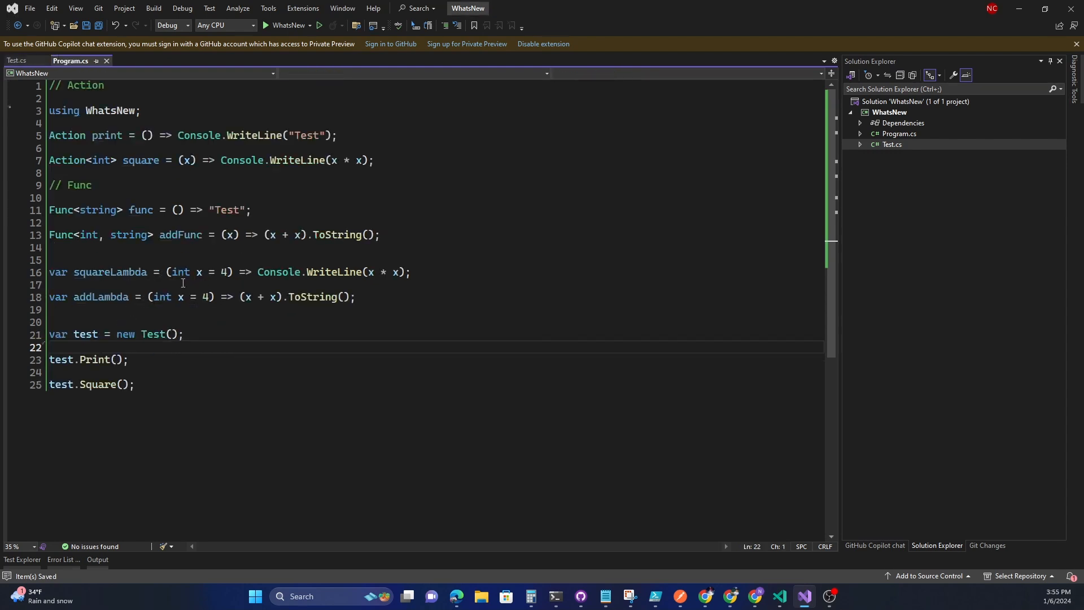
mouse_move(277, 344)
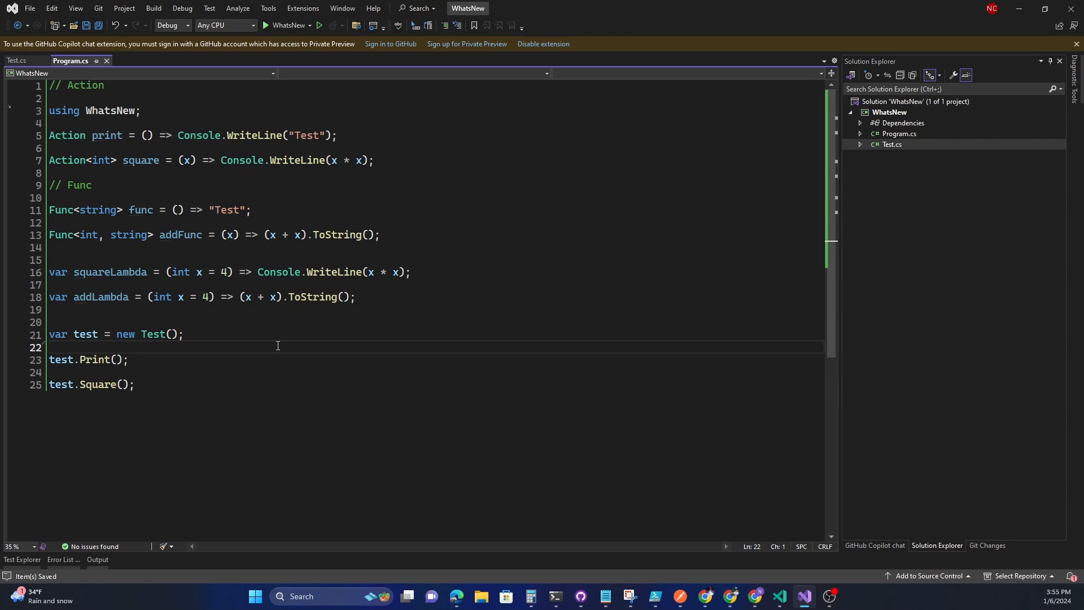